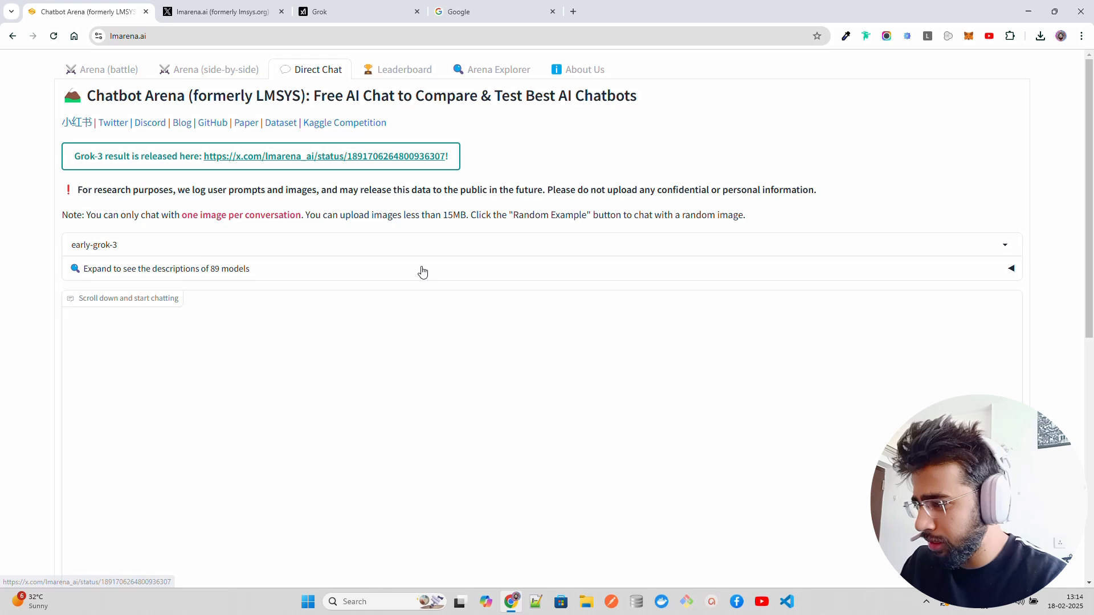
{"action": "mouse_move", "coordinate": [136, 57]}
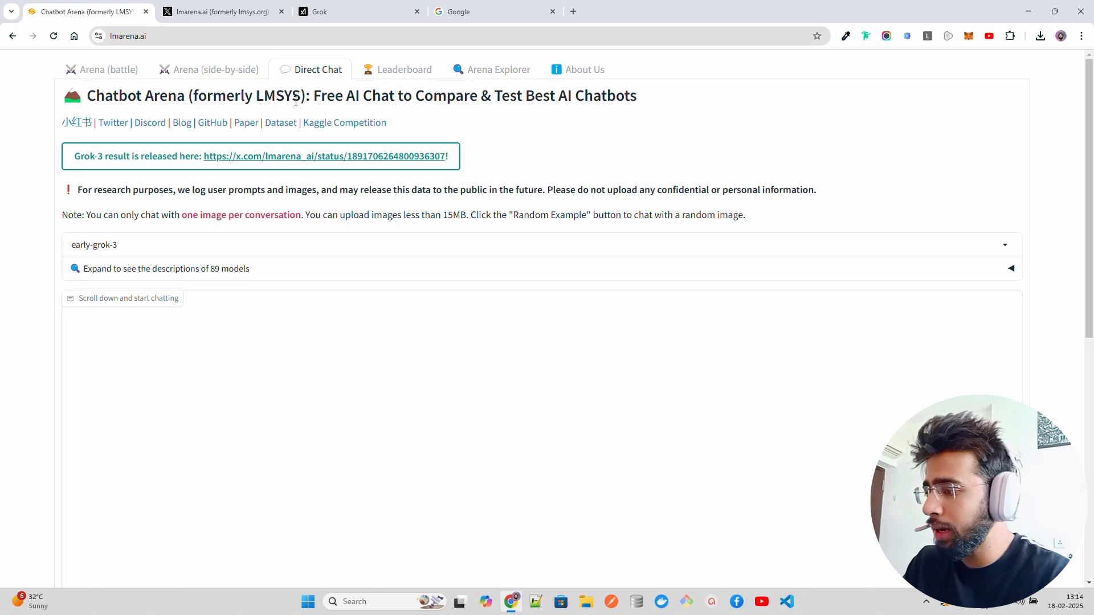
Step: Highlight 'LMSYS' in the page title and scroll through the page
{"action": "double_click", "coordinate": [278, 96]}
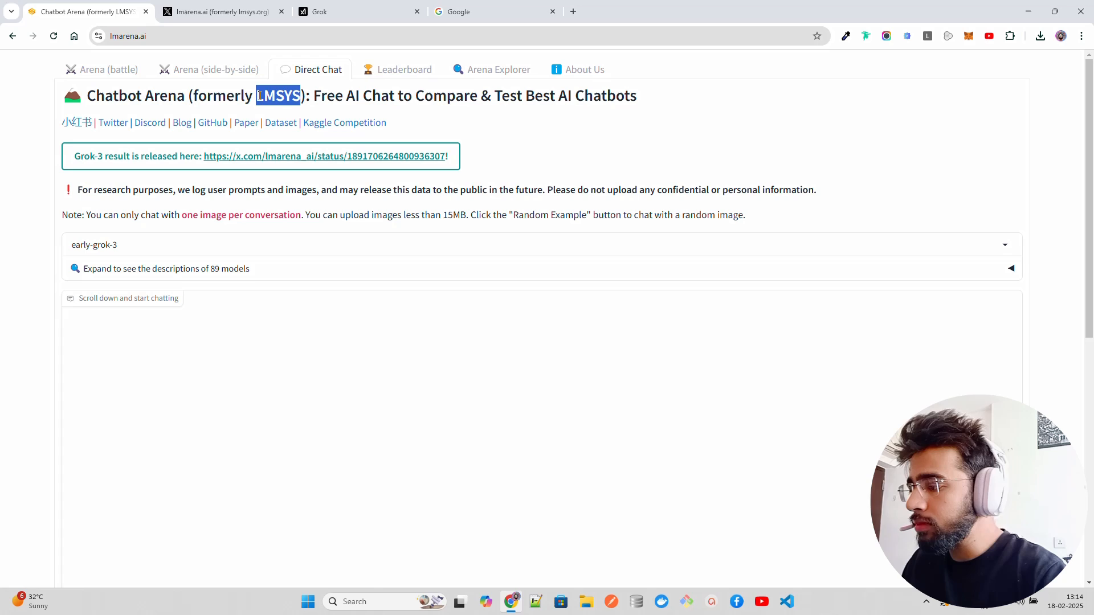
{"action": "scroll", "scroll_direction": "down", "scroll_amount": 3}
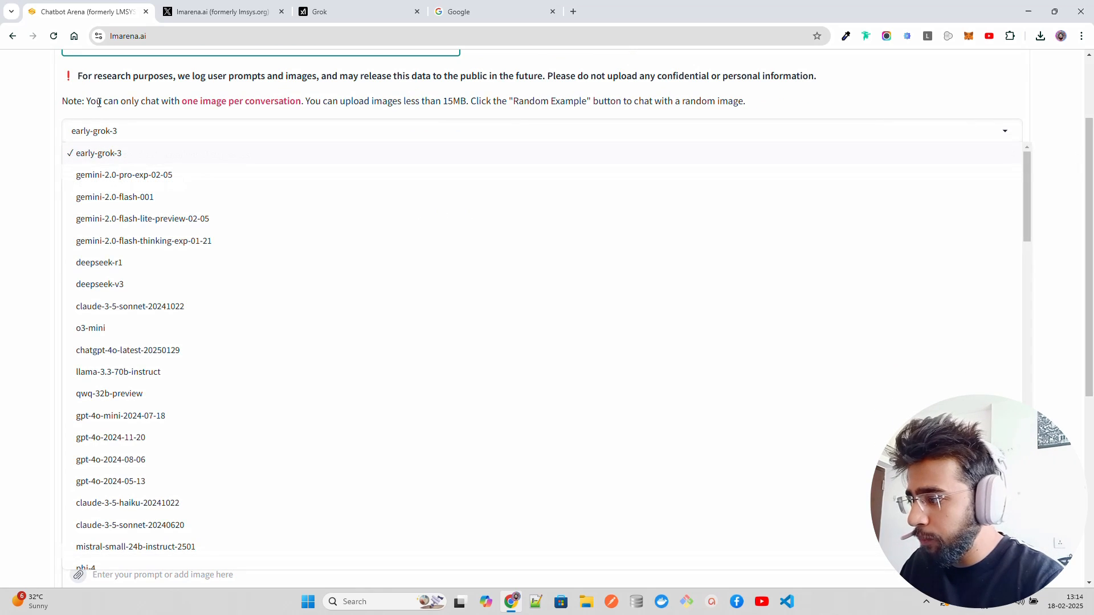
{"action": "mouse_move", "coordinate": [106, 163]}
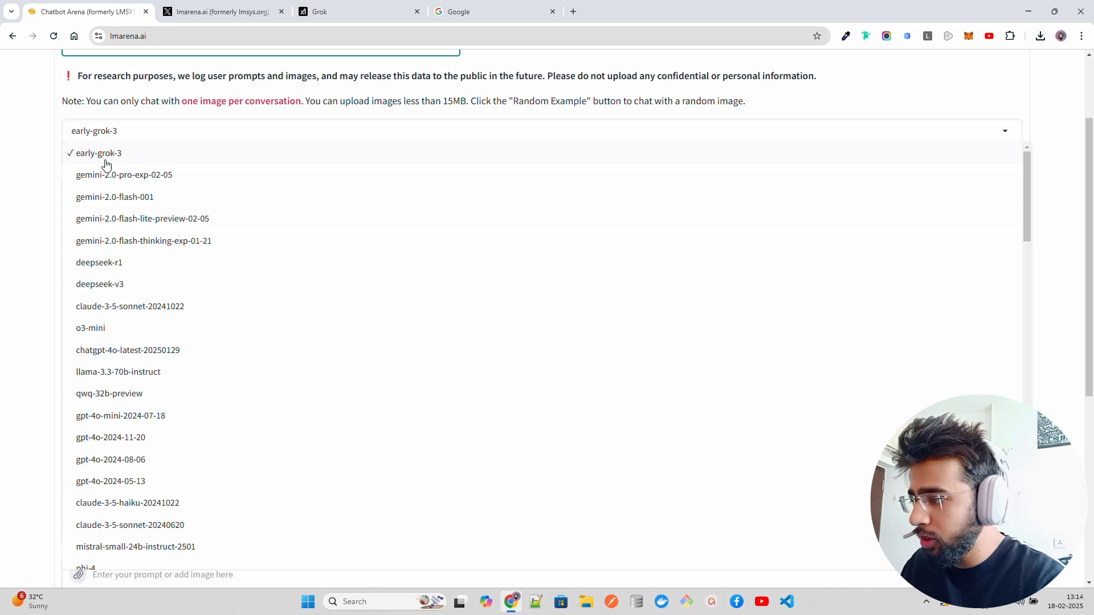
{"action": "scroll", "scroll_direction": "down", "scroll_amount": 3}
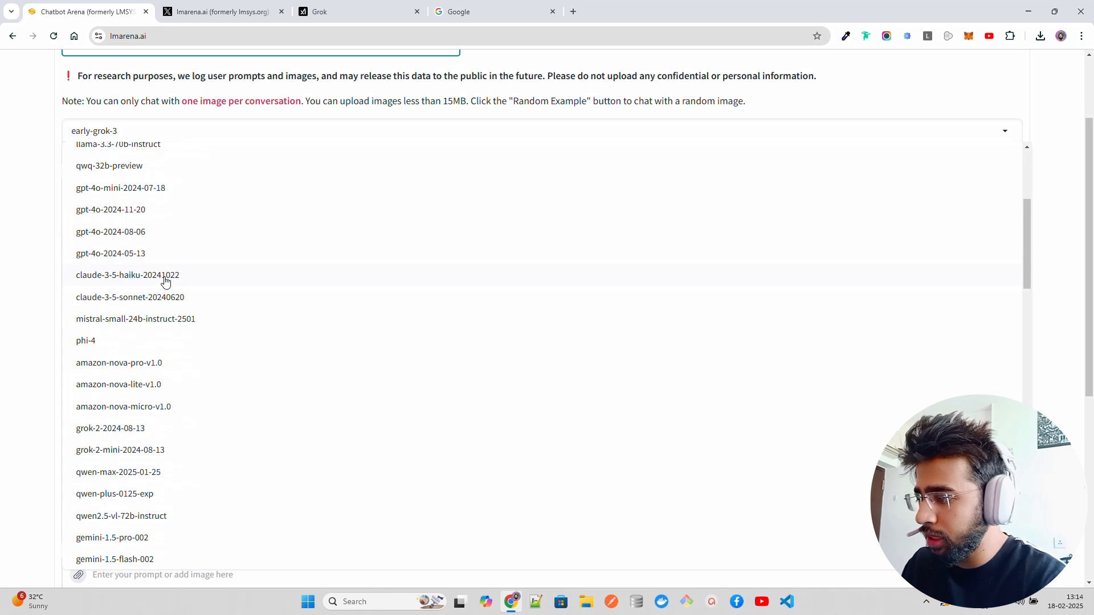
{"action": "scroll", "scroll_direction": "down", "scroll_amount": 3}
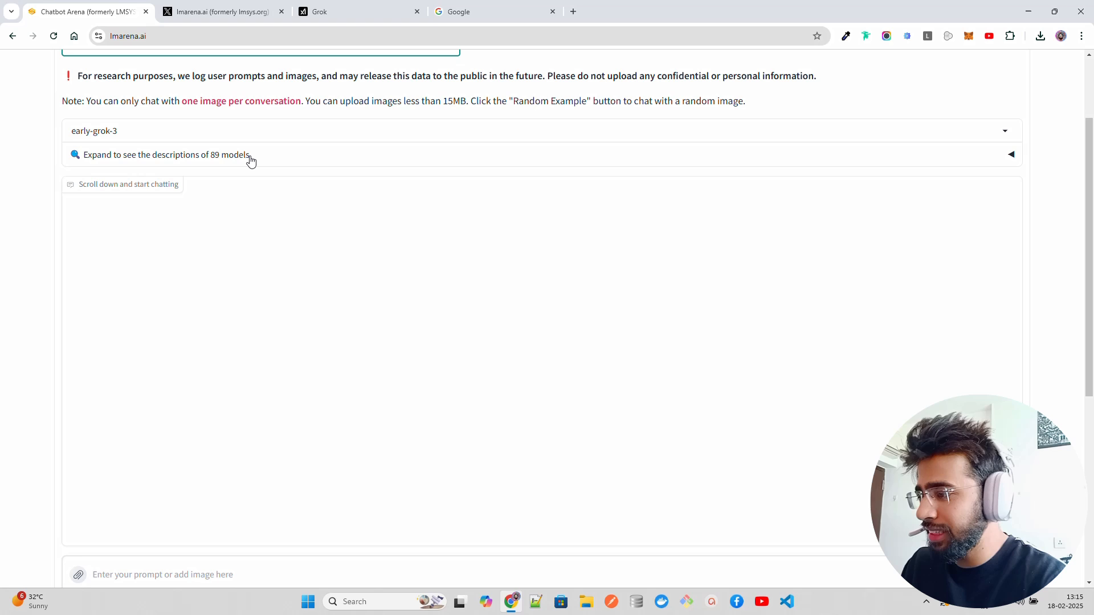
{"action": "scroll", "scroll_direction": "down", "scroll_amount": 3}
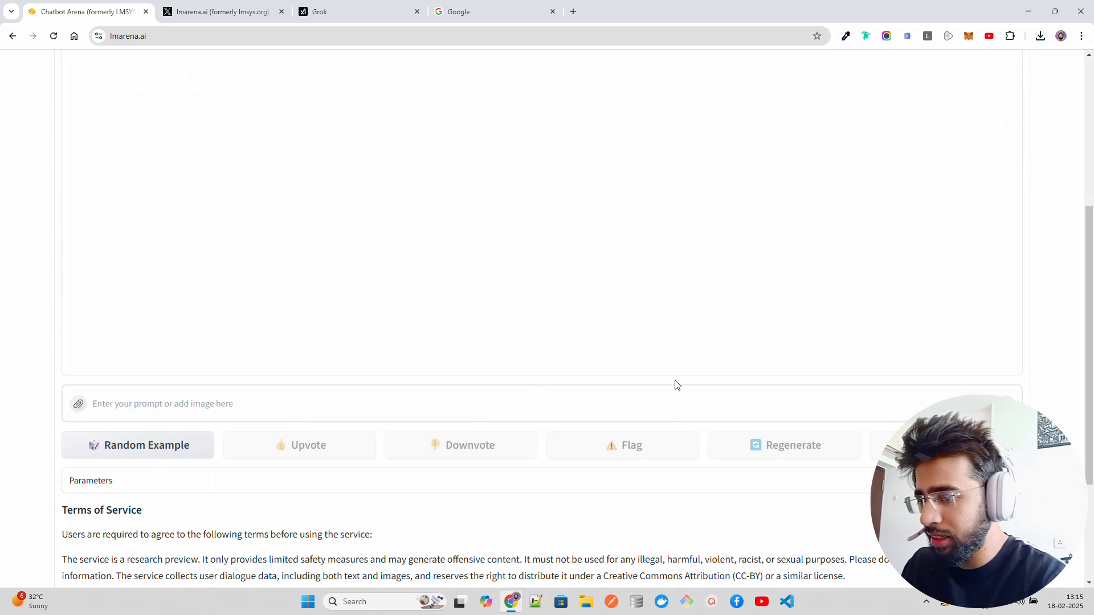
{"action": "scroll", "scroll_direction": "up", "scroll_amount": 3}
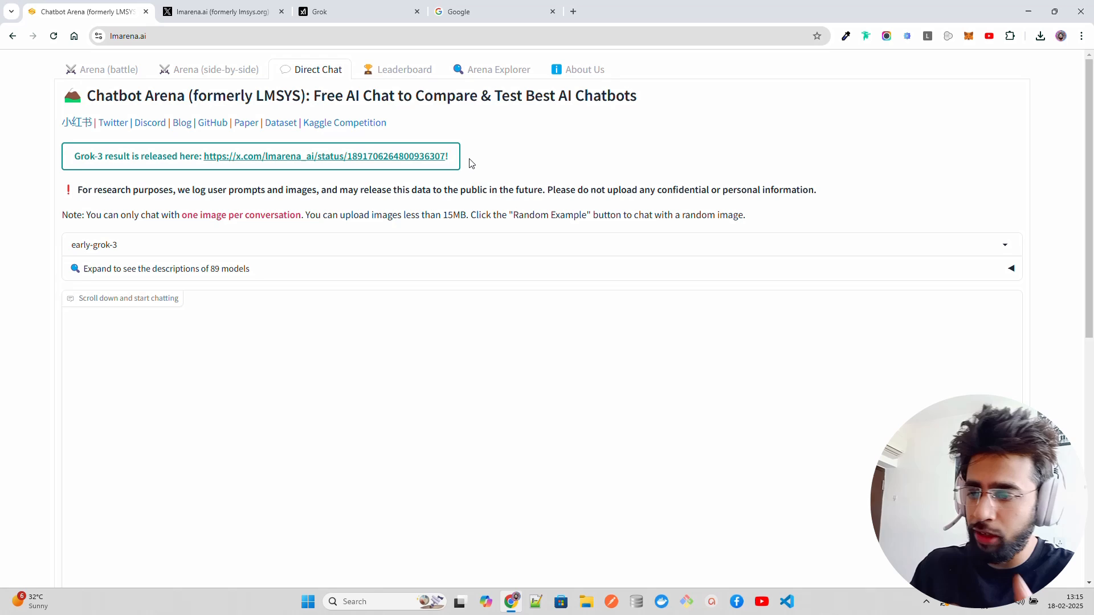
{"action": "mouse_move", "coordinate": [682, 172]}
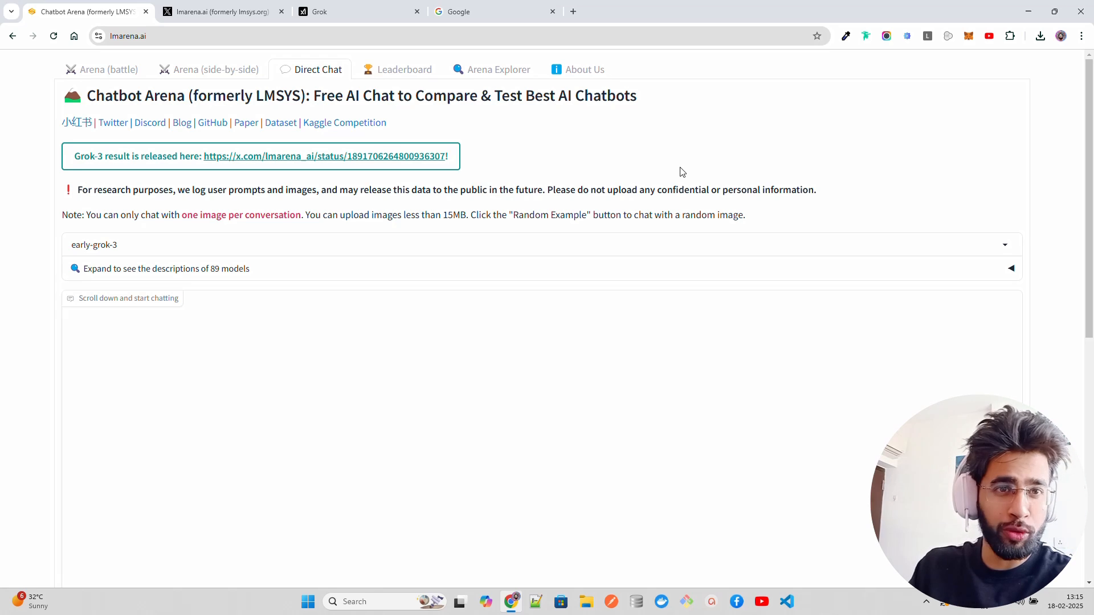
{"action": "mouse_move", "coordinate": [721, 150]}
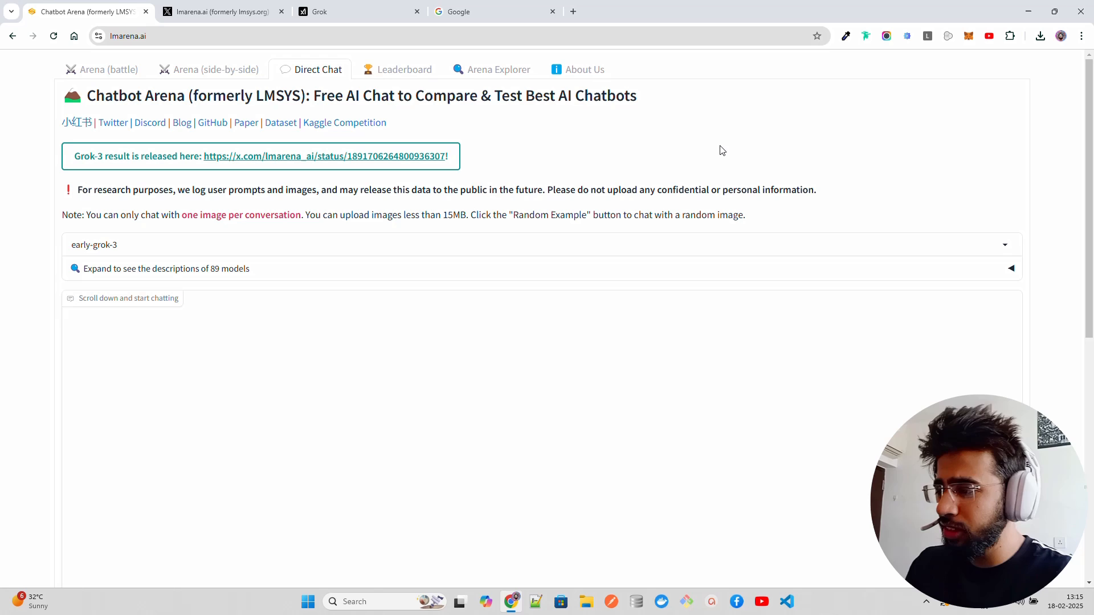
{"action": "mouse_move", "coordinate": [334, 58]}
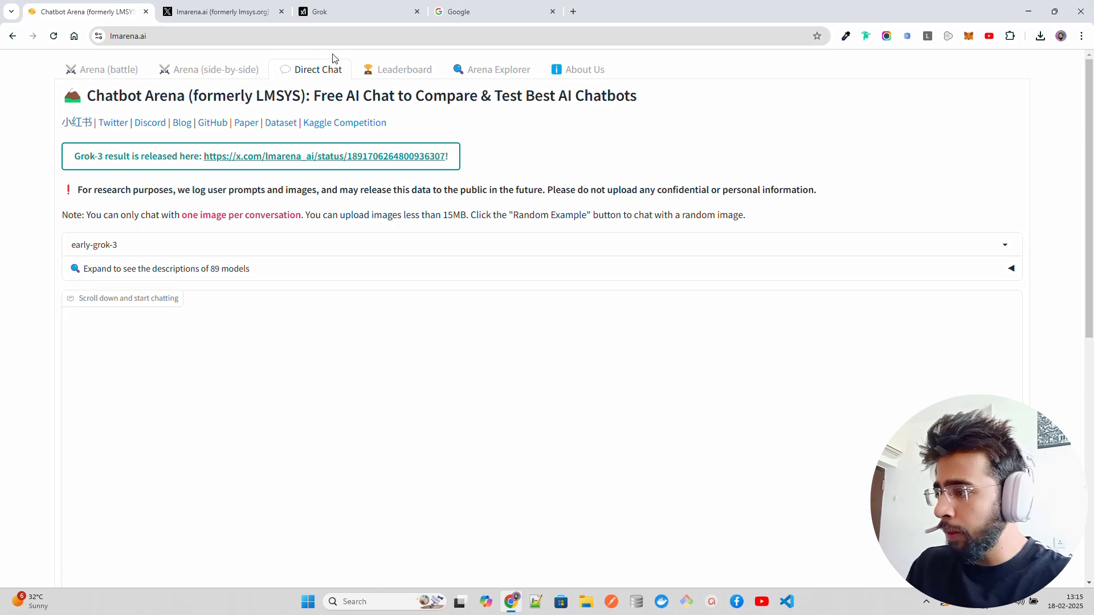
{"action": "mouse_move", "coordinate": [352, 72]}
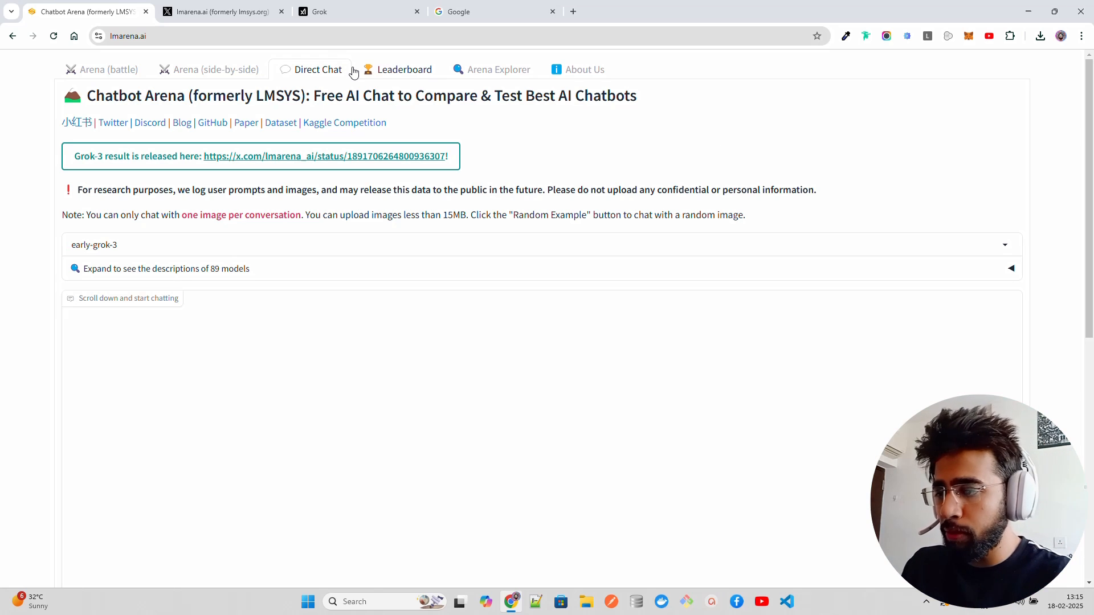
{"action": "mouse_move", "coordinate": [423, 62]}
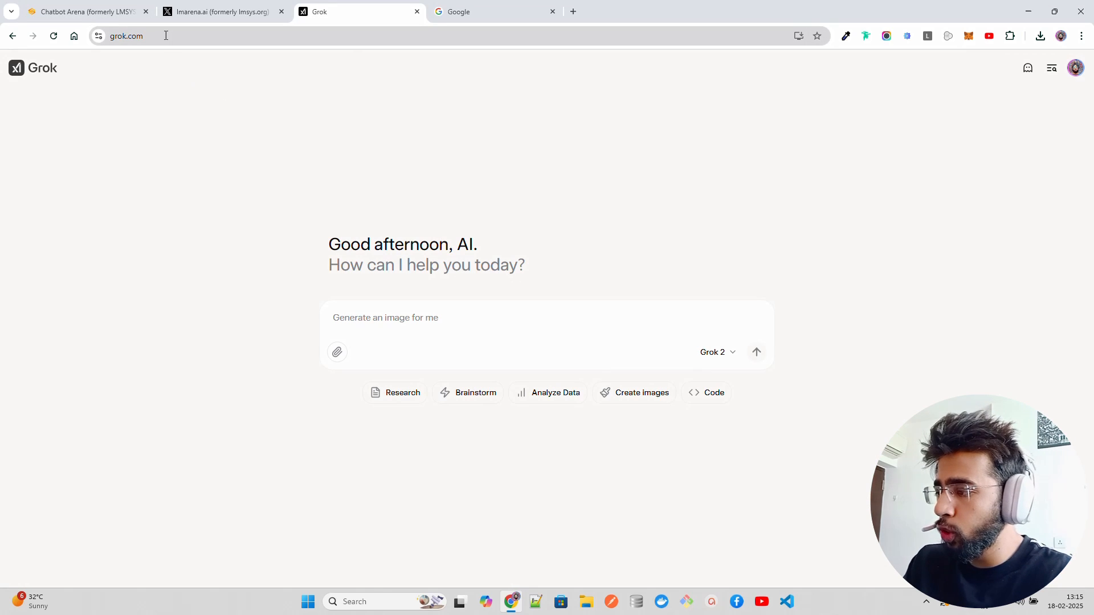
{"action": "mouse_move", "coordinate": [89, 77]}
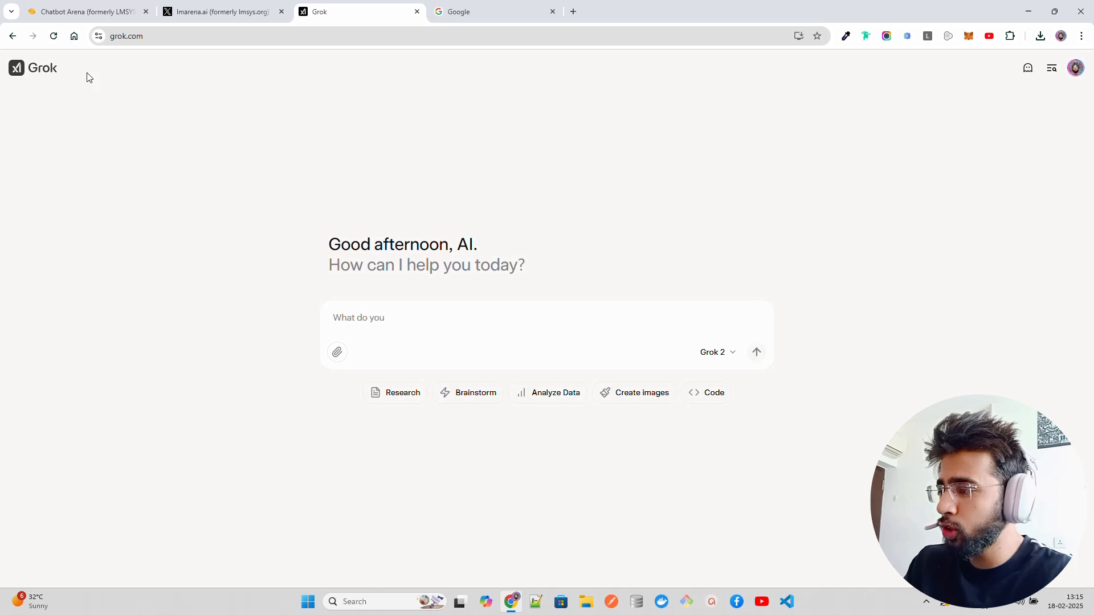
Step: Ask Grok for 'best news for today'
{"action": "left_click", "coordinate": [461, 318]}
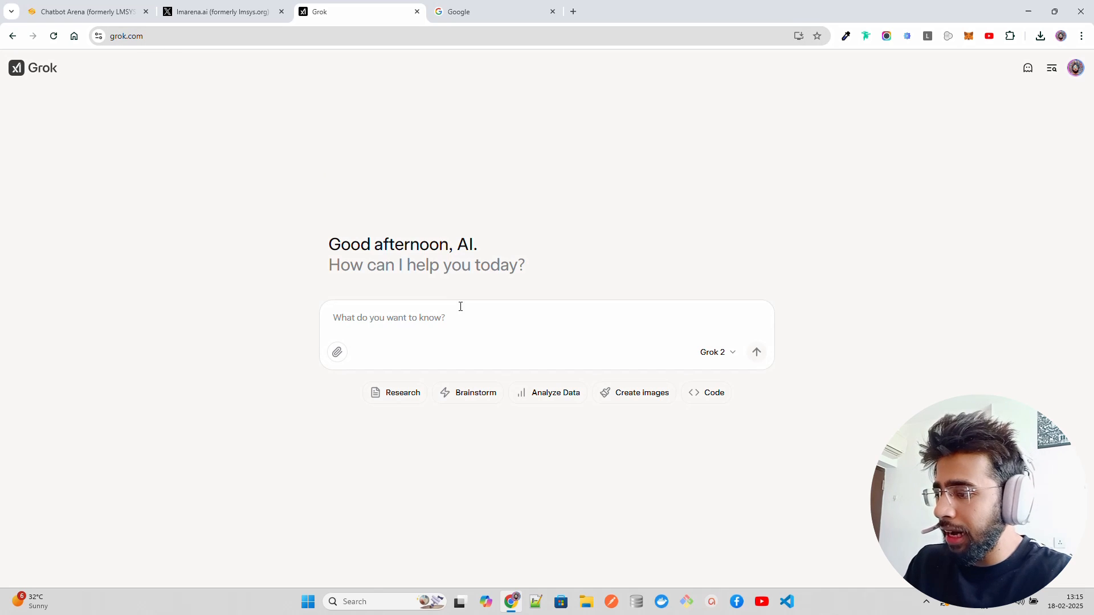
{"action": "left_click", "coordinate": [716, 351]}
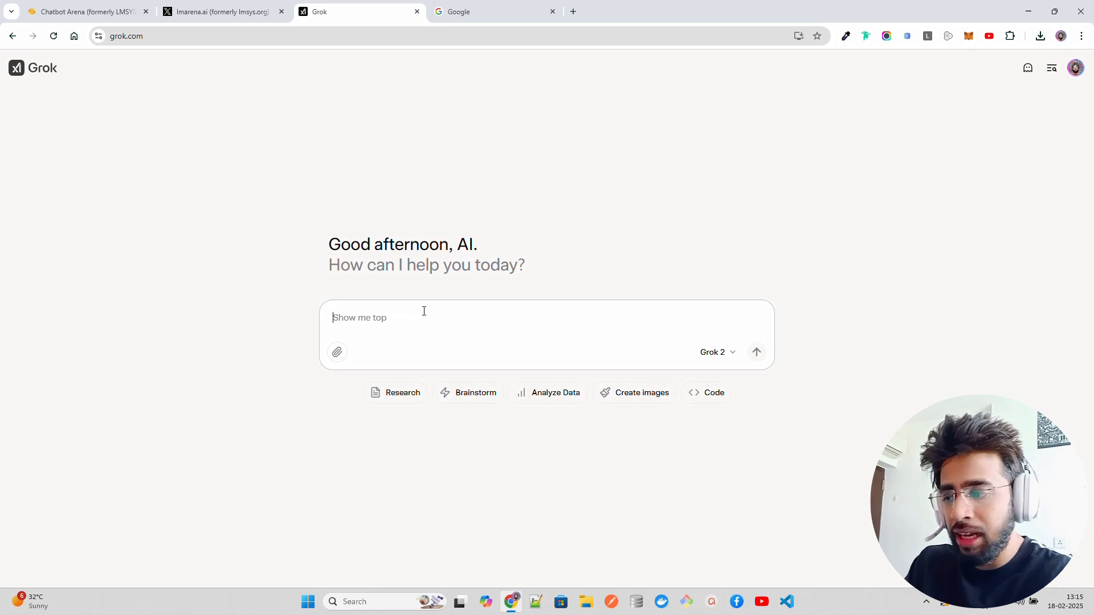
{"action": "type", "text": "b"}
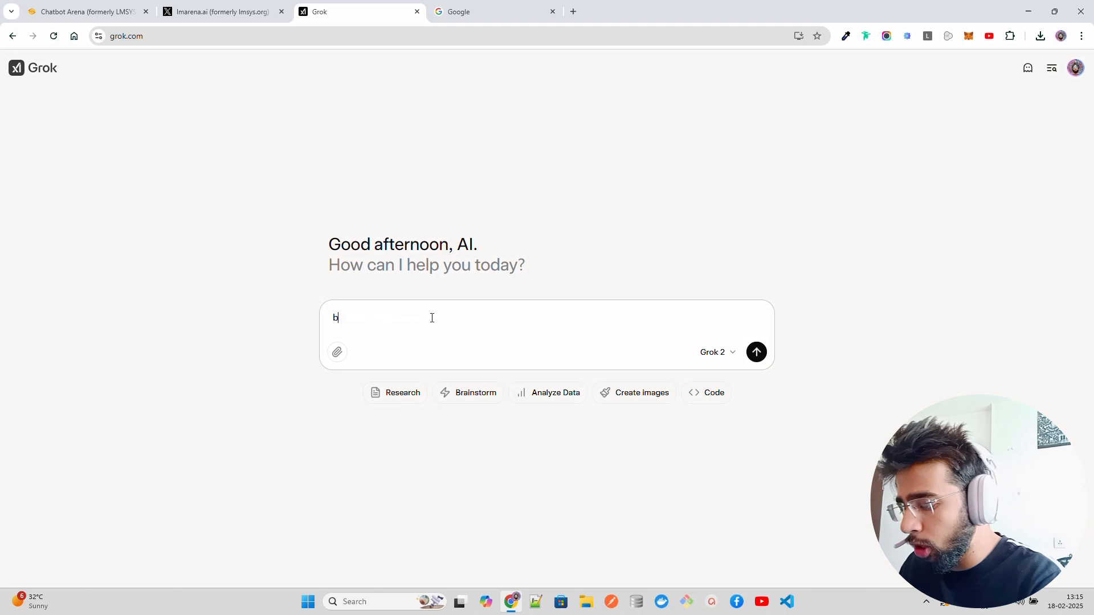
{"action": "type", "text": "est news"}
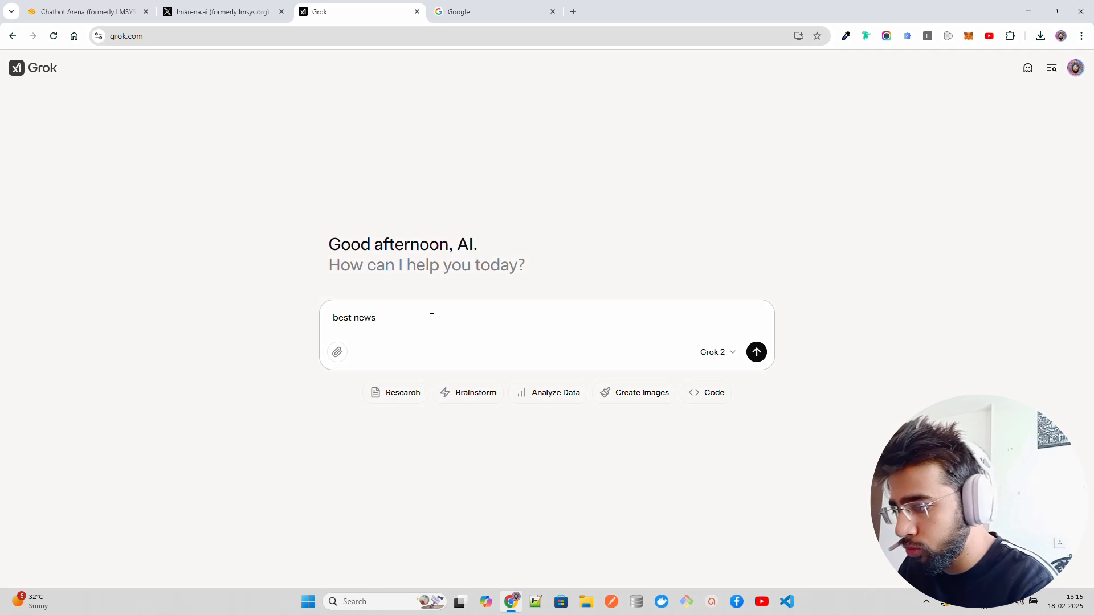
{"action": "type", "text": "for toda"}
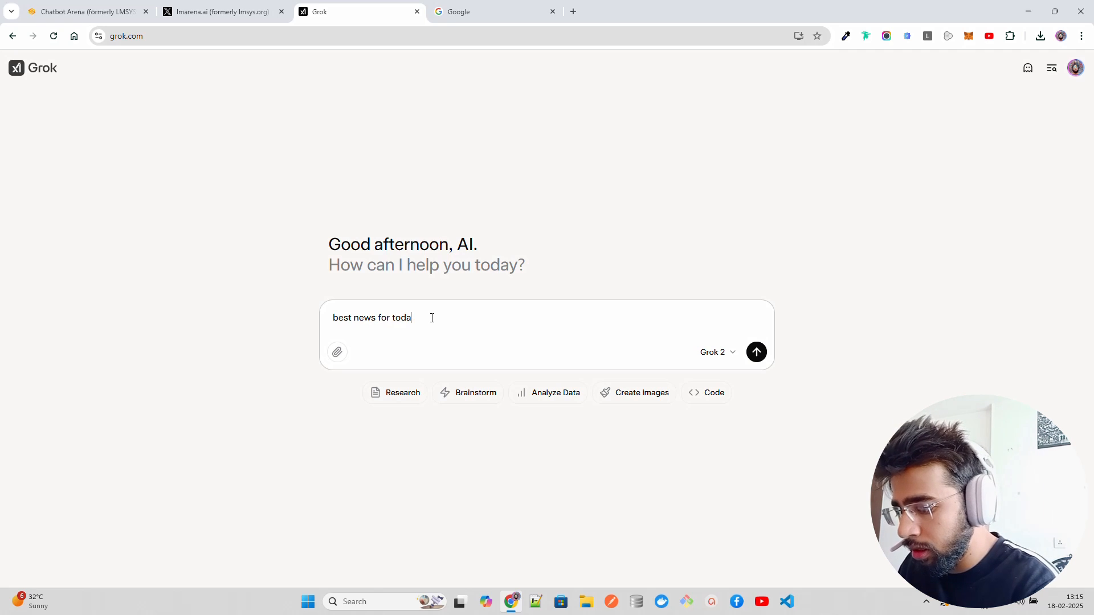
{"action": "left_click", "coordinate": [756, 352]}
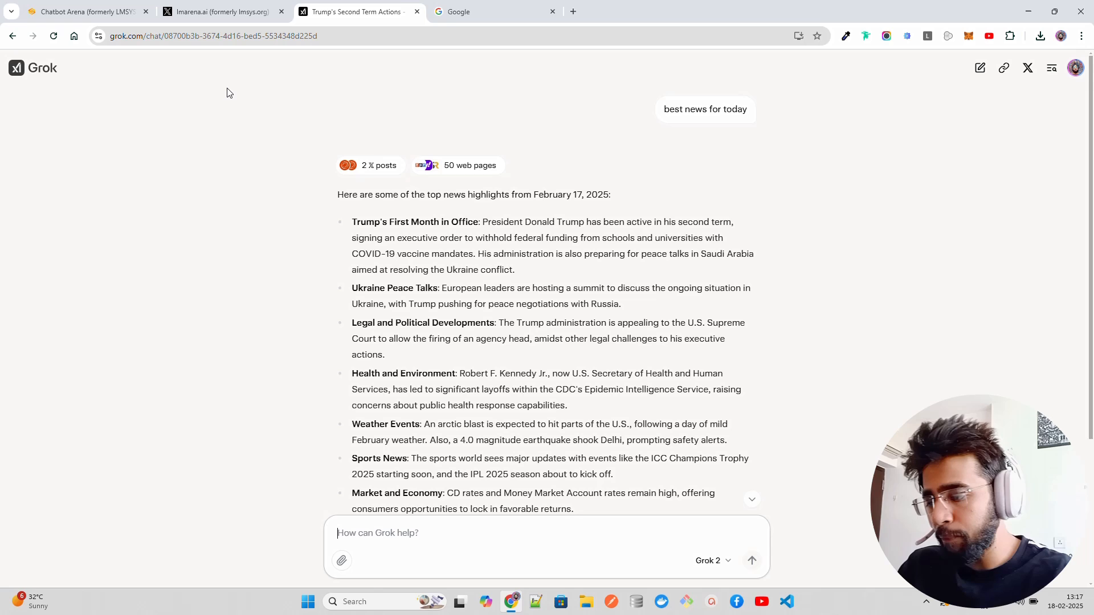
Step: Return to the Chatbot Arena tab once Grok lists February 17, 2025 news
{"action": "left_click", "coordinate": [84, 11]}
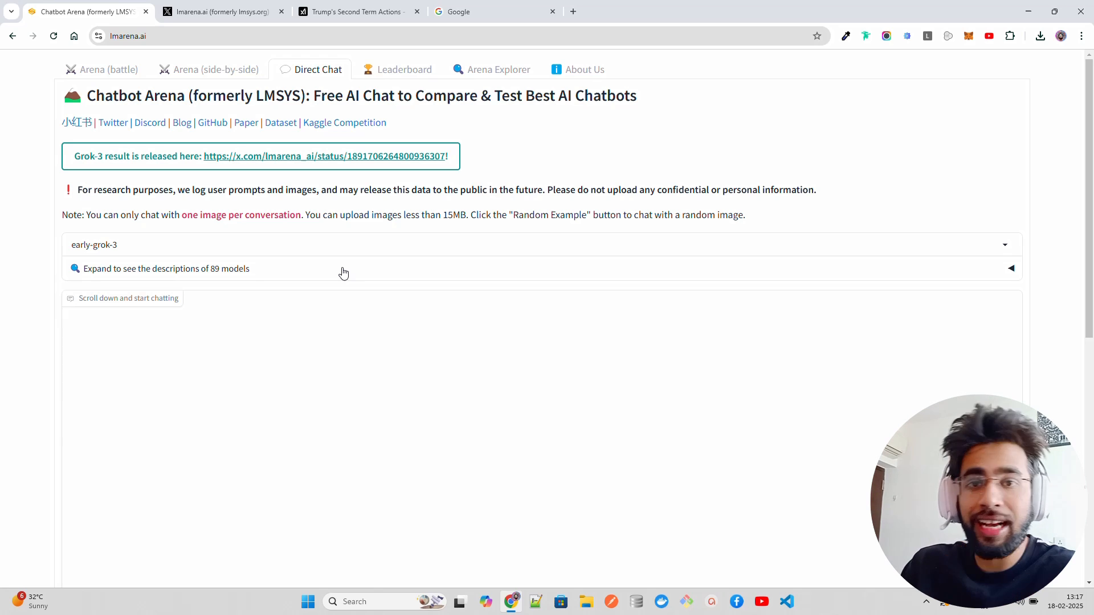
{"action": "mouse_move", "coordinate": [367, 298]}
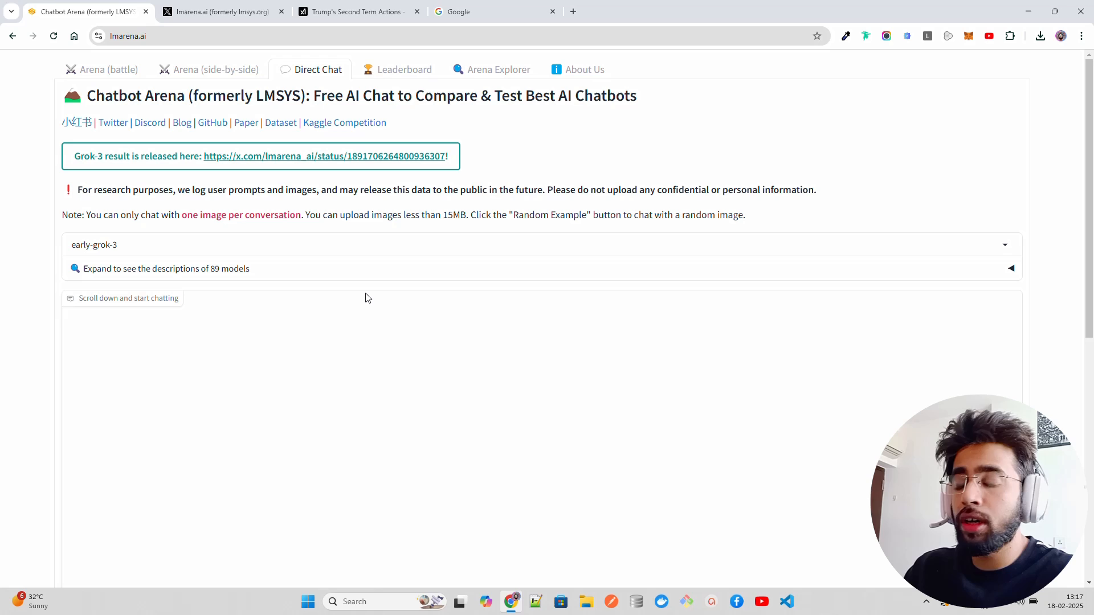
{"action": "mouse_move", "coordinate": [382, 294]}
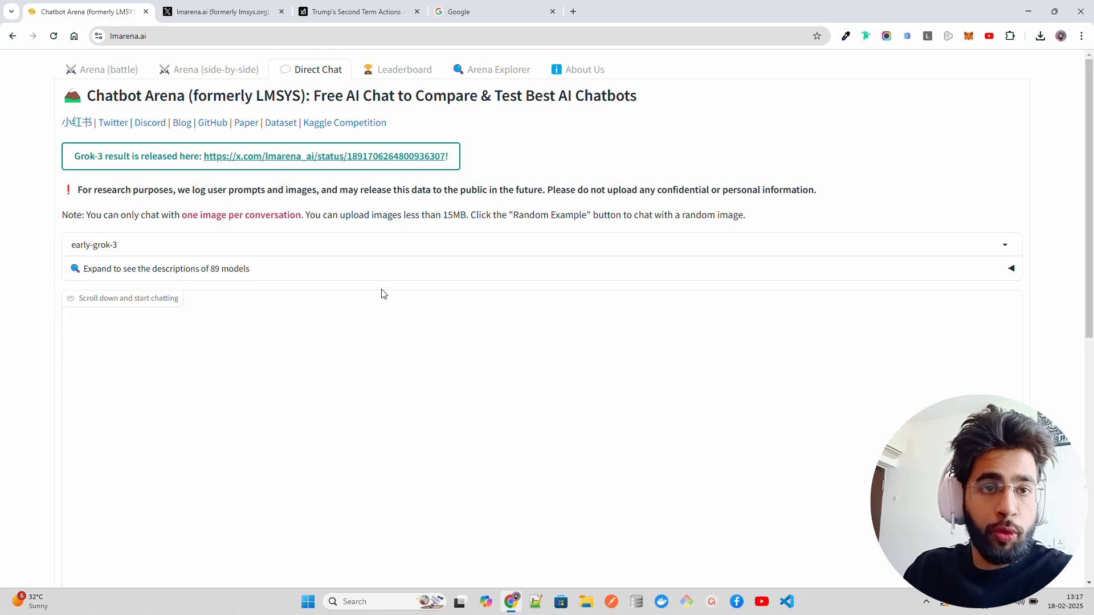
{"action": "mouse_move", "coordinate": [414, 235]}
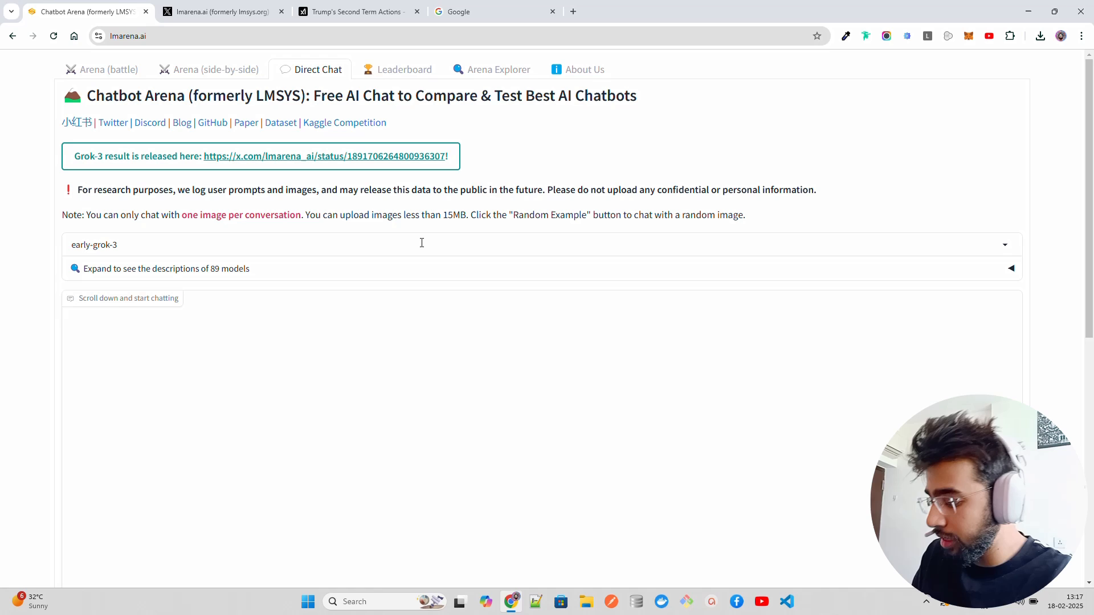
{"action": "mouse_move", "coordinate": [531, 164]}
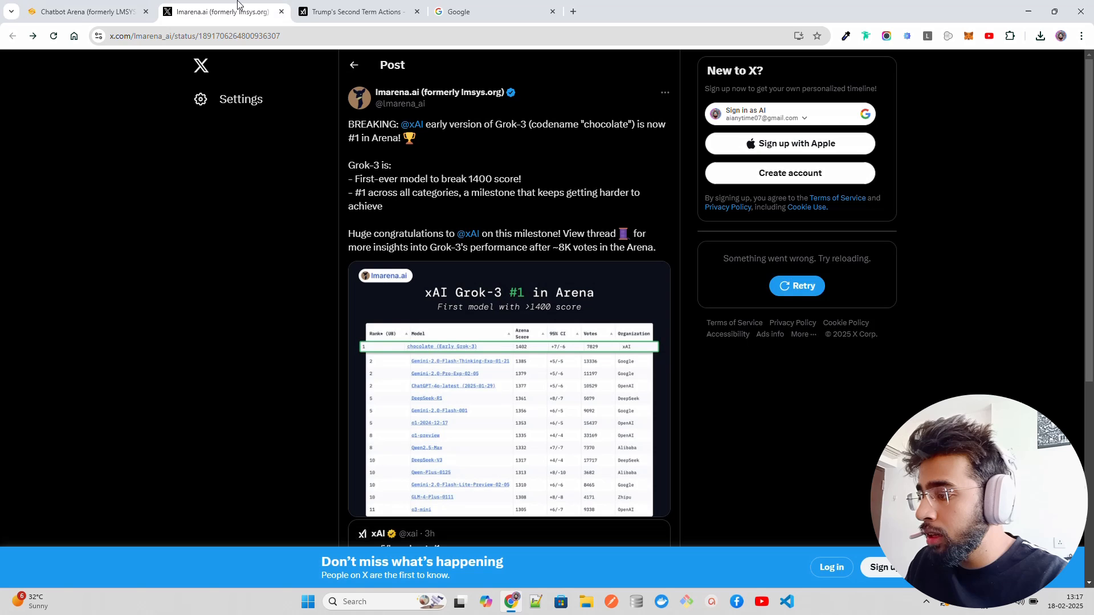
{"action": "mouse_move", "coordinate": [529, 131]}
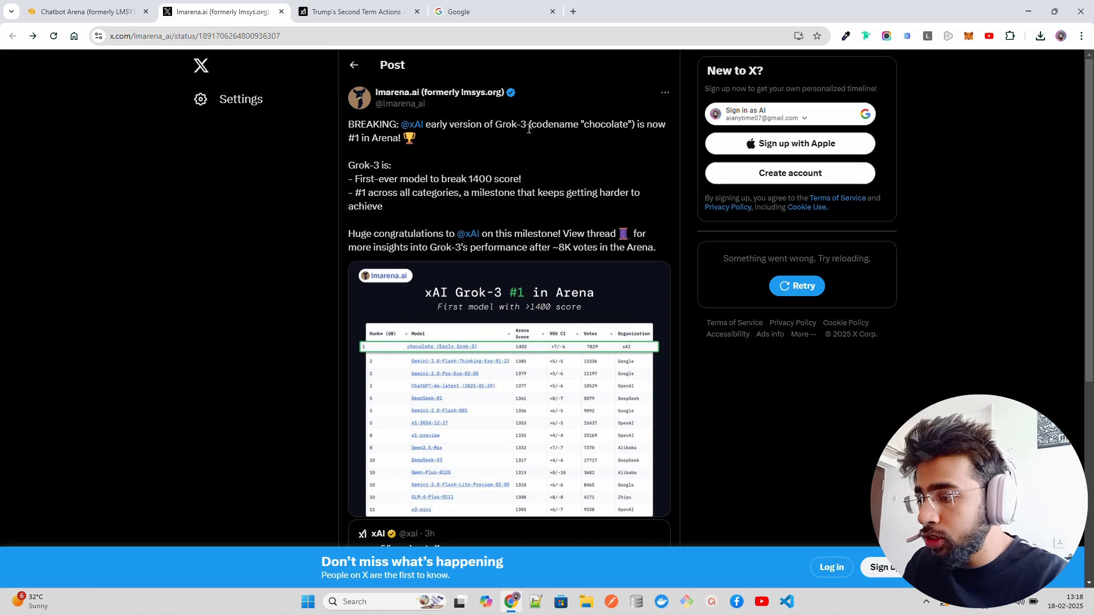
{"action": "mouse_move", "coordinate": [445, 103]}
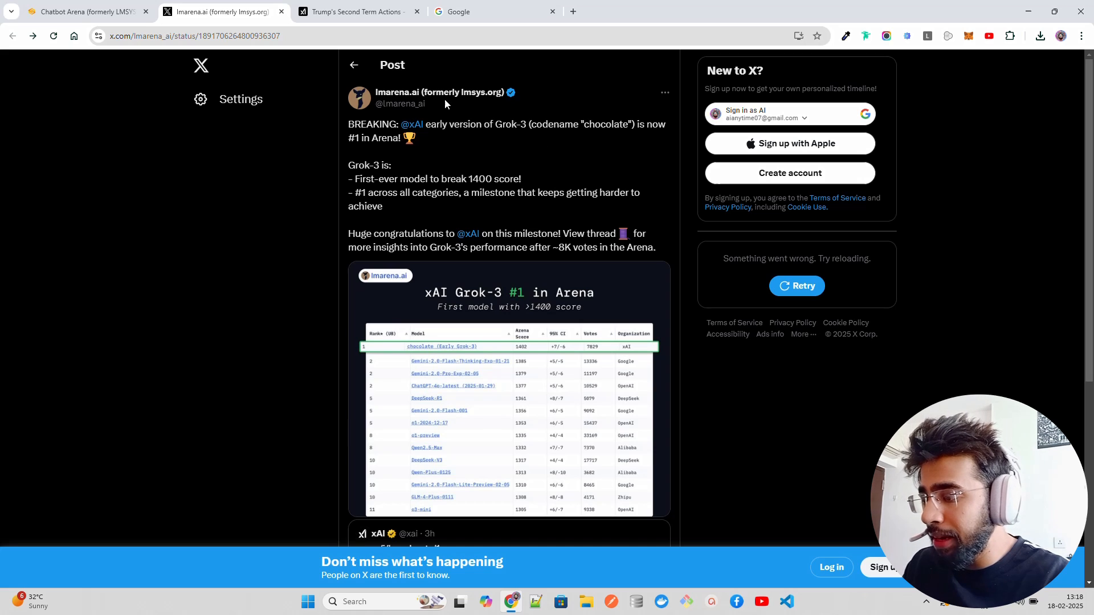
{"action": "mouse_move", "coordinate": [537, 137]}
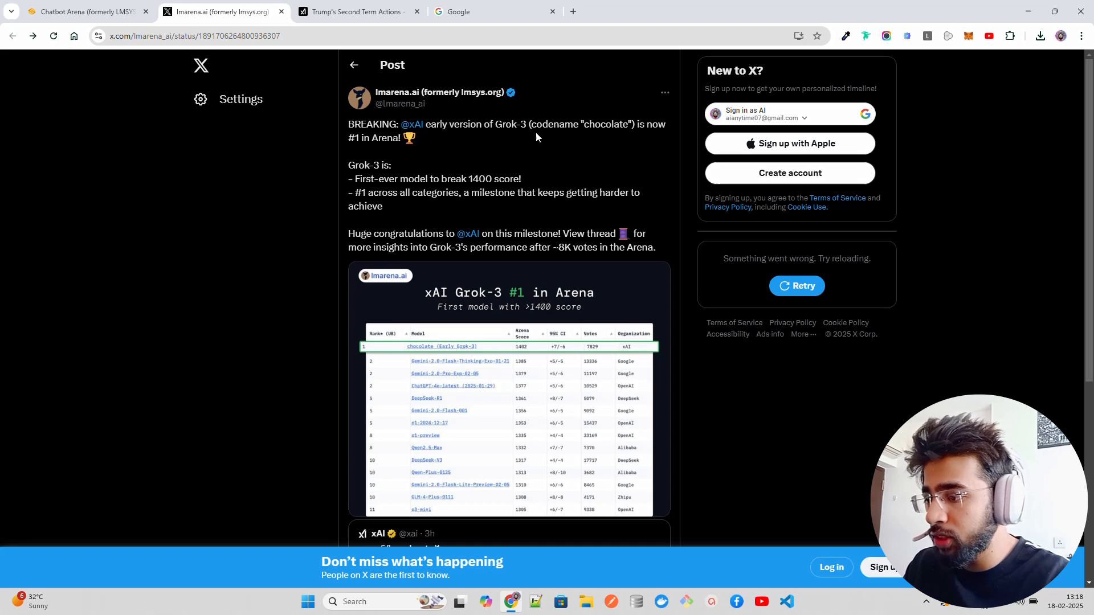
{"action": "mouse_move", "coordinate": [426, 144]}
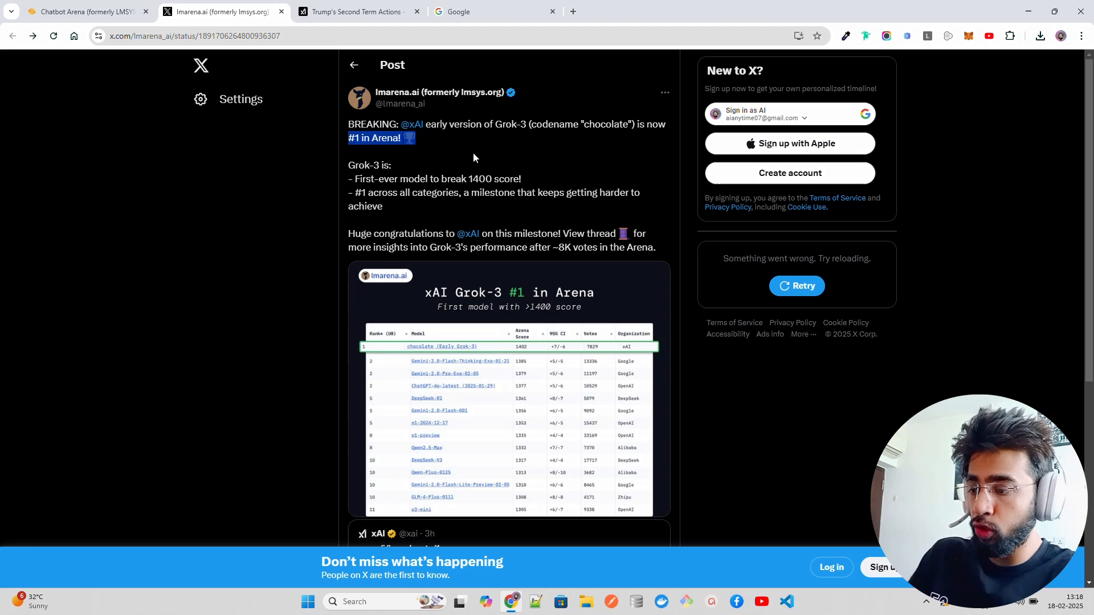
{"action": "mouse_move", "coordinate": [532, 272]}
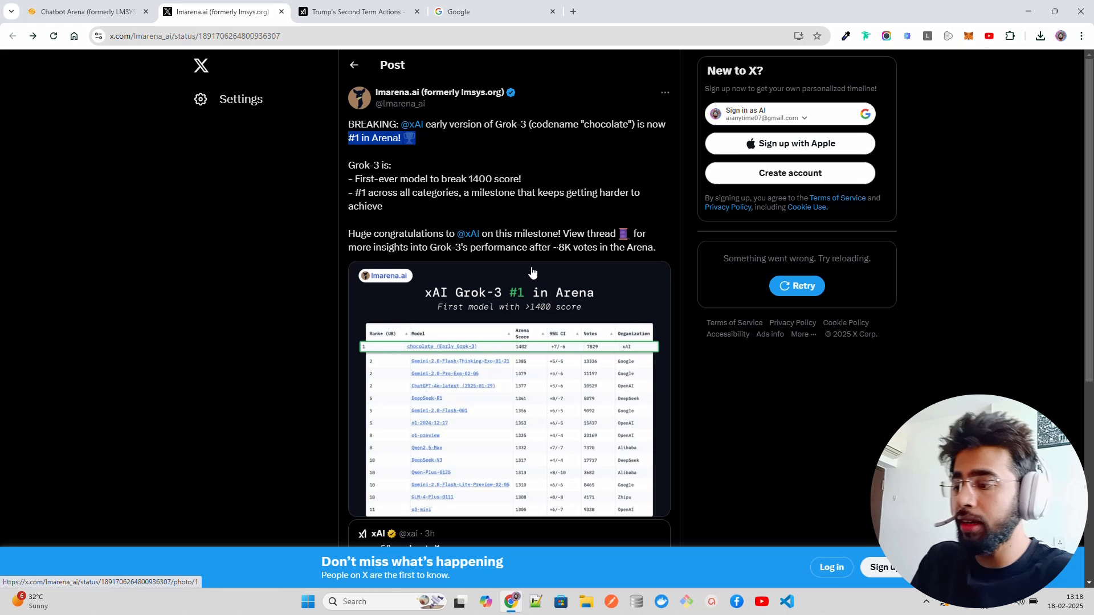
Step: Enlarge the leaderboard image in the lmarena.ai Grok-3 post
{"action": "left_click", "coordinate": [509, 384]}
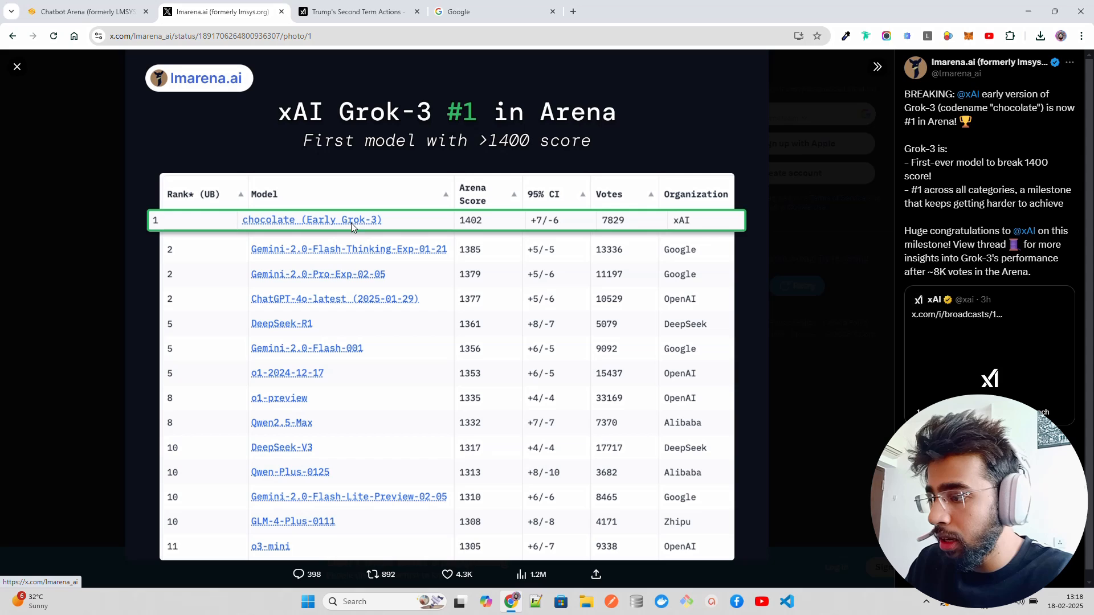
{"action": "mouse_move", "coordinate": [490, 230]}
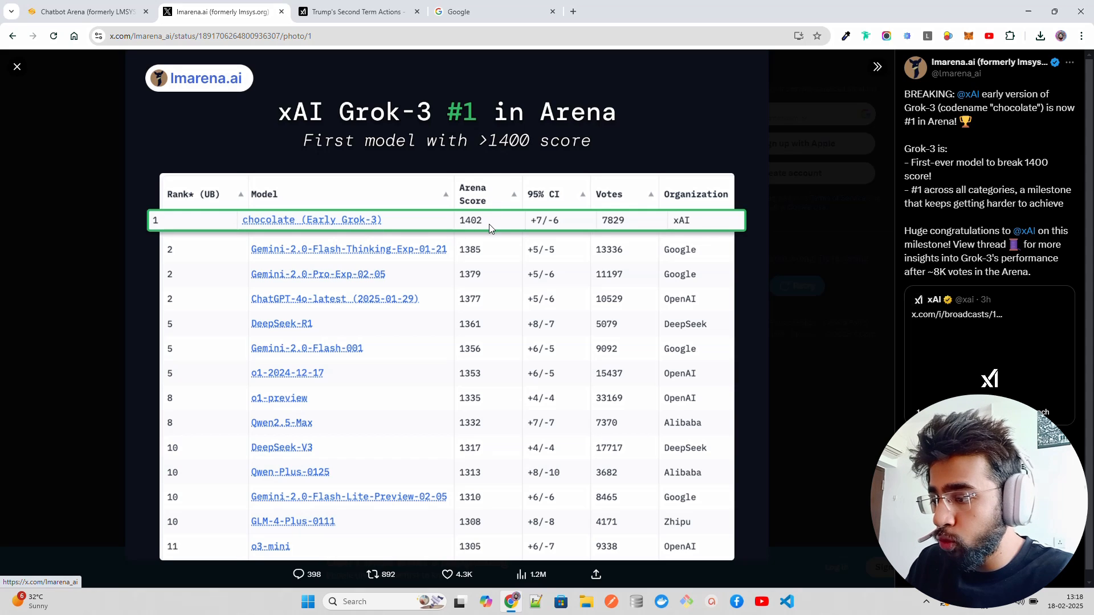
{"action": "mouse_move", "coordinate": [634, 225]}
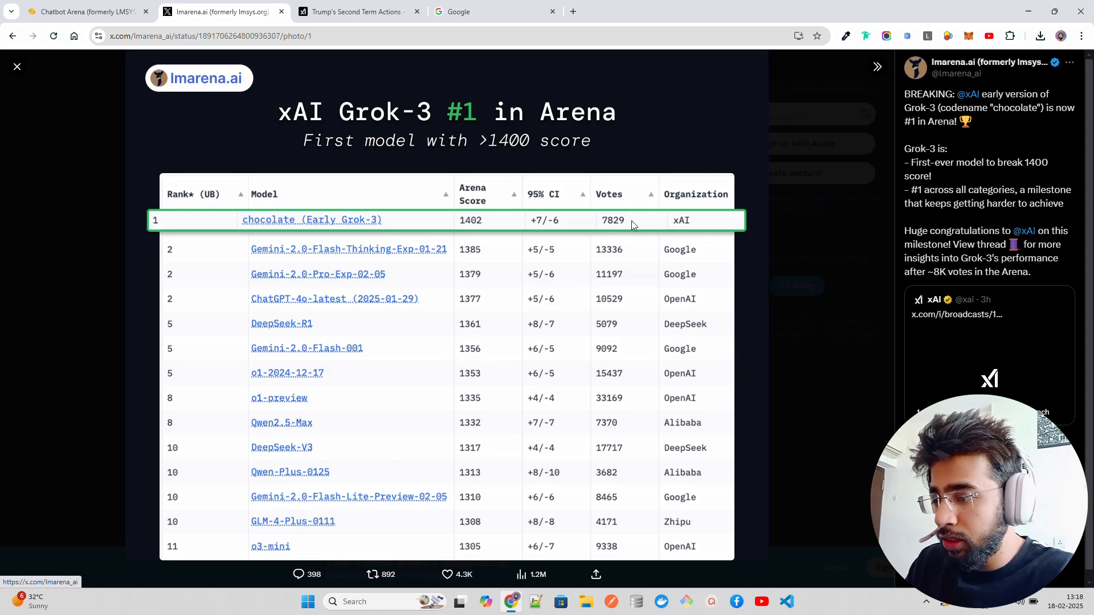
{"action": "mouse_move", "coordinate": [674, 205]}
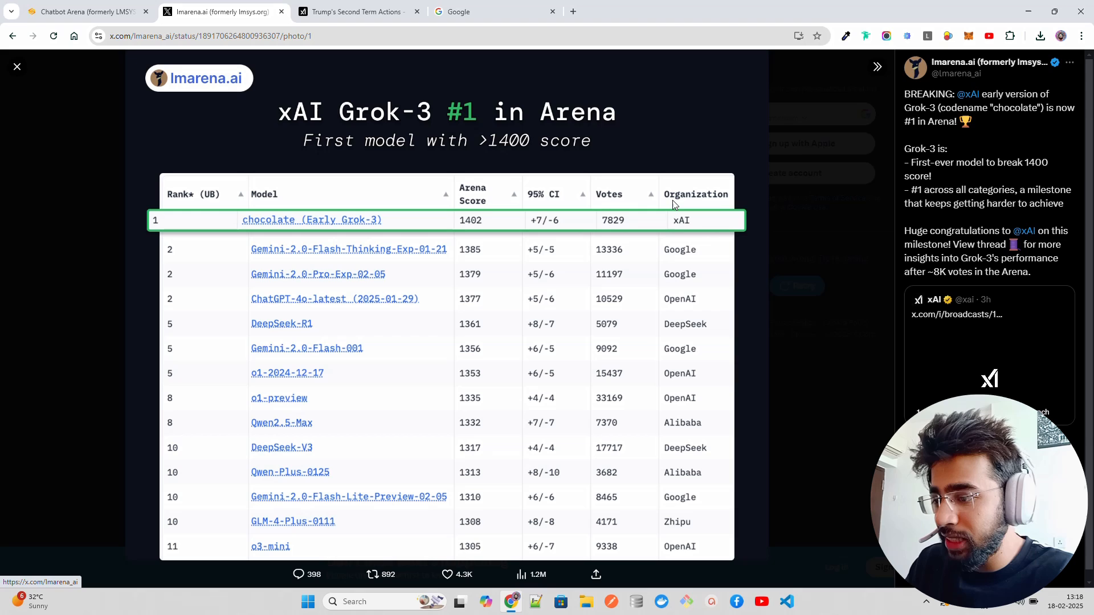
{"action": "mouse_move", "coordinate": [373, 252]}
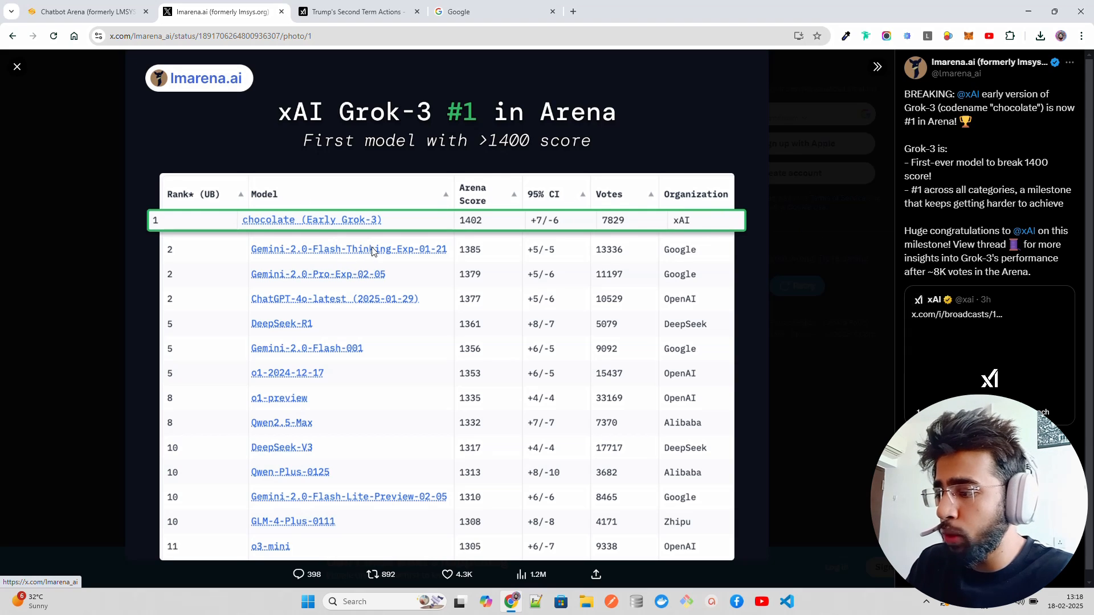
{"action": "mouse_move", "coordinate": [387, 403]}
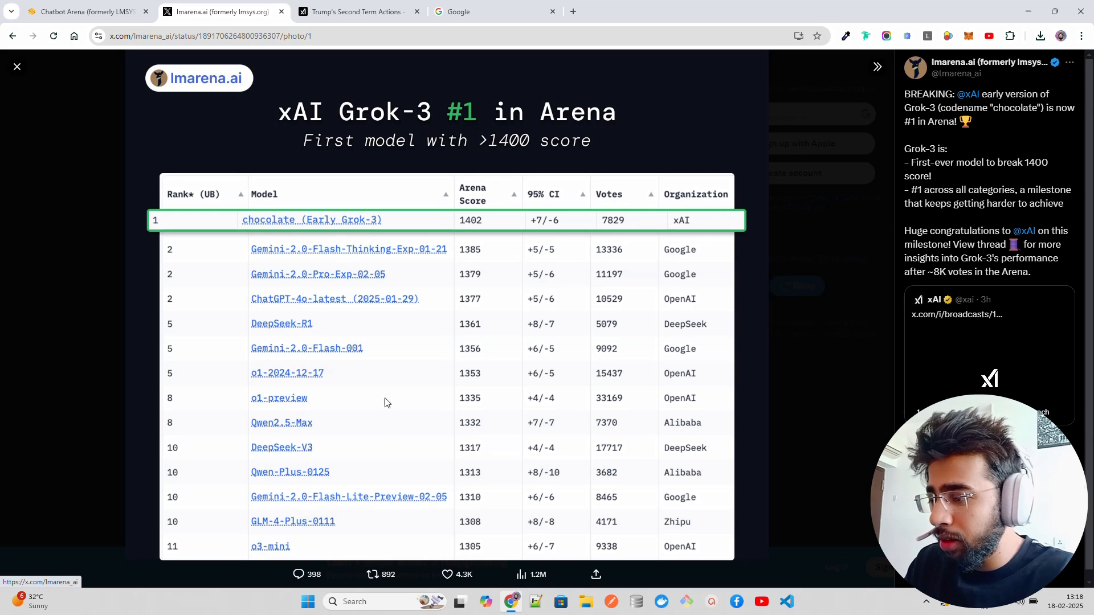
{"action": "mouse_move", "coordinate": [438, 330]}
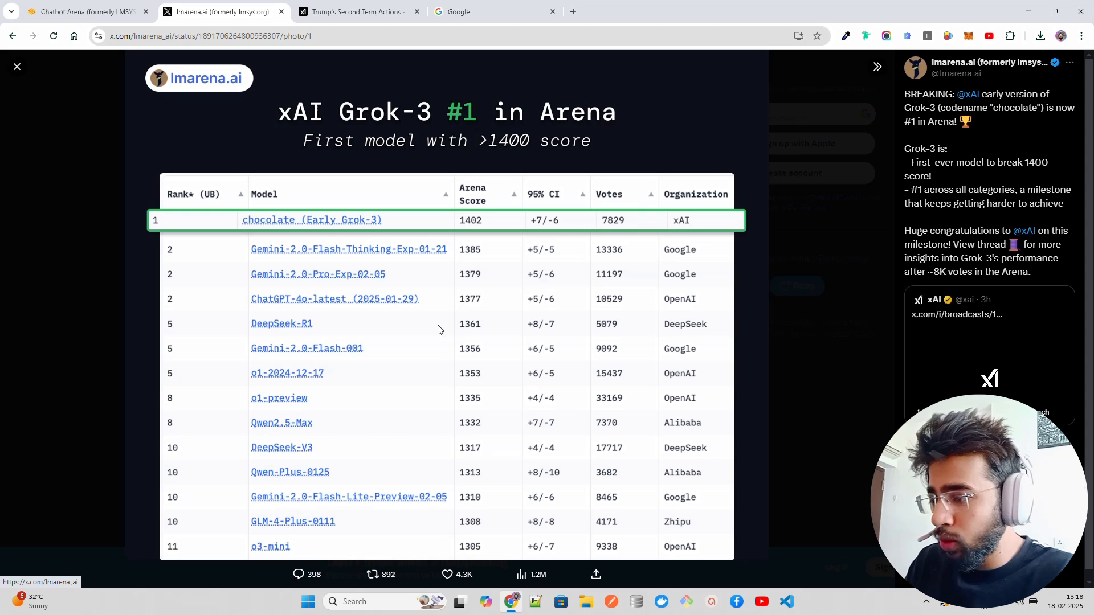
{"action": "mouse_move", "coordinate": [414, 315]}
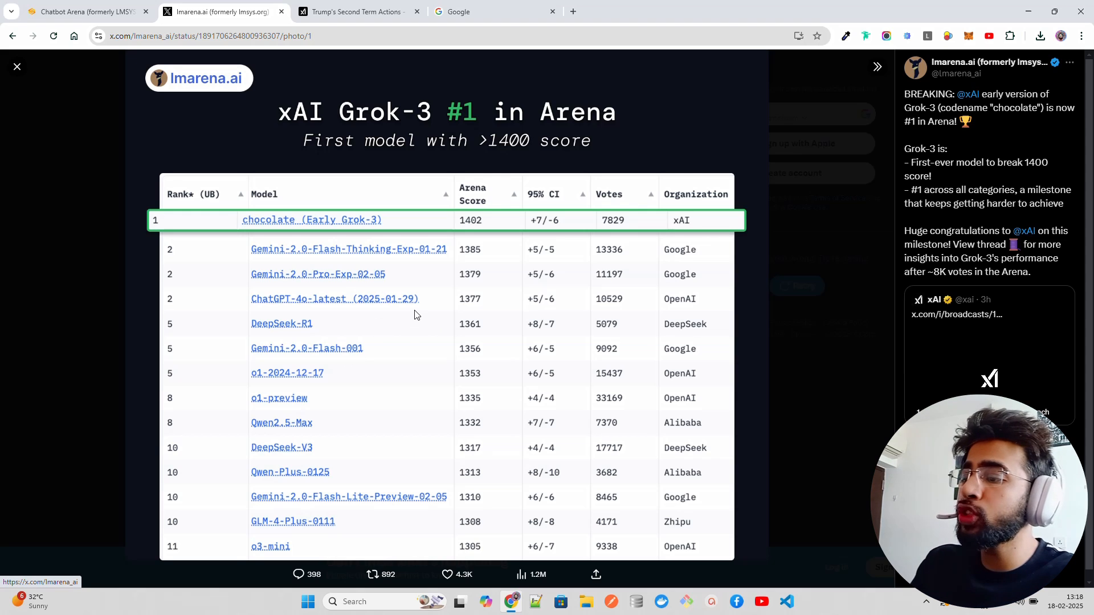
{"action": "mouse_move", "coordinate": [345, 310]}
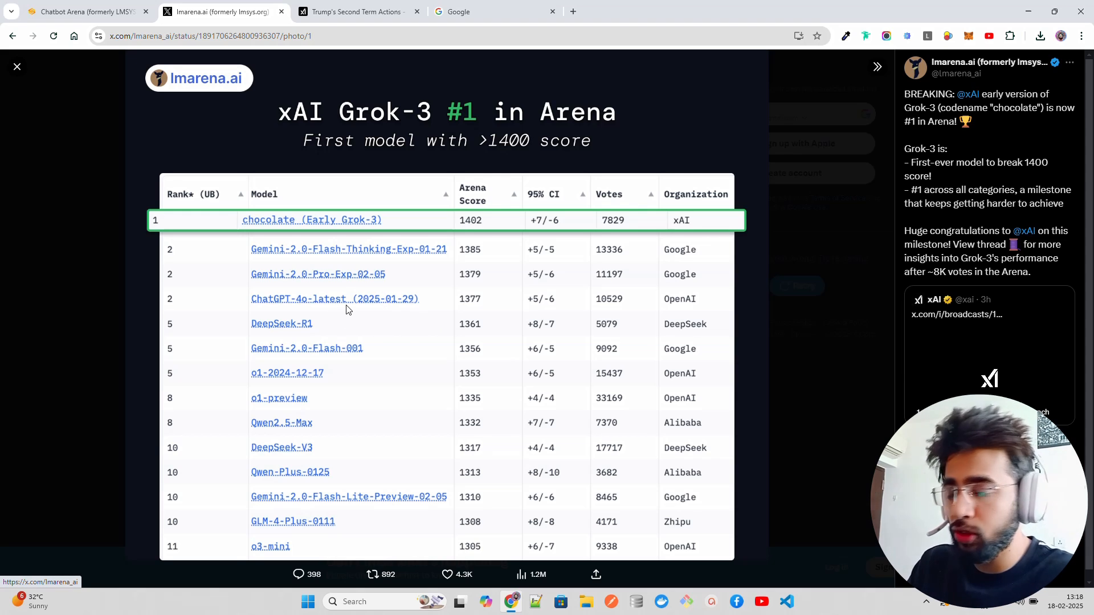
{"action": "mouse_move", "coordinate": [375, 315]}
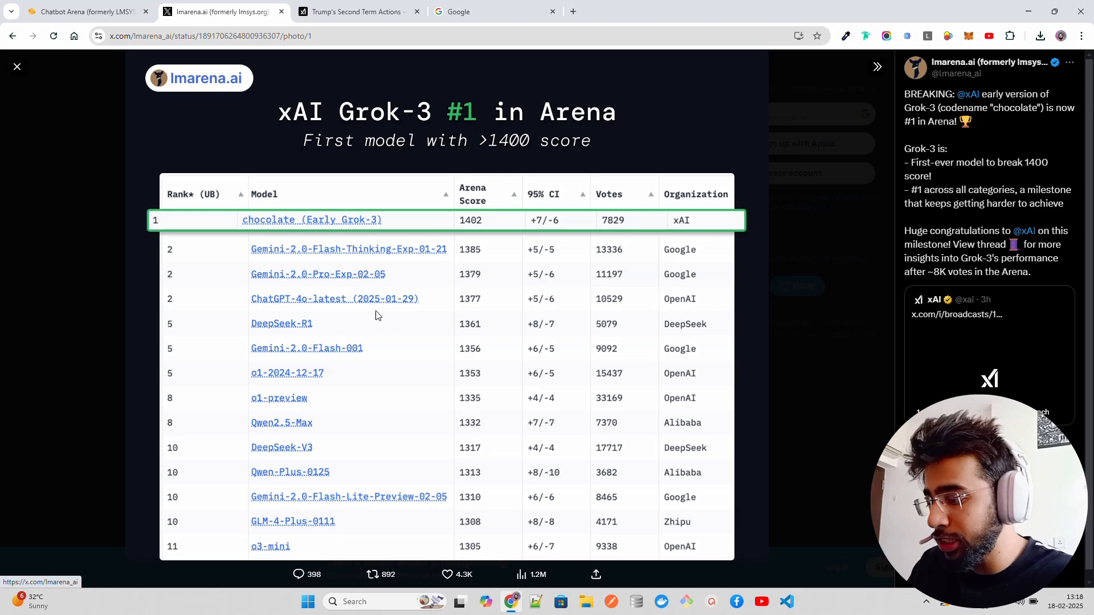
{"action": "mouse_move", "coordinate": [296, 361]}
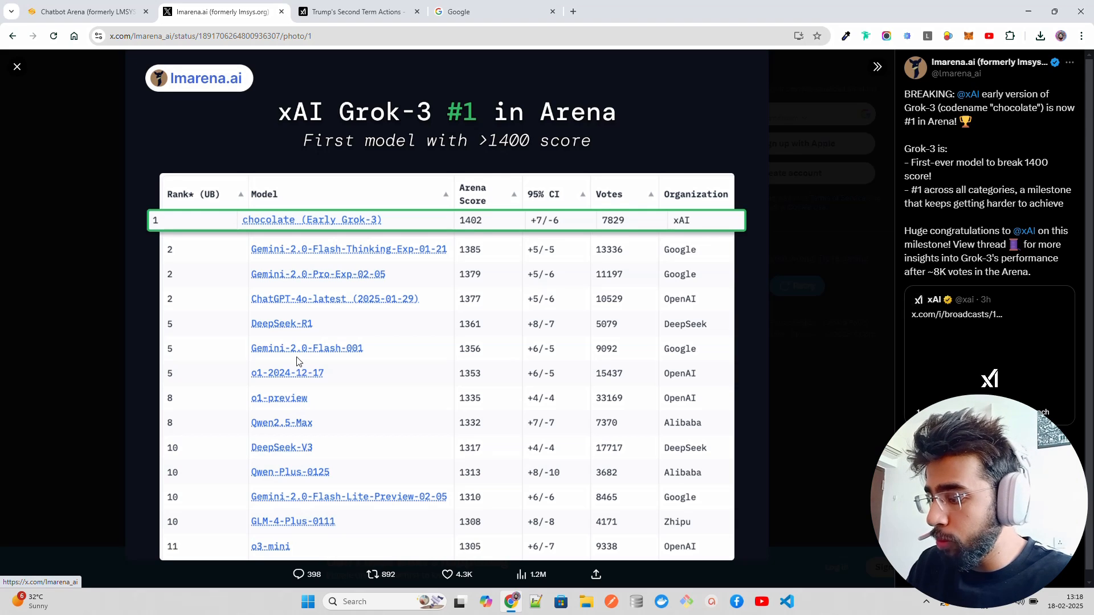
{"action": "mouse_move", "coordinate": [473, 422]}
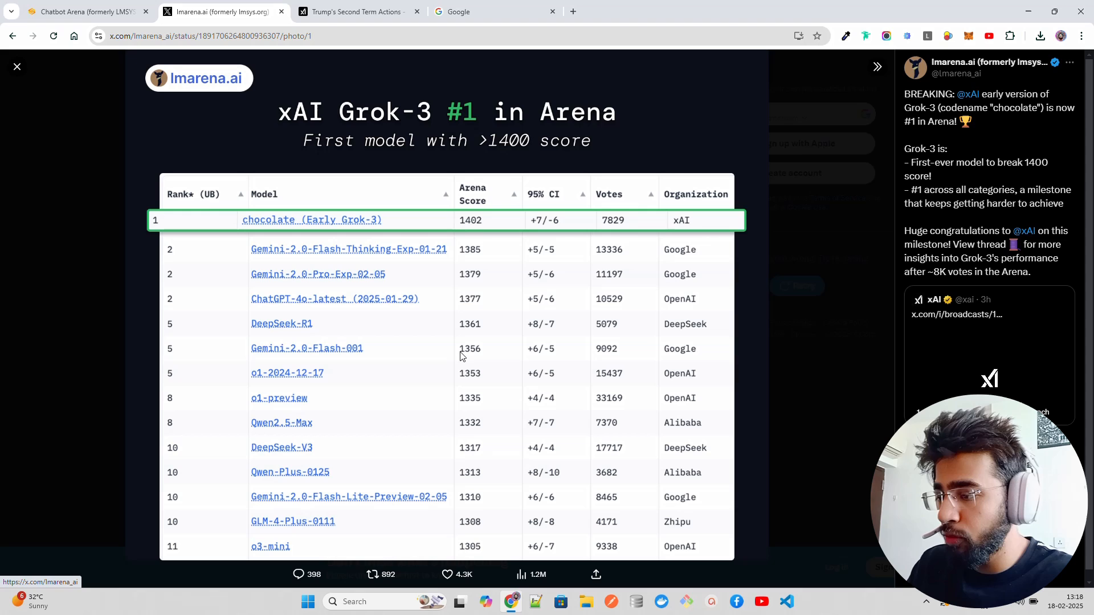
{"action": "mouse_move", "coordinate": [785, 181]}
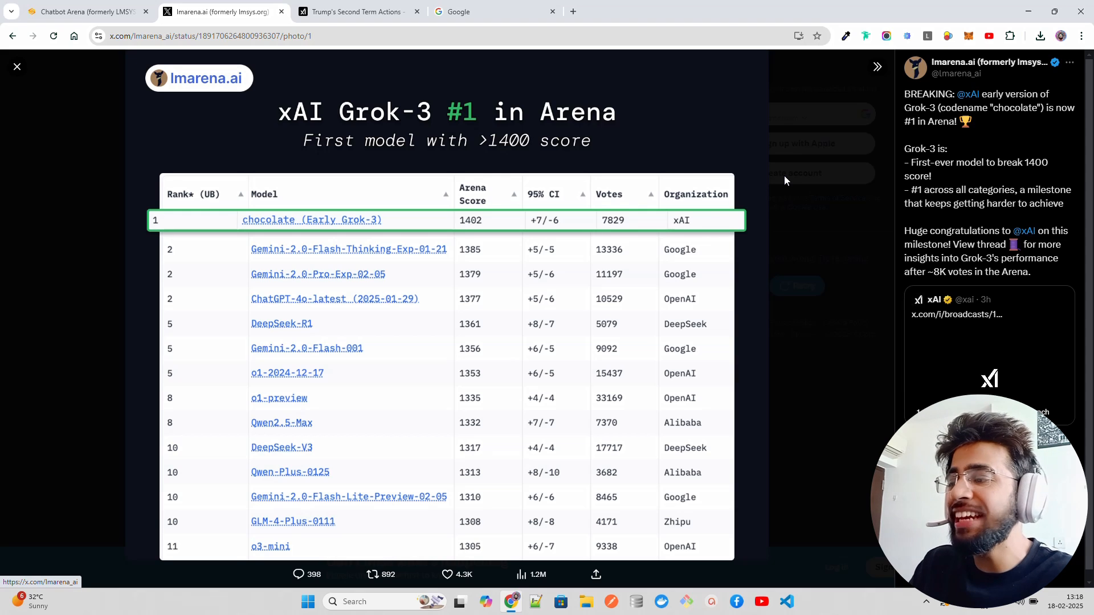
{"action": "mouse_move", "coordinate": [790, 180]}
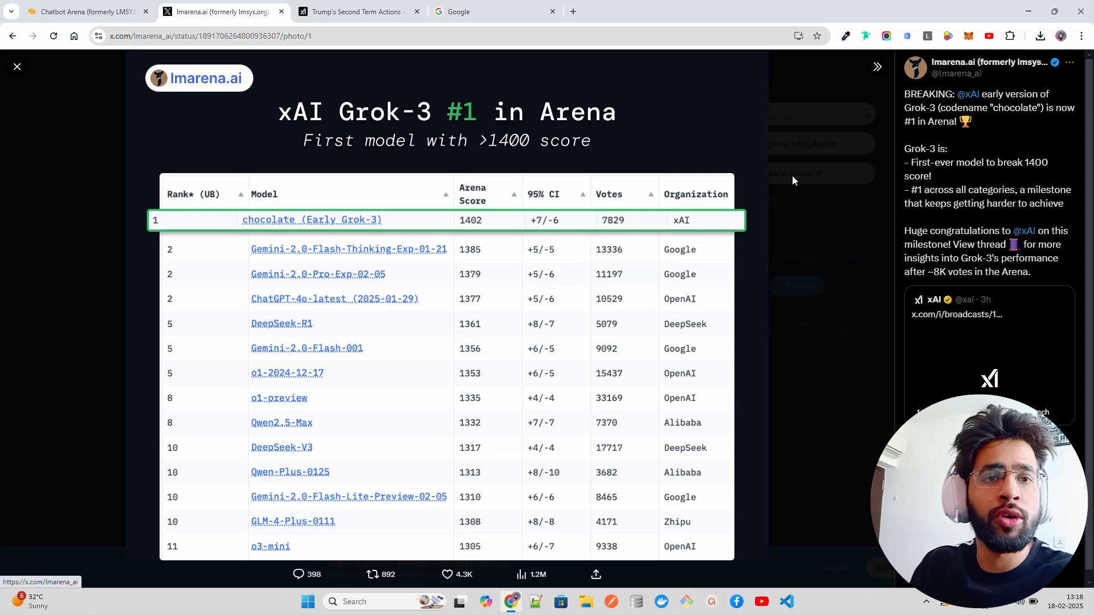
{"action": "mouse_move", "coordinate": [813, 180]}
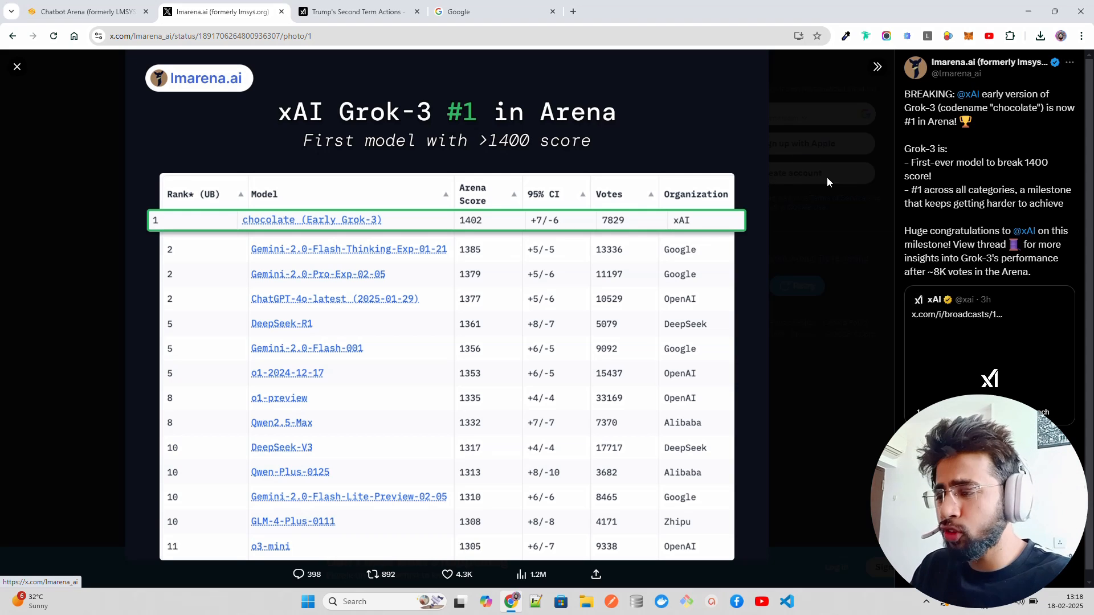
{"action": "mouse_move", "coordinate": [500, 103]}
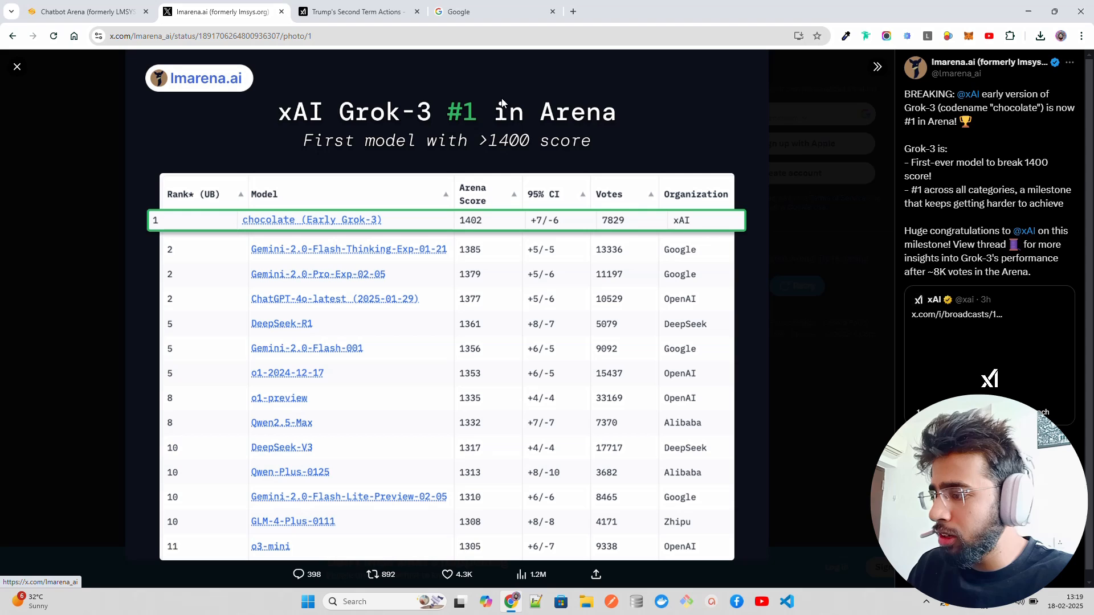
{"action": "mouse_move", "coordinate": [460, 117]}
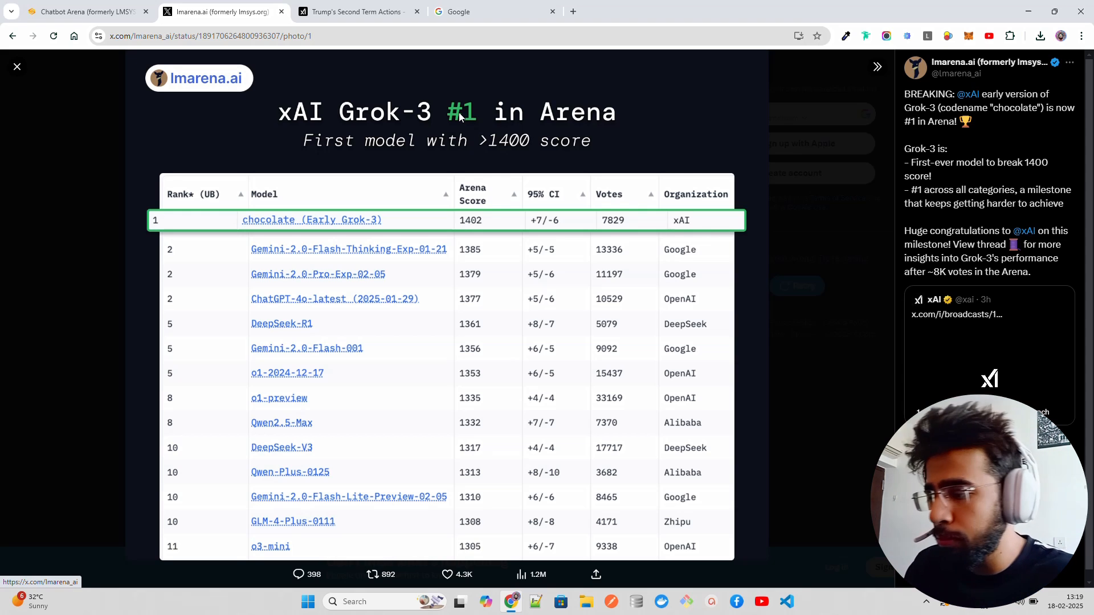
Step: Go back to Chatbot Arena's Direct Chat with early-grok-3 selected
{"action": "left_click", "coordinate": [84, 12]}
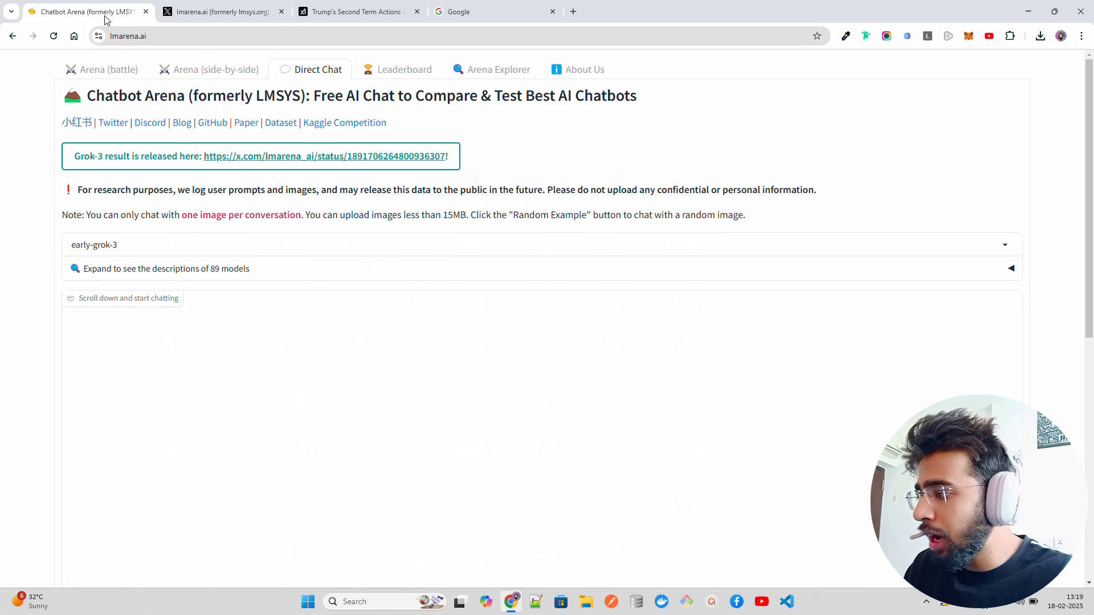
Step: Send early-grok-3 the prompt 'how to fine tune a whisper model'
{"action": "scroll", "scroll_direction": "down", "scroll_amount": 3}
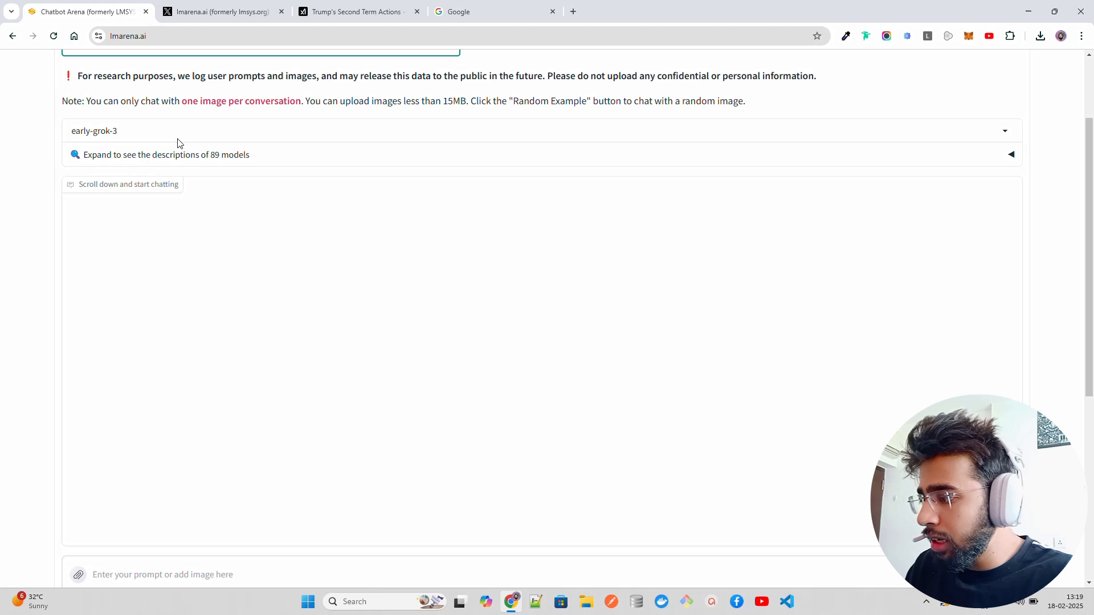
{"action": "scroll", "scroll_direction": "down", "scroll_amount": 3}
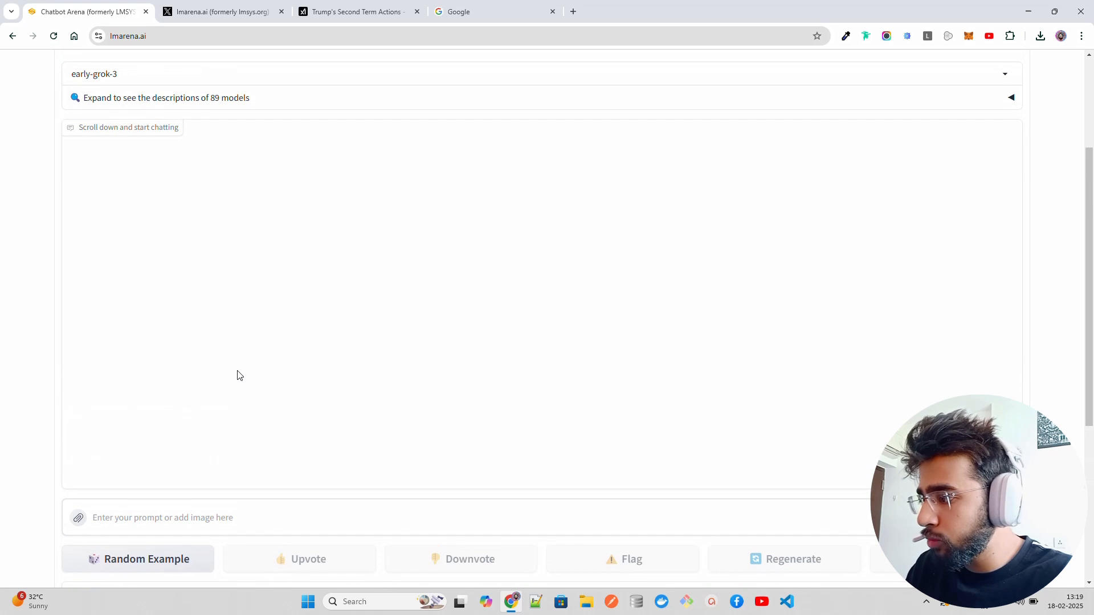
{"action": "mouse_move", "coordinate": [239, 490]}
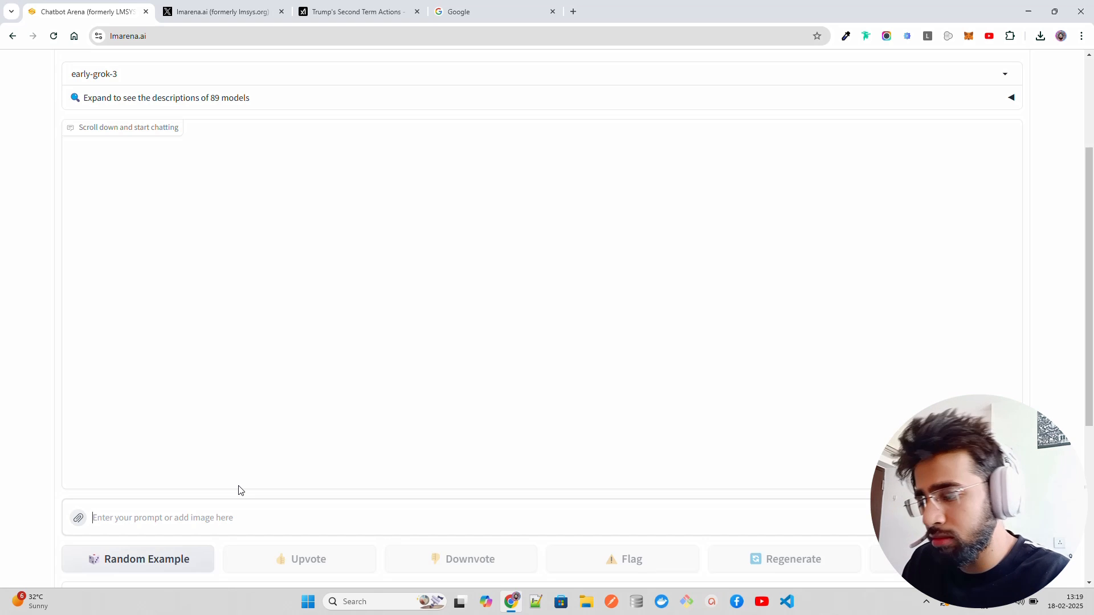
{"action": "type", "text": "how to fi"}
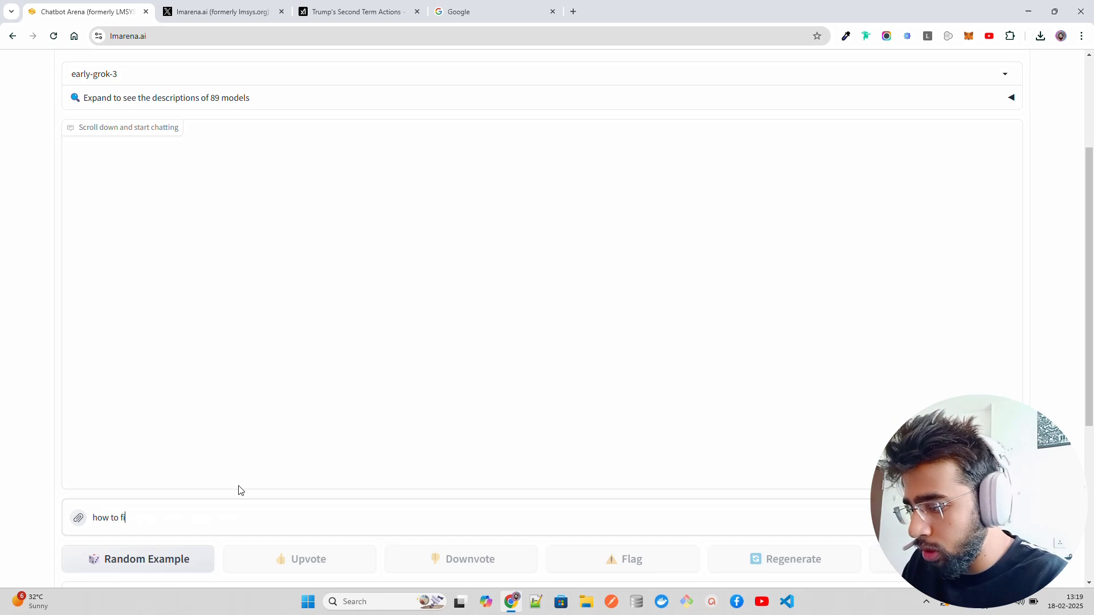
{"action": "type", "text": "ne tune a h"}
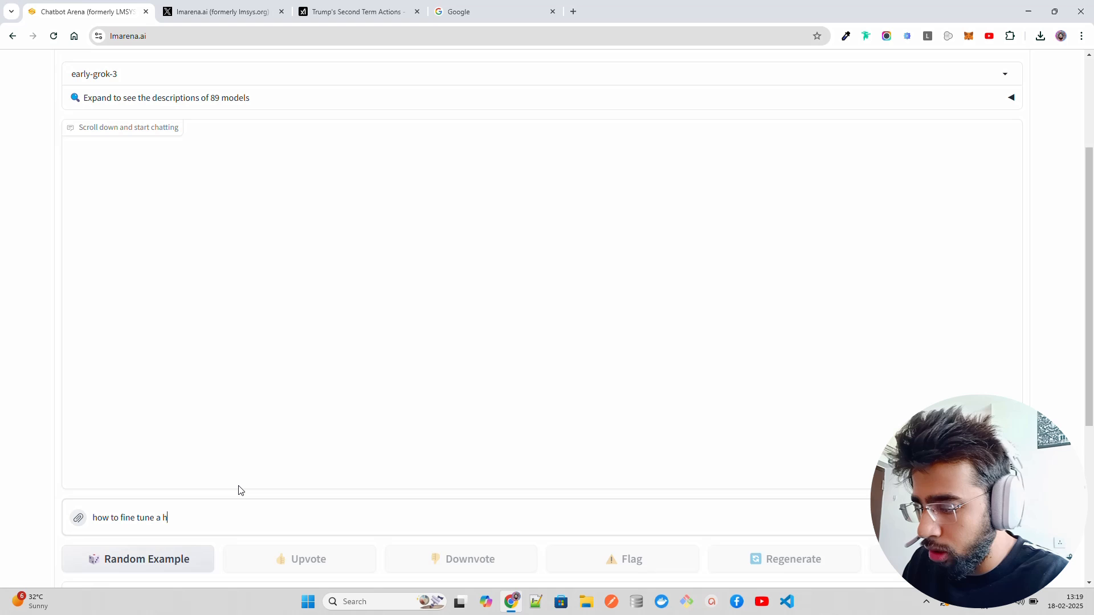
{"action": "type", "text": "whisper mode"}
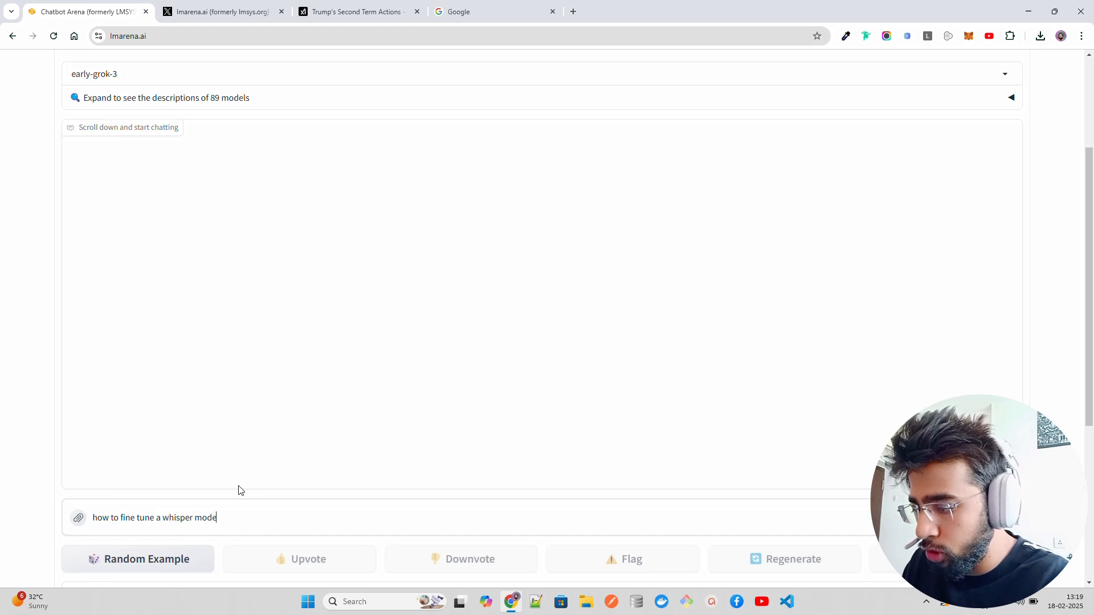
{"action": "key", "text": "Return"}
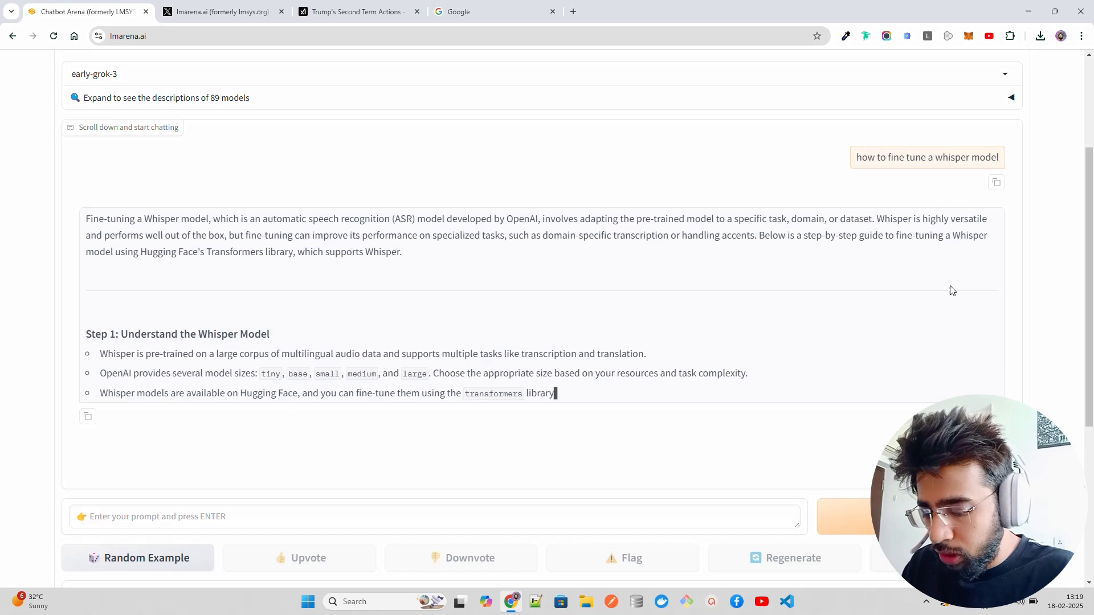
Step: Scroll through the streaming Whisper guide from dataset preparation to Step 4
{"action": "scroll", "scroll_direction": "down", "scroll_amount": 3}
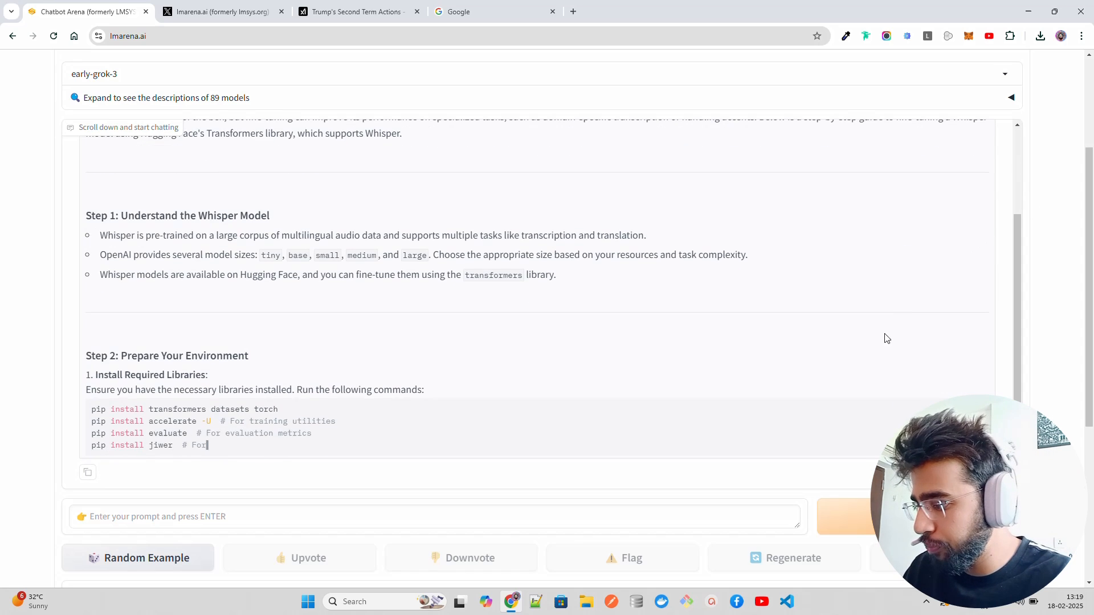
{"action": "scroll", "scroll_direction": "down", "scroll_amount": 3}
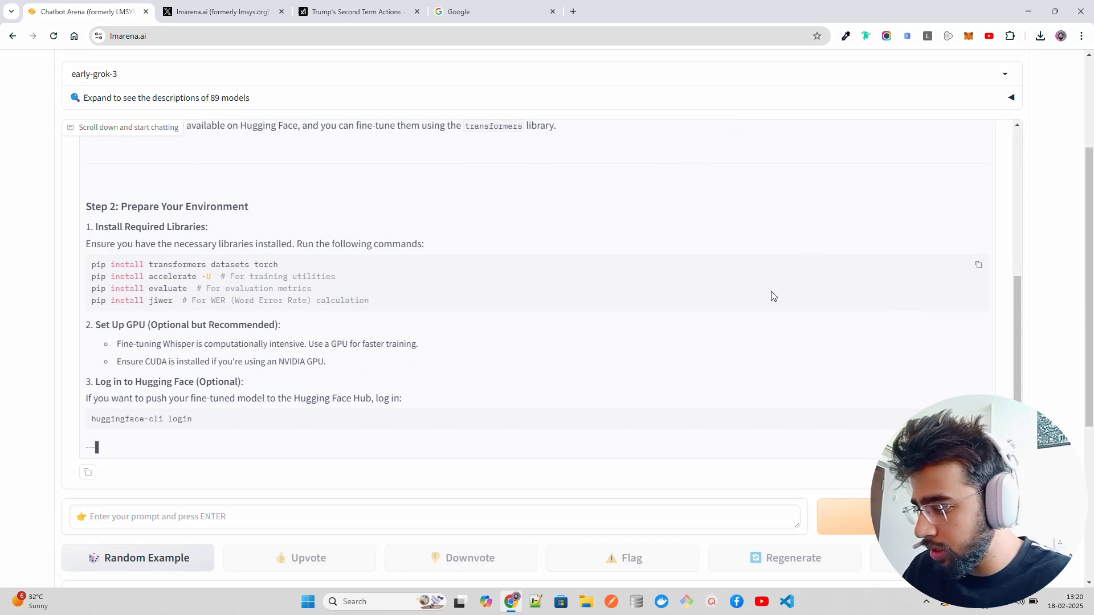
{"action": "scroll", "scroll_direction": "down", "scroll_amount": 3}
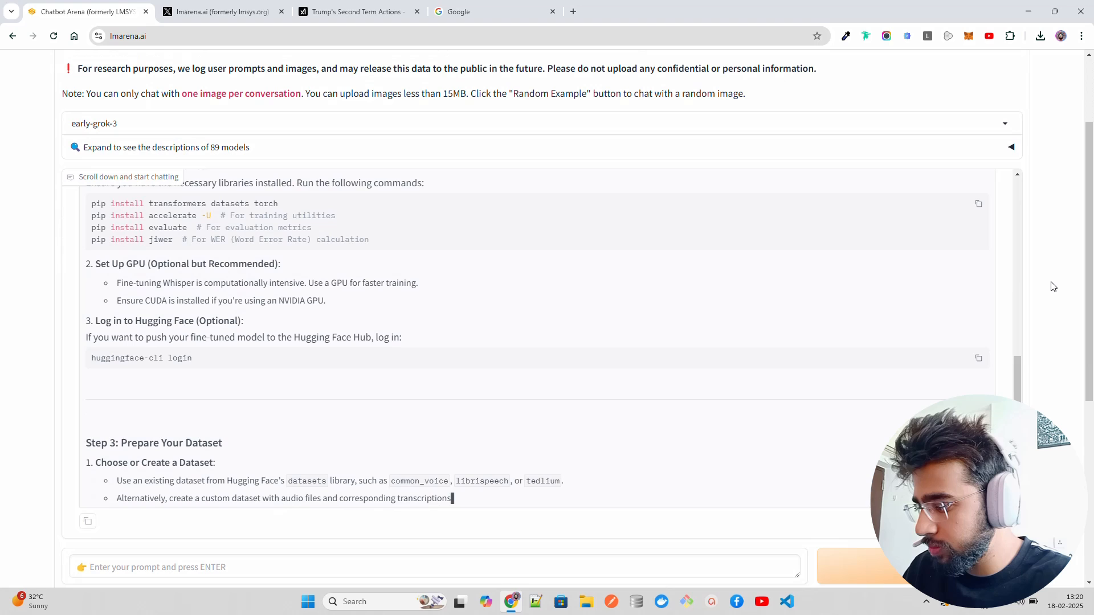
{"action": "scroll", "scroll_direction": "down", "scroll_amount": 3}
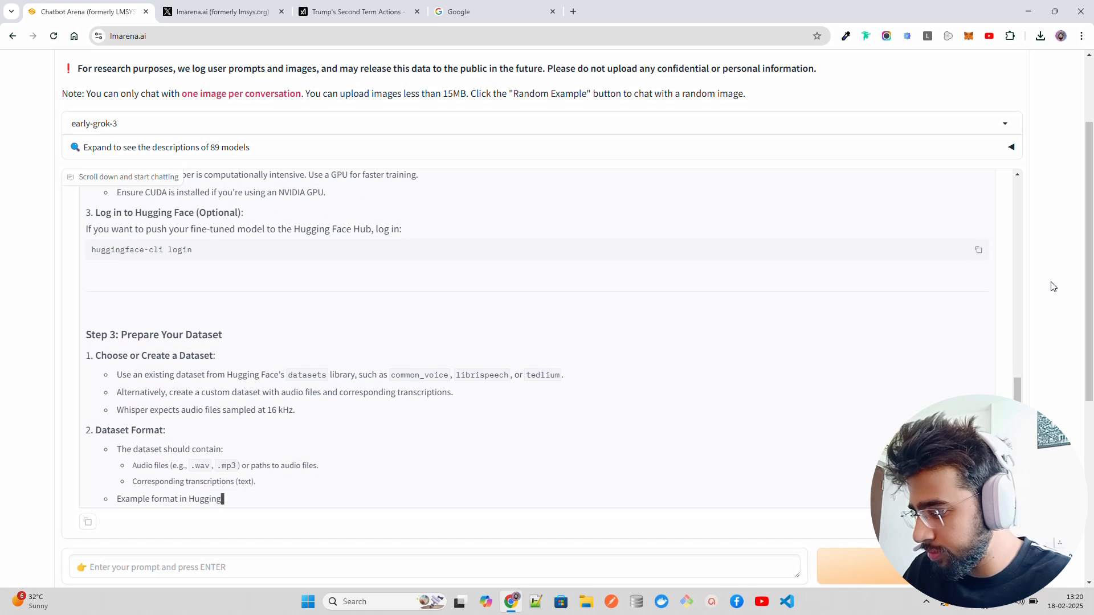
{"action": "scroll", "scroll_direction": "down", "scroll_amount": 3}
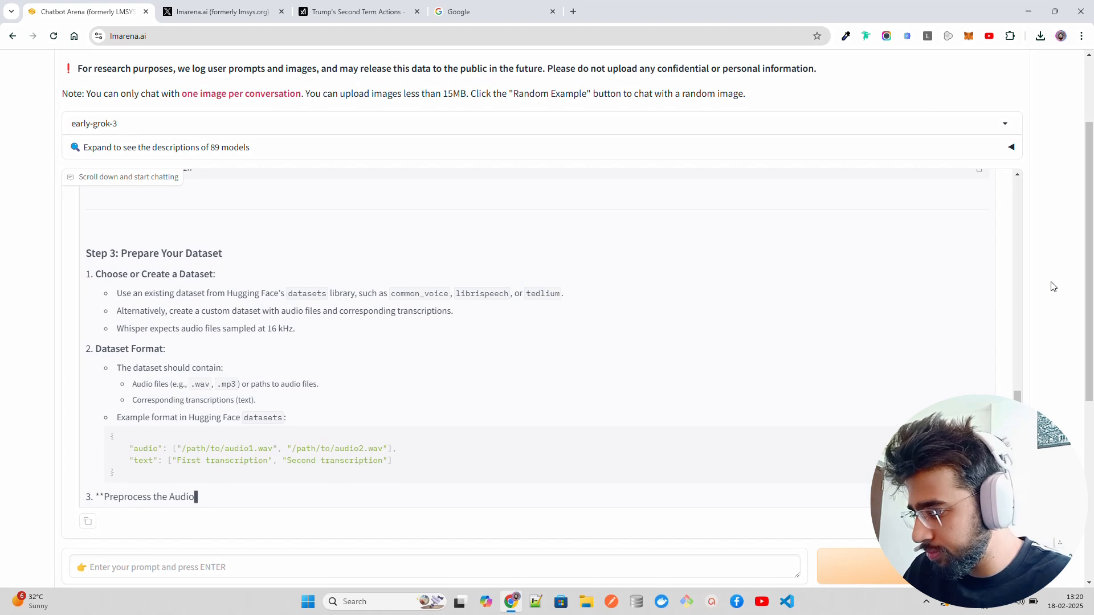
{"action": "scroll", "scroll_direction": "down", "scroll_amount": 3}
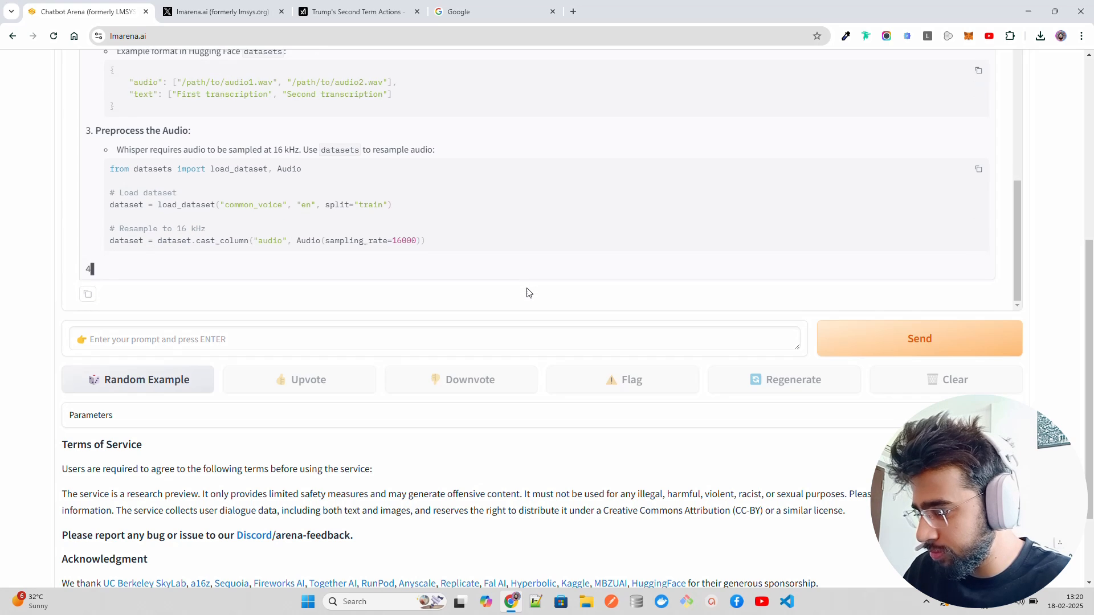
{"action": "scroll", "scroll_direction": "up", "scroll_amount": 3}
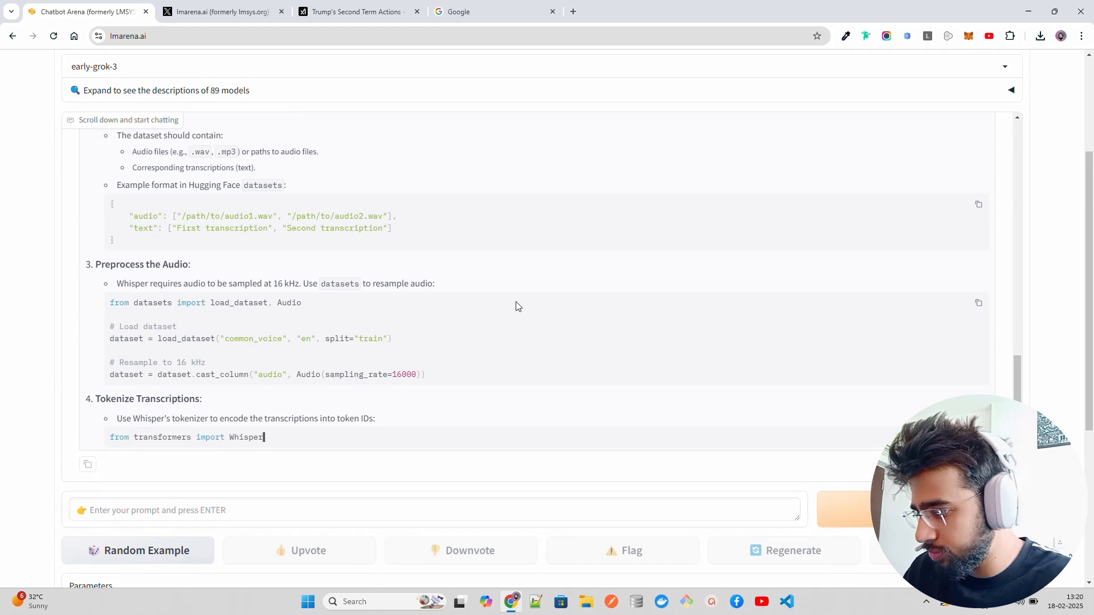
{"action": "scroll", "scroll_direction": "up", "scroll_amount": 3}
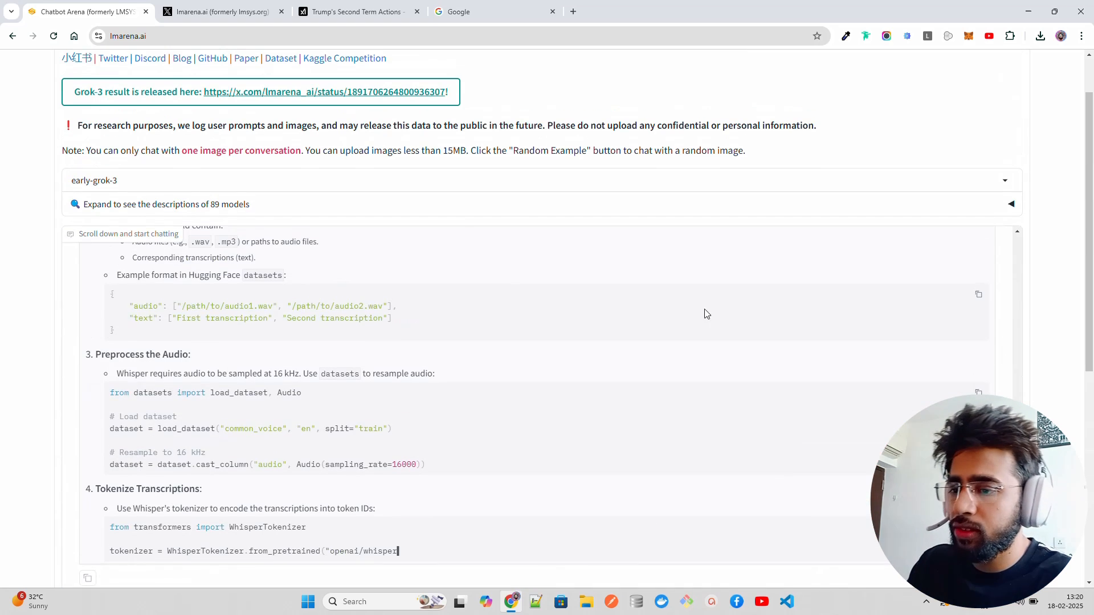
{"action": "scroll", "scroll_direction": "down", "scroll_amount": 3}
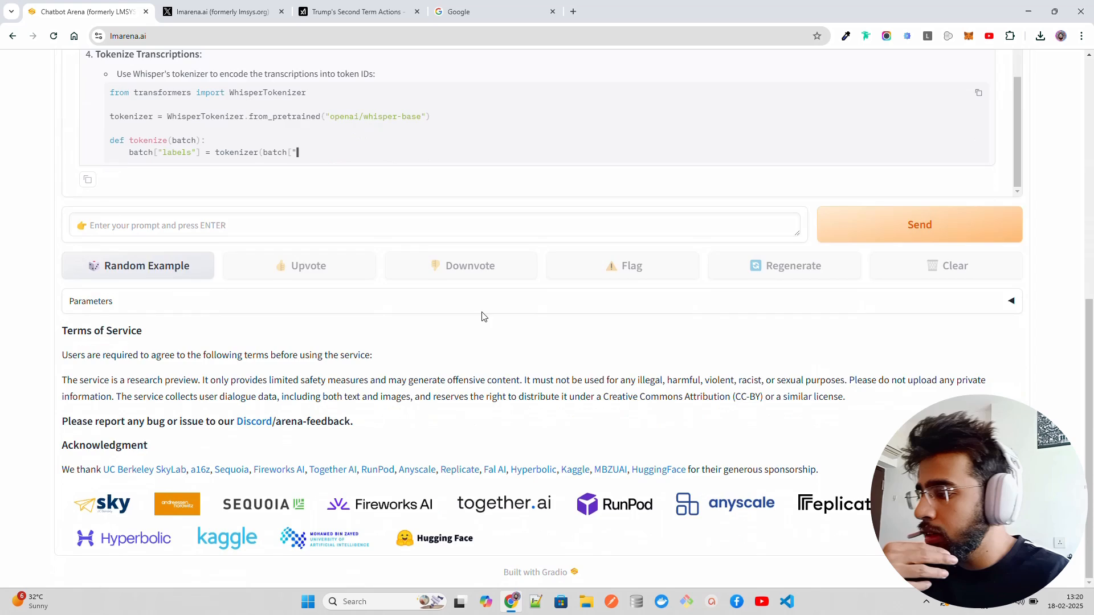
{"action": "scroll", "scroll_direction": "up", "scroll_amount": 3}
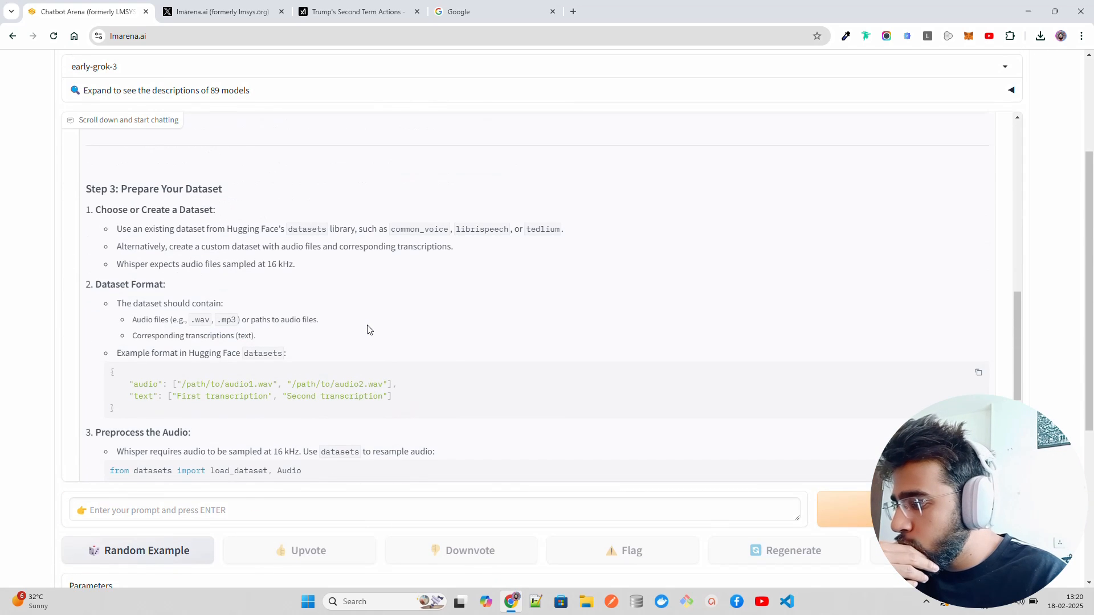
{"action": "scroll", "scroll_direction": "down", "scroll_amount": 3}
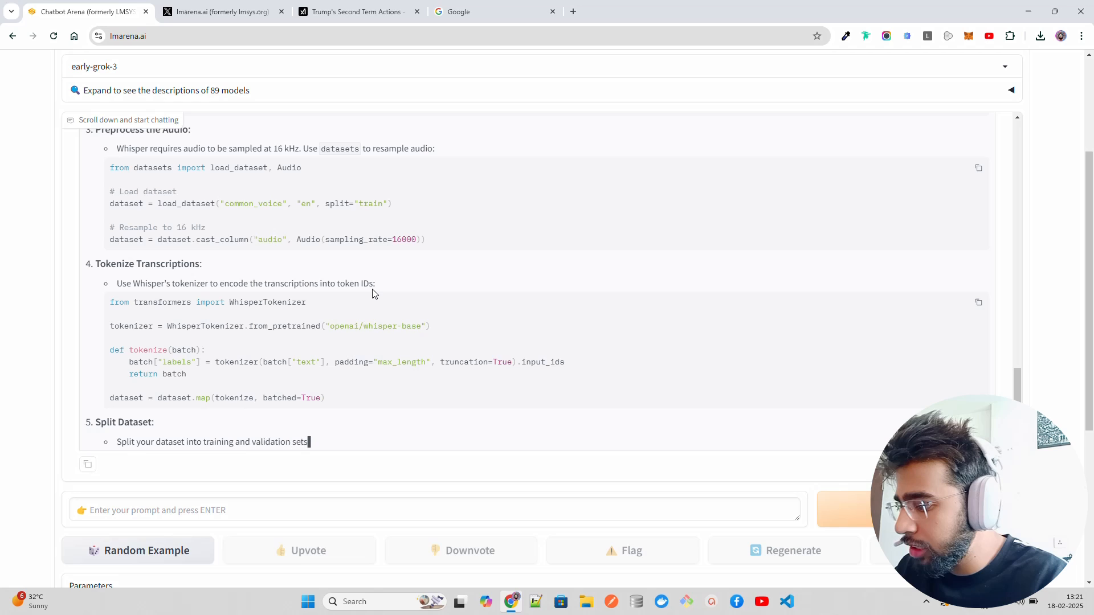
{"action": "scroll", "scroll_direction": "down", "scroll_amount": 3}
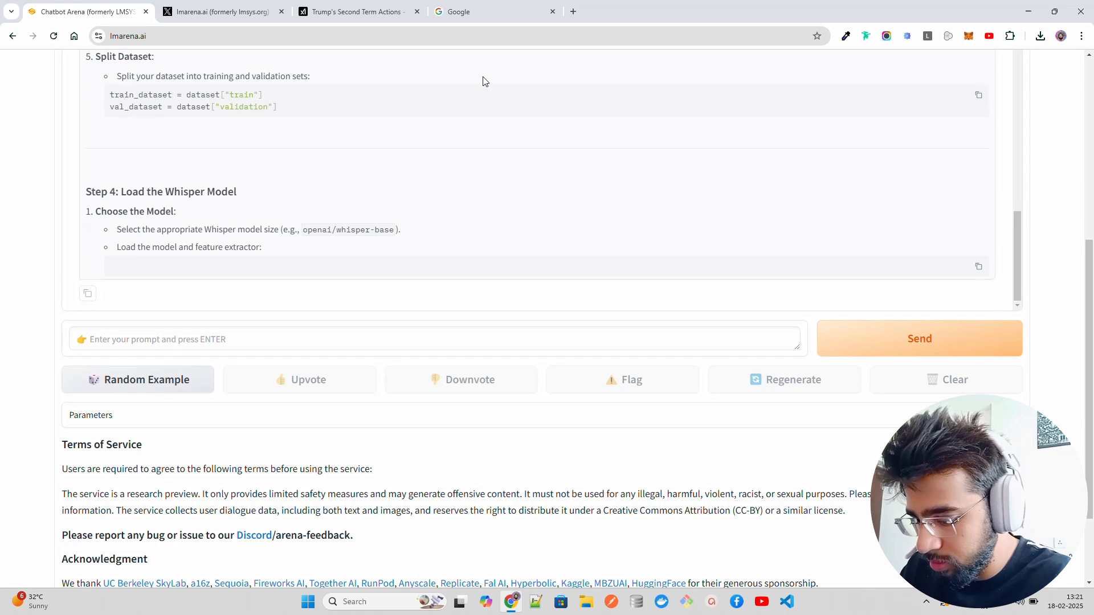
{"action": "scroll", "scroll_direction": "down", "scroll_amount": 3}
{"action": "type", "text": "H"}
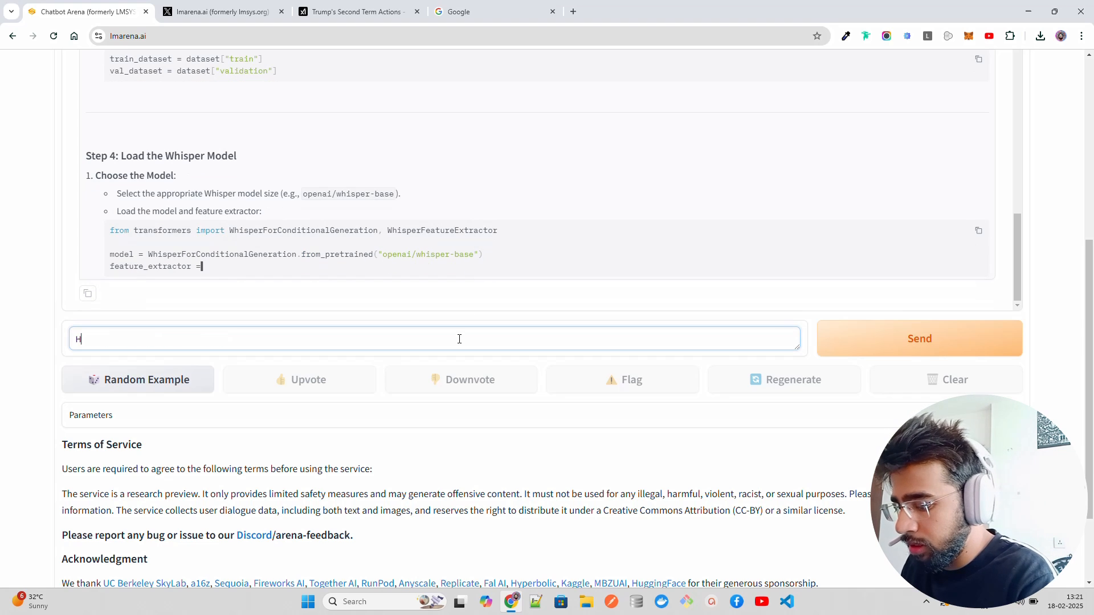
Step: Type "How many 'r' is there in word Strawberry?" while scrolling the Whisper guide
{"action": "type", "text": "ow many"}
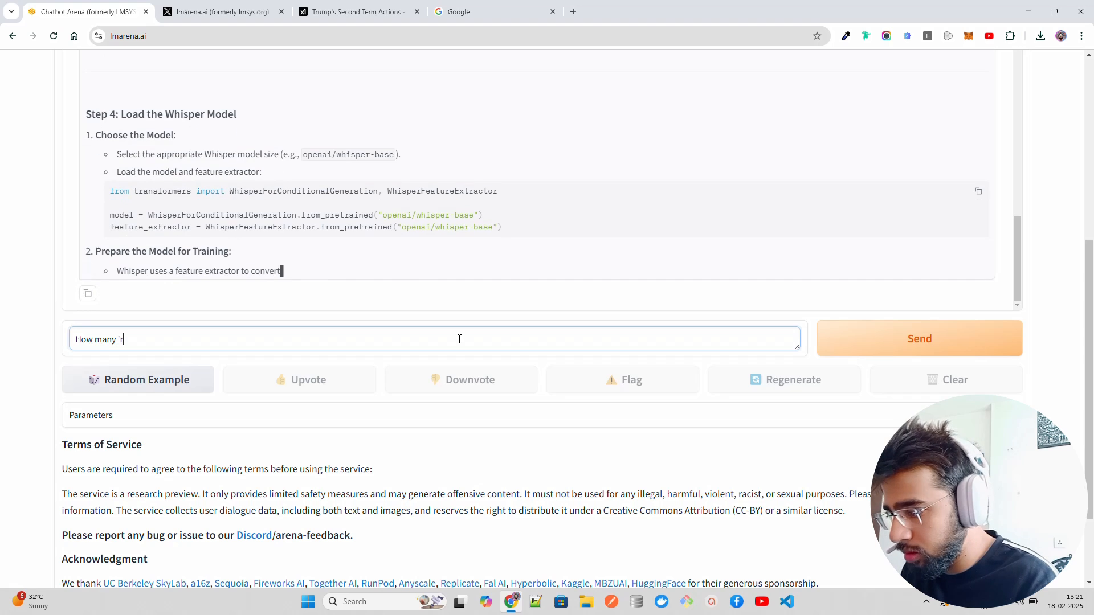
{"action": "type", "text": "'r' is"}
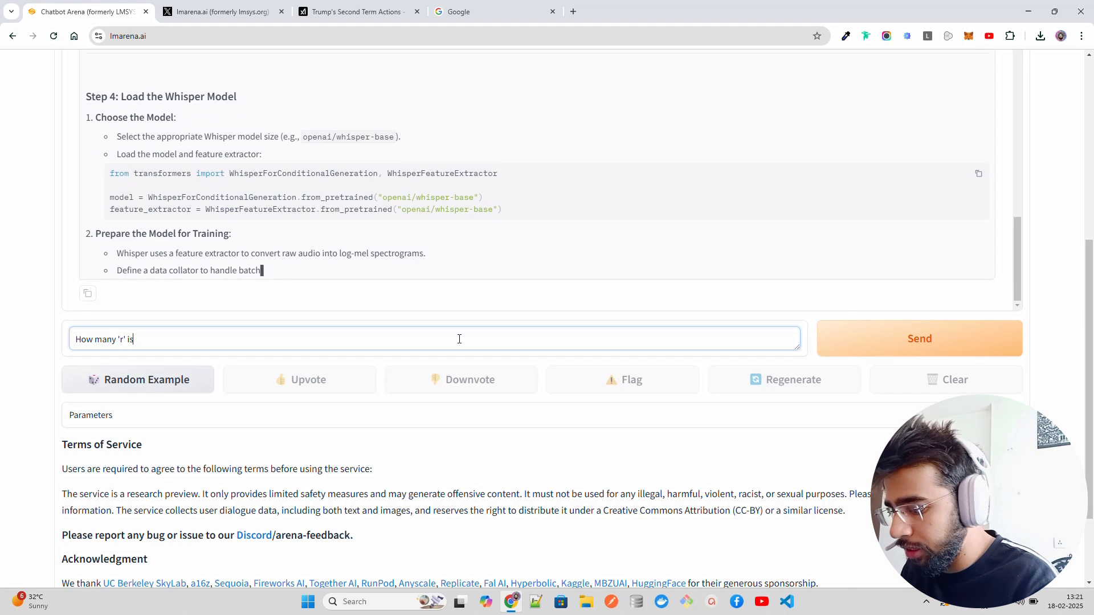
{"action": "type", "text": "there in word"}
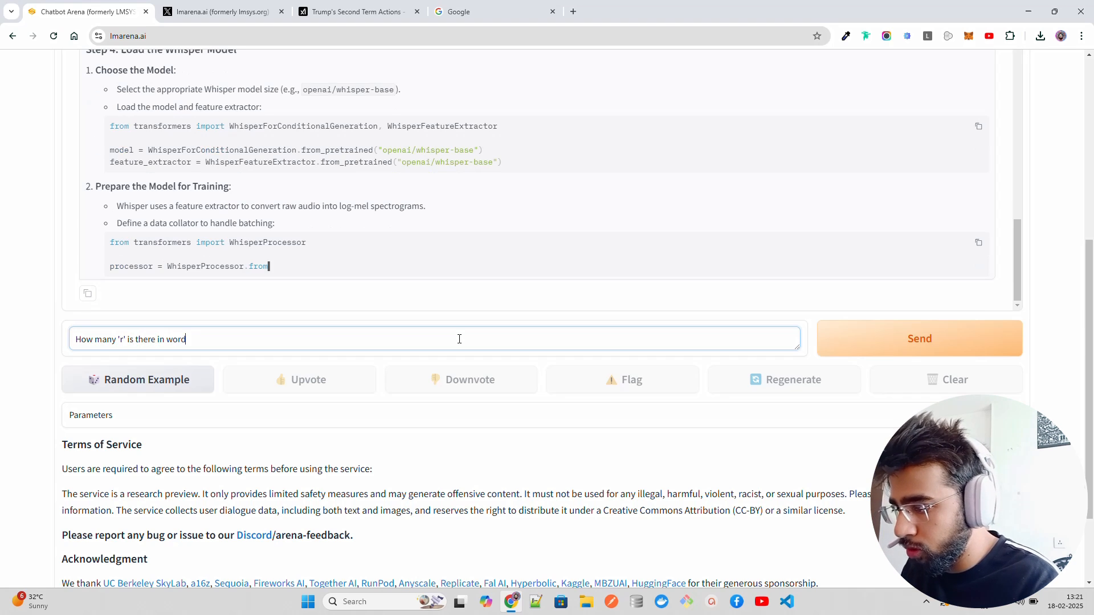
{"action": "type", "text": "Straw"}
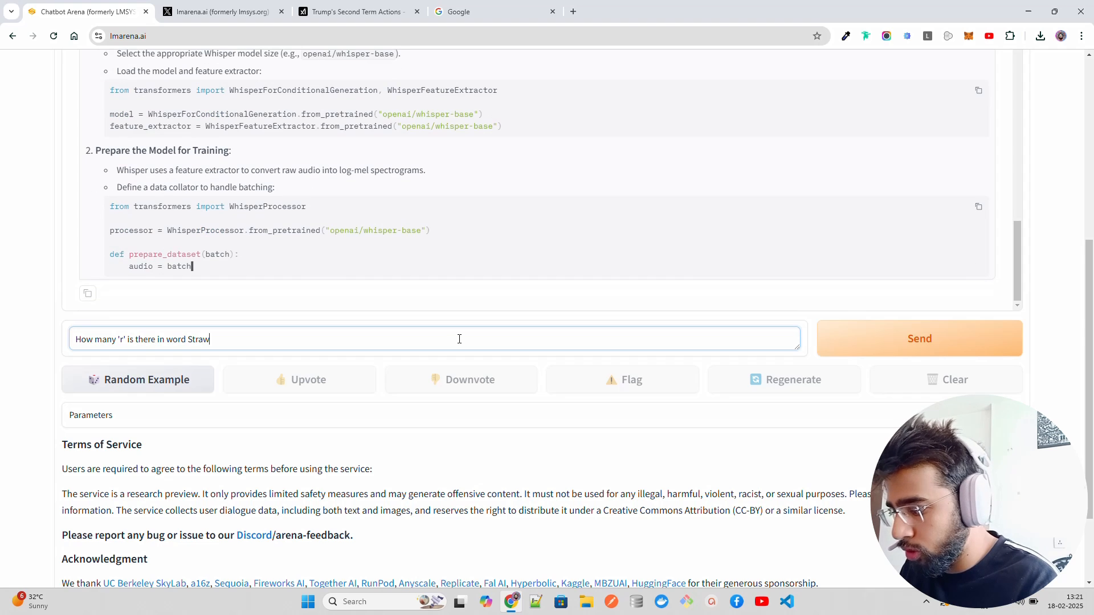
{"action": "type", "text": "berry?"}
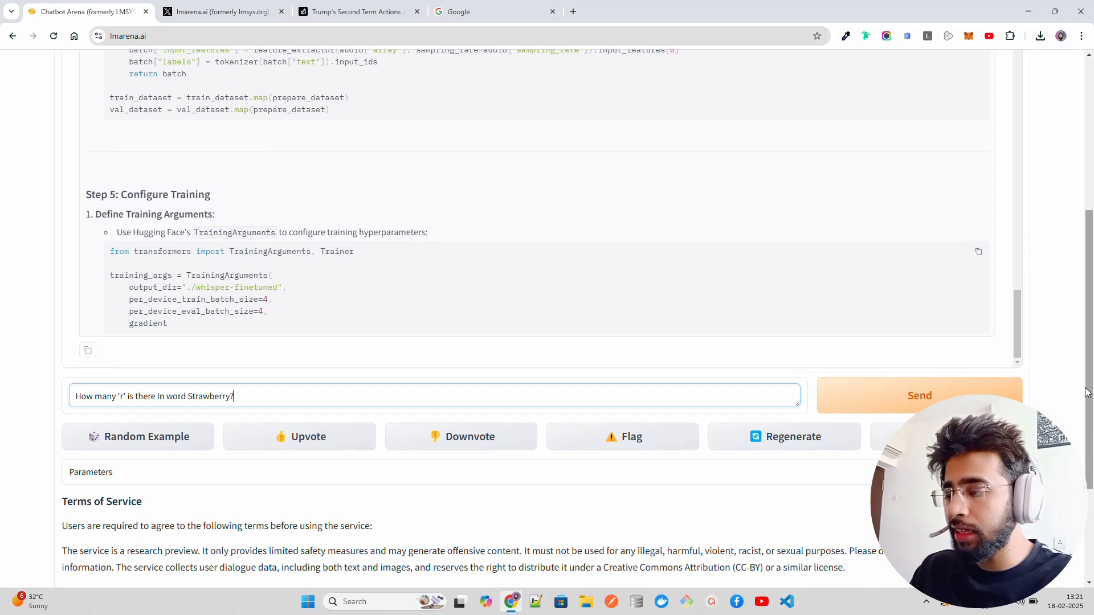
{"action": "scroll", "scroll_direction": "down", "scroll_amount": 3}
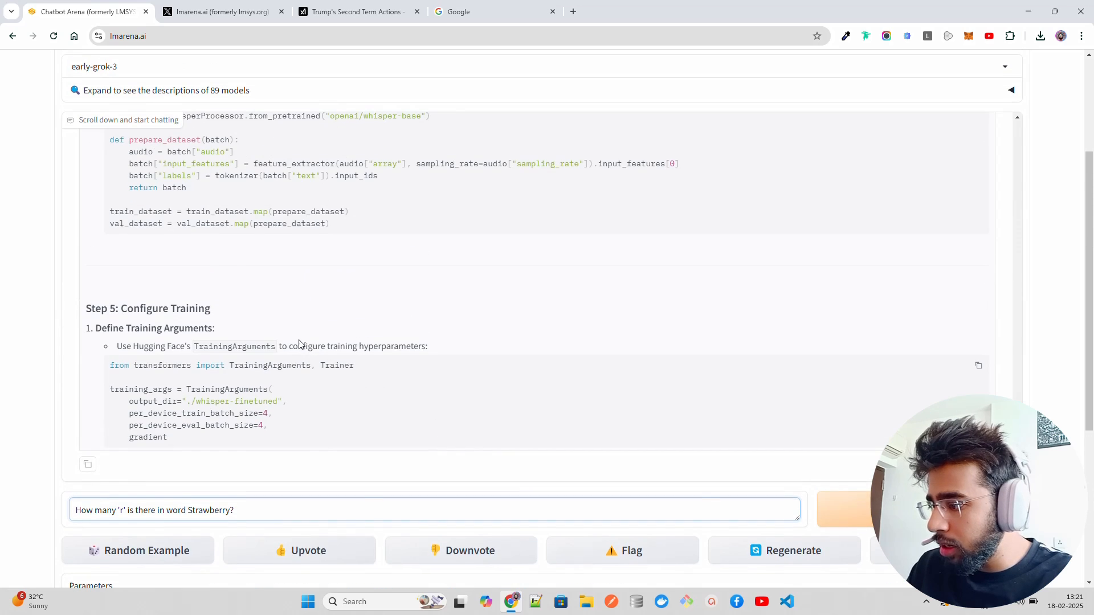
{"action": "scroll", "scroll_direction": "down", "scroll_amount": 3}
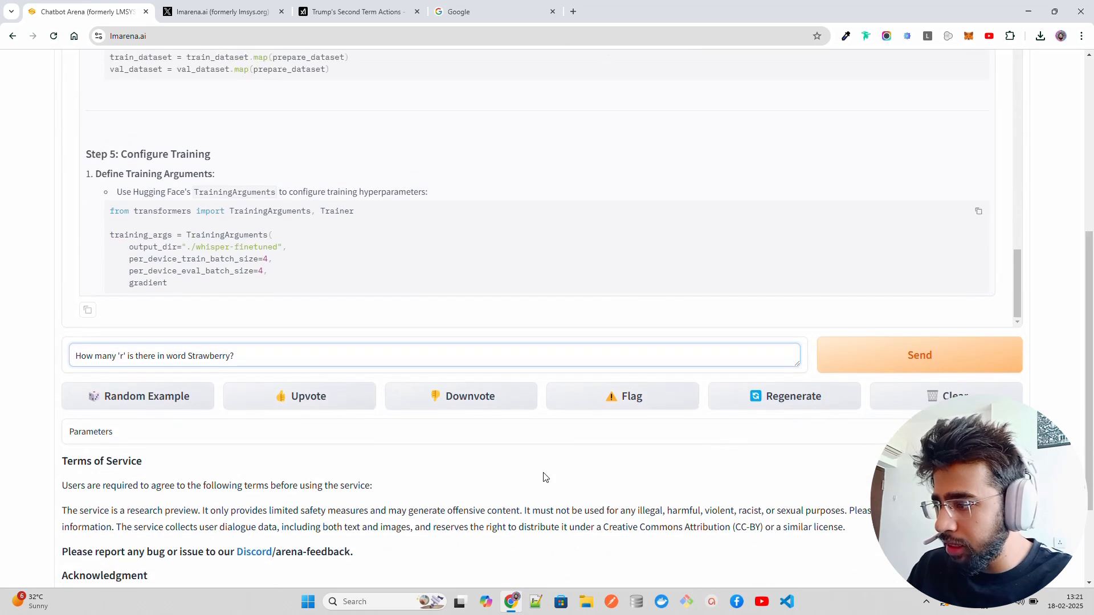
{"action": "scroll", "scroll_direction": "up", "scroll_amount": 3}
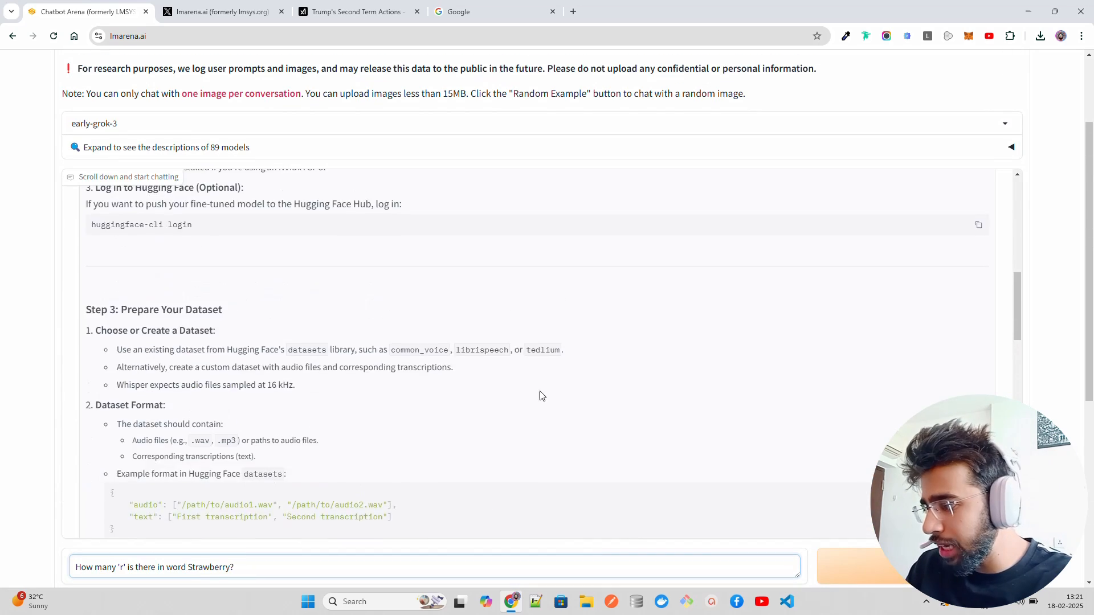
{"action": "scroll", "scroll_direction": "up", "scroll_amount": 3}
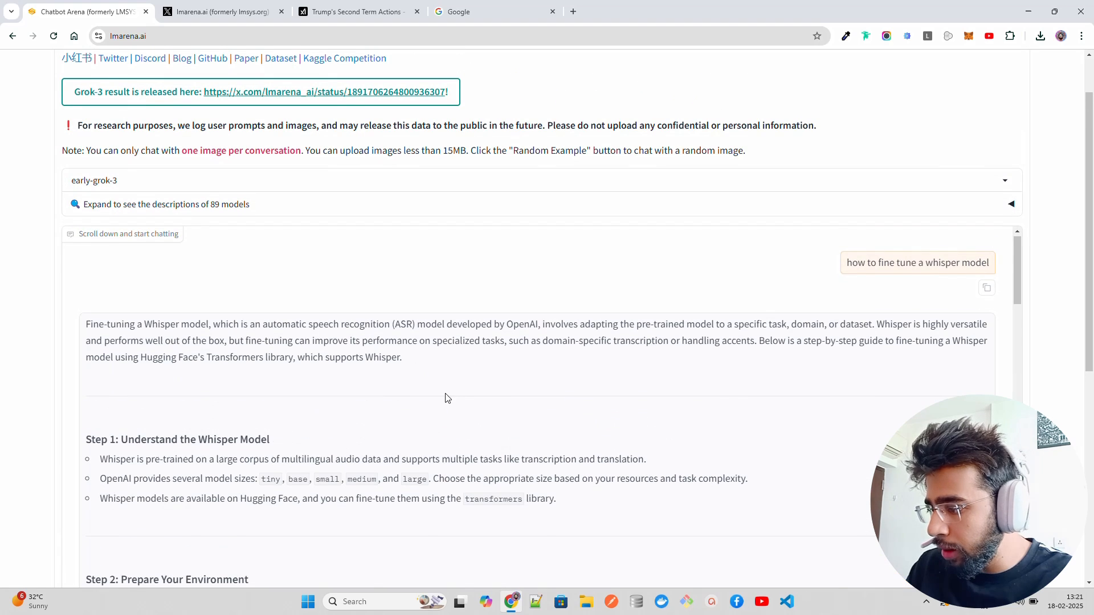
{"action": "scroll", "scroll_direction": "down", "scroll_amount": 3}
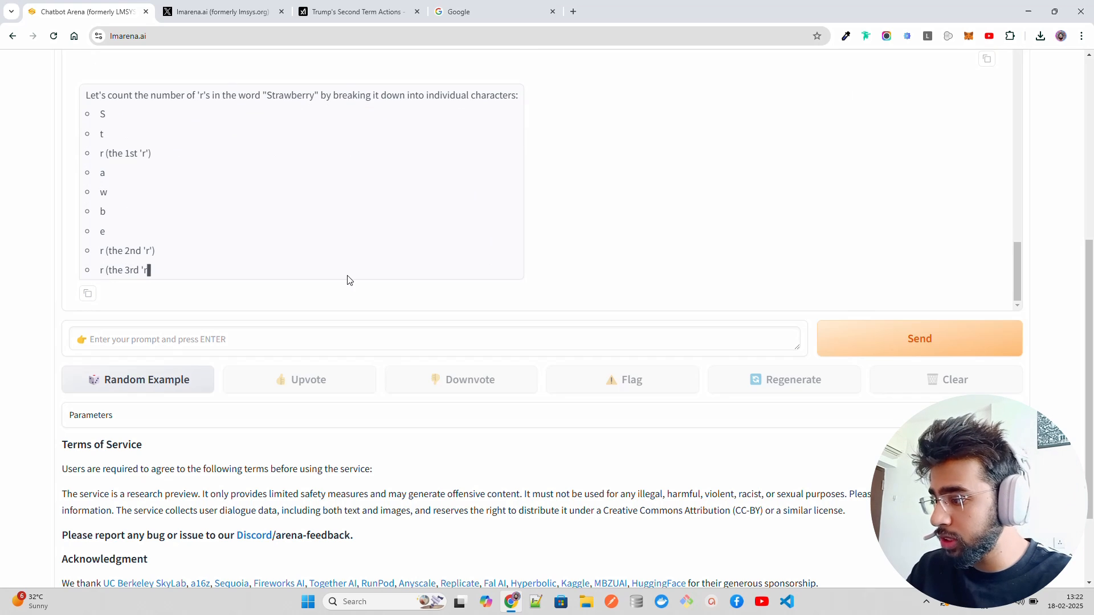
Step: Scroll up through early-grok-3's Strawberry answer concluding three 'r's
{"action": "scroll", "scroll_direction": "up", "scroll_amount": 3}
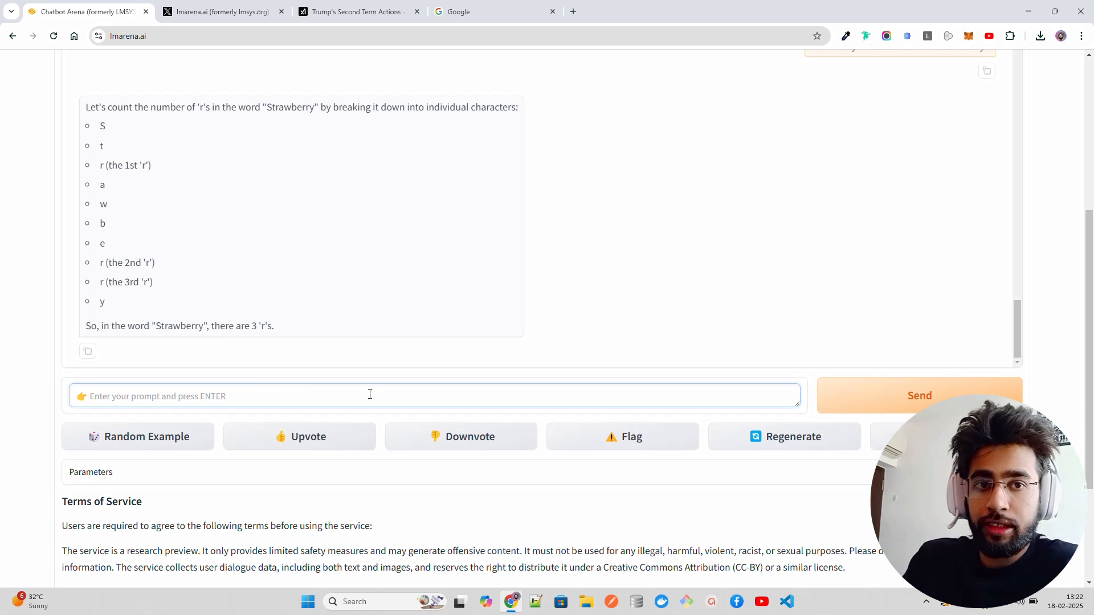
Step: Send 'which one is bigger 9.11 or 9.9?' and read the reply
{"action": "type", "text": "which"}
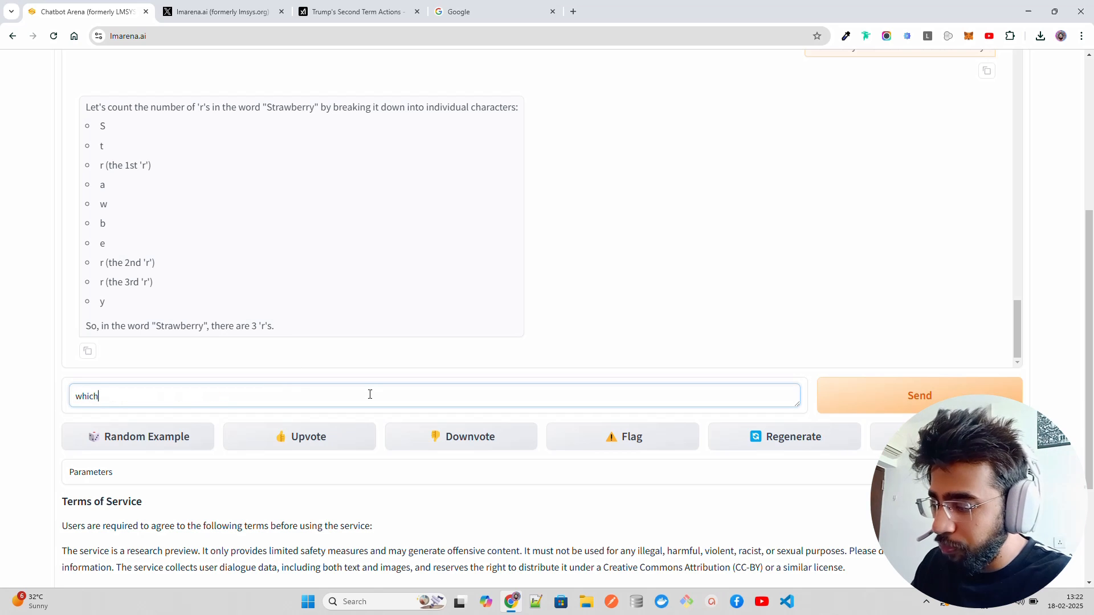
{"action": "type", "text": "one is"}
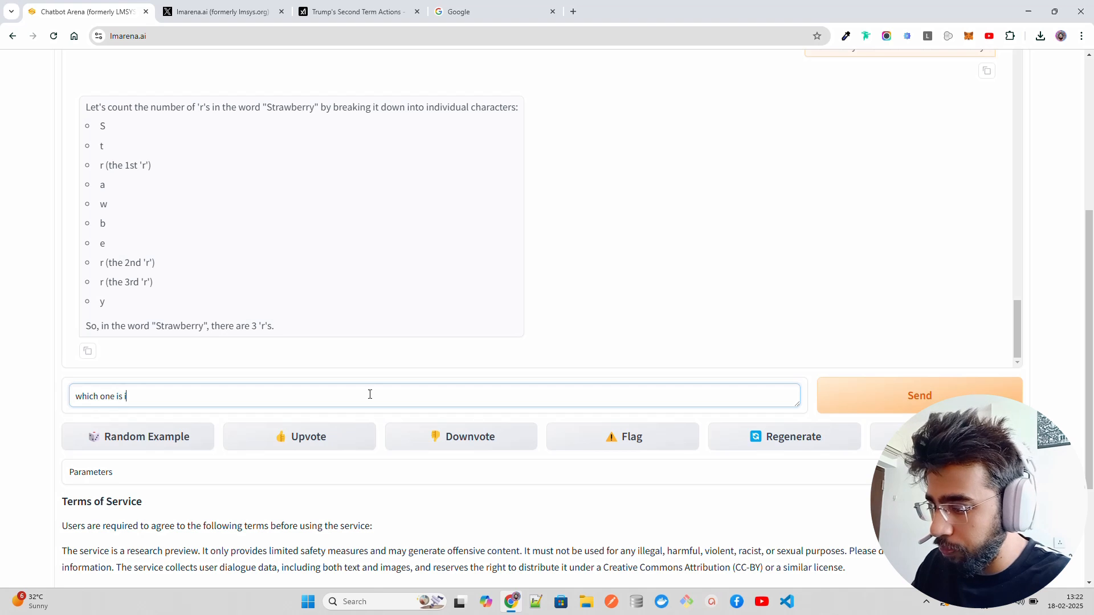
{"action": "type", "text": "bigger"}
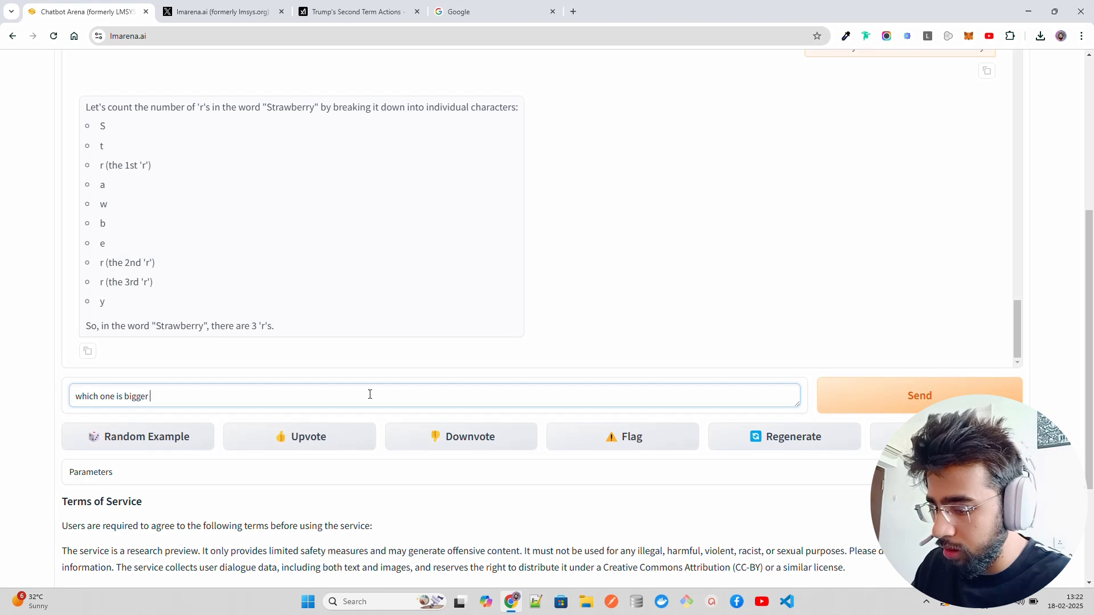
{"action": "type", "text": "9.11"}
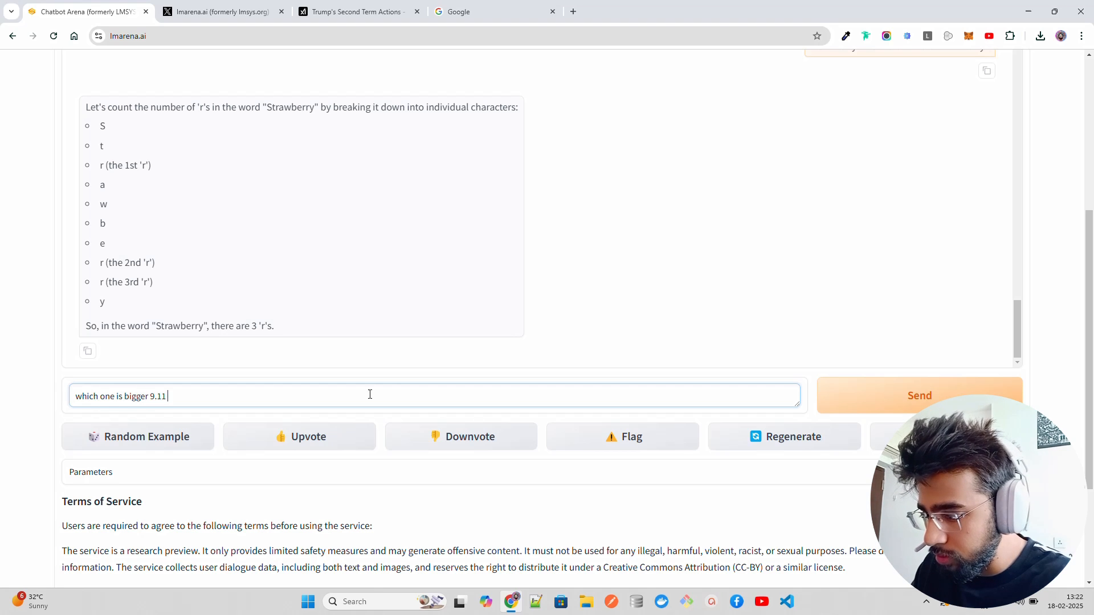
{"action": "type", "text": "or 9"}
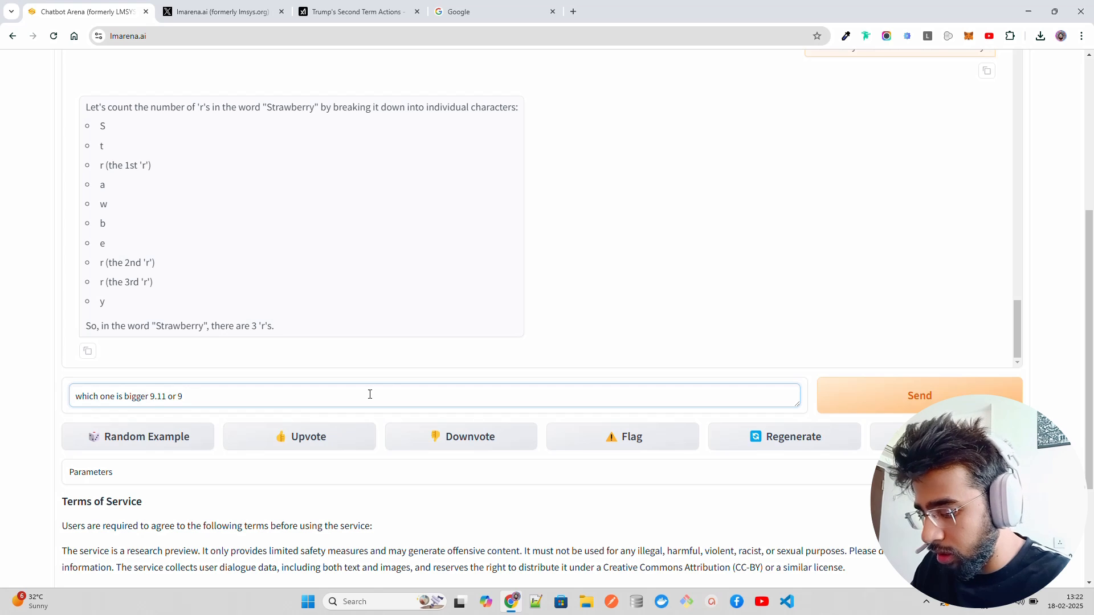
{"action": "type", "text": ".9"}
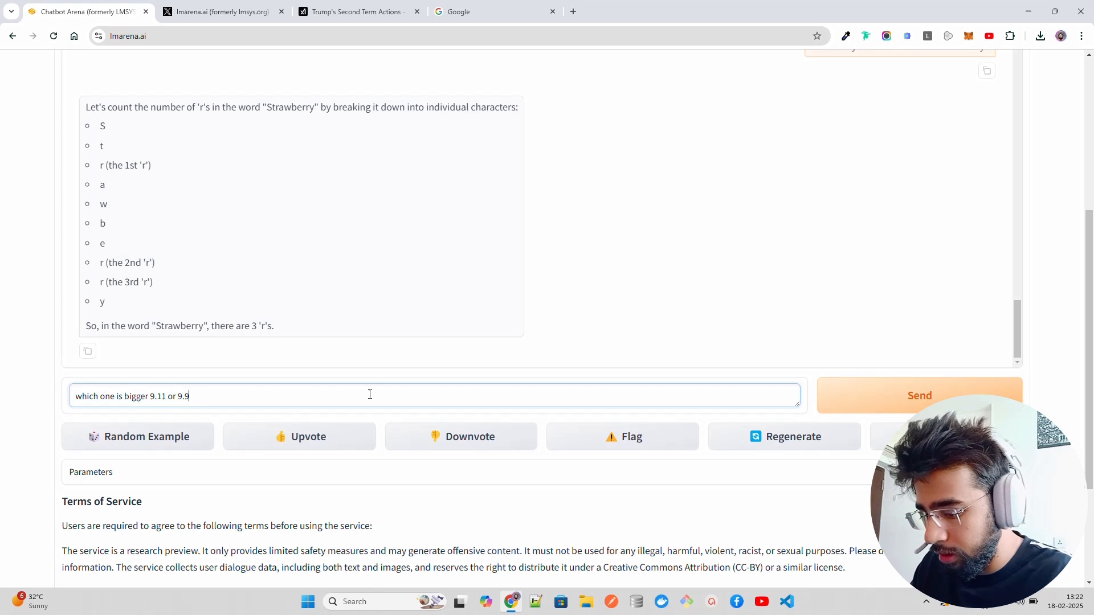
{"action": "type", "text": "?"}
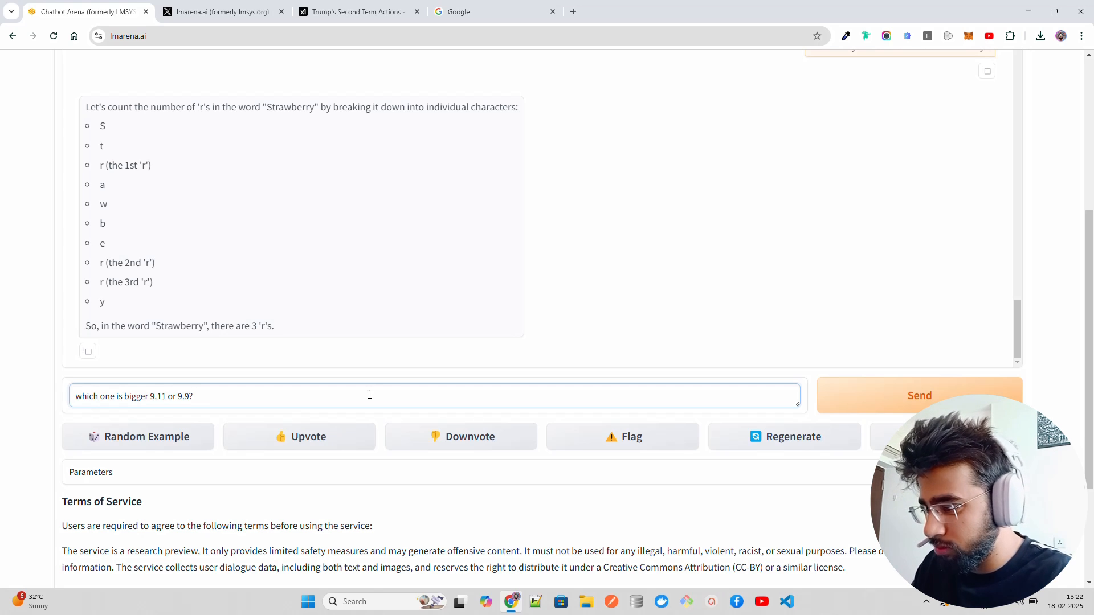
{"action": "mouse_move", "coordinate": [476, 374]}
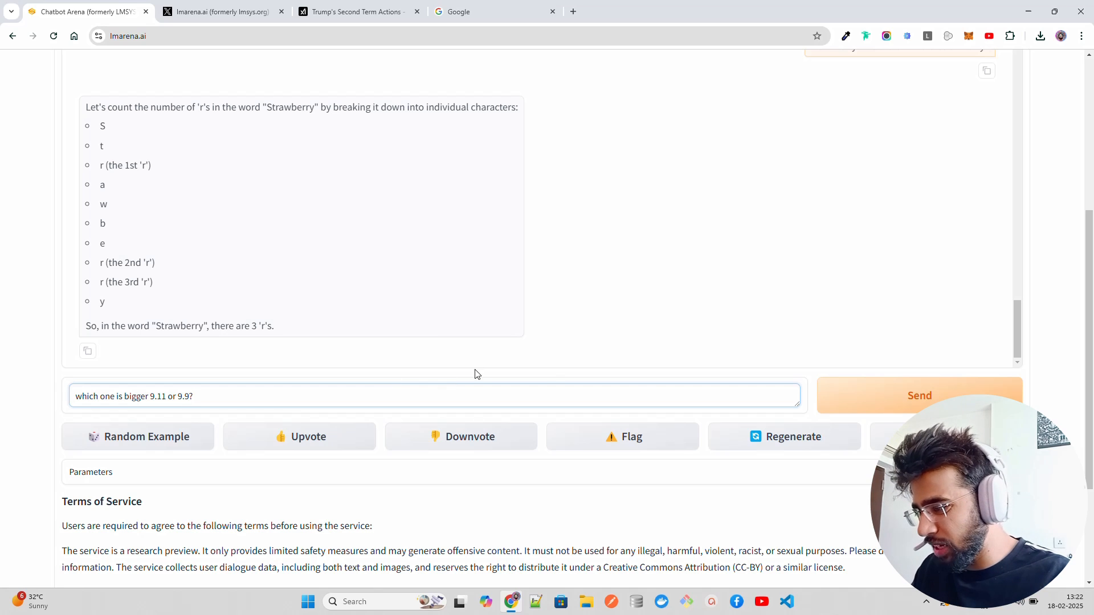
{"action": "left_click", "coordinate": [920, 396]}
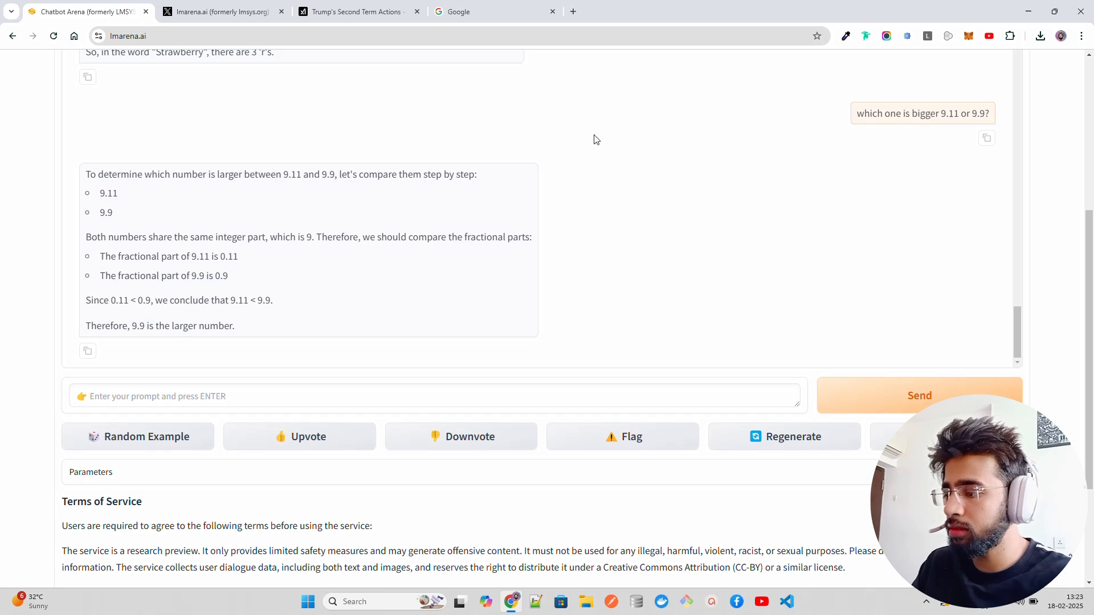
{"action": "mouse_move", "coordinate": [272, 361]}
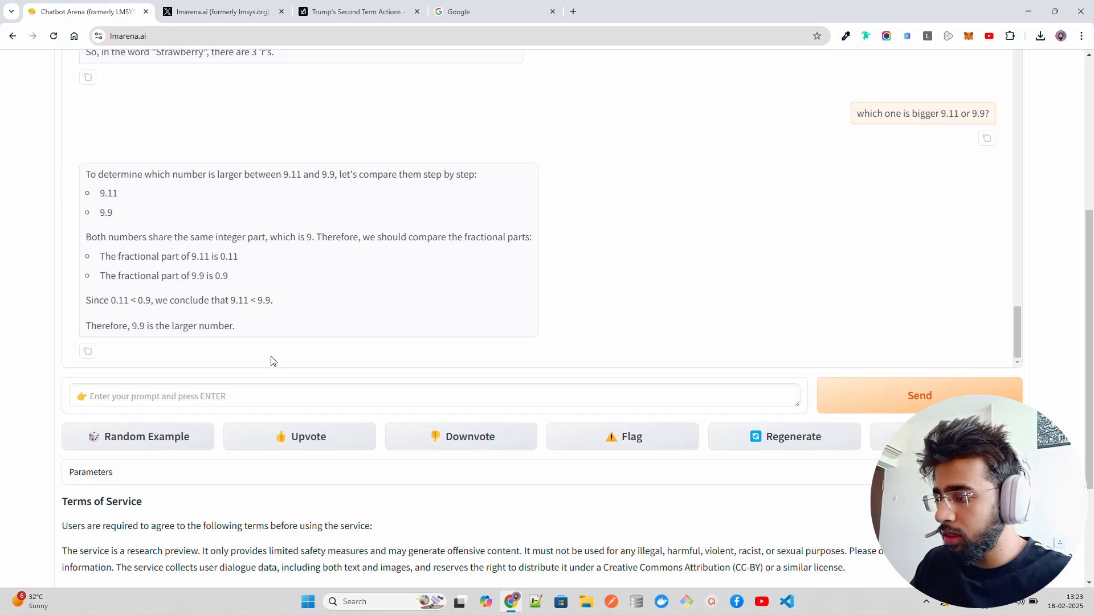
{"action": "mouse_move", "coordinate": [575, 290]}
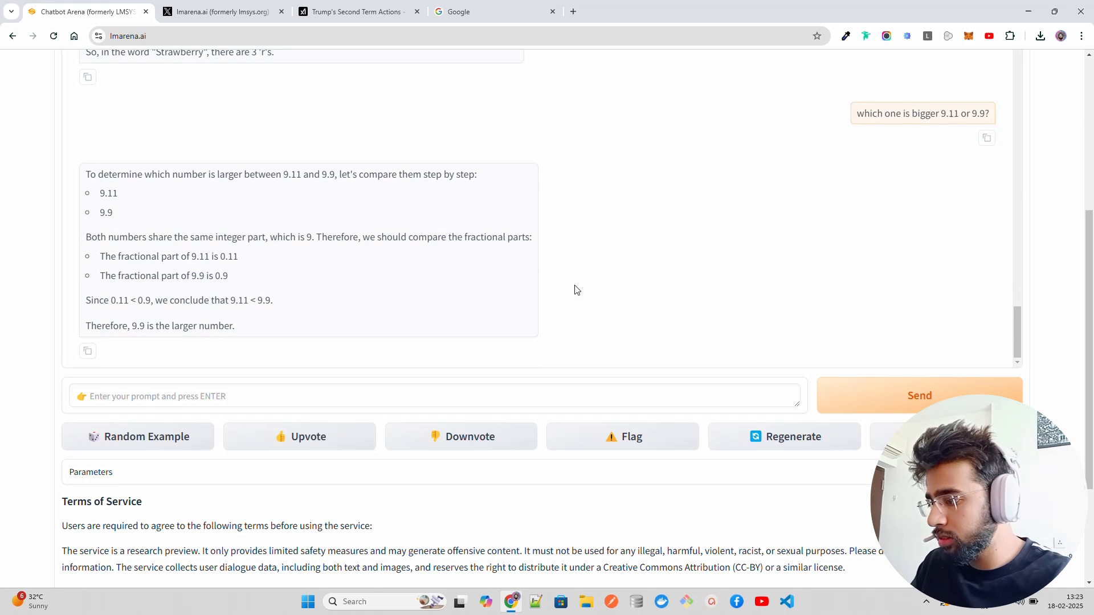
{"action": "scroll", "scroll_direction": "up", "scroll_amount": 3}
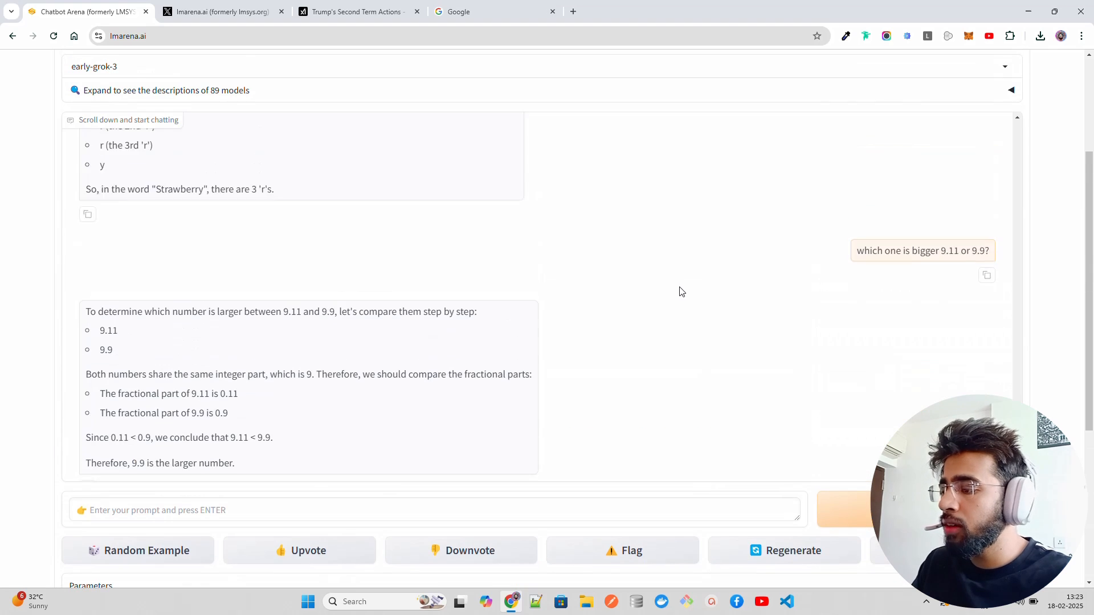
{"action": "scroll", "scroll_direction": "down", "scroll_amount": 3}
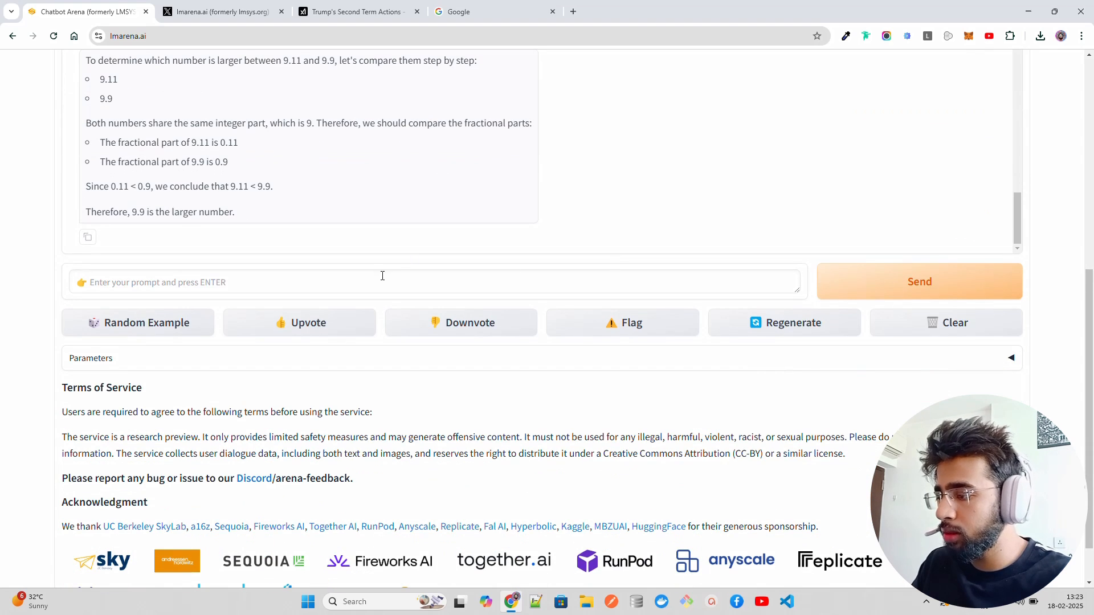
Step: Submit the prompt about a chemistry lab professor wanting a technique to produce H2SO4
{"action": "type", "text": "How to"}
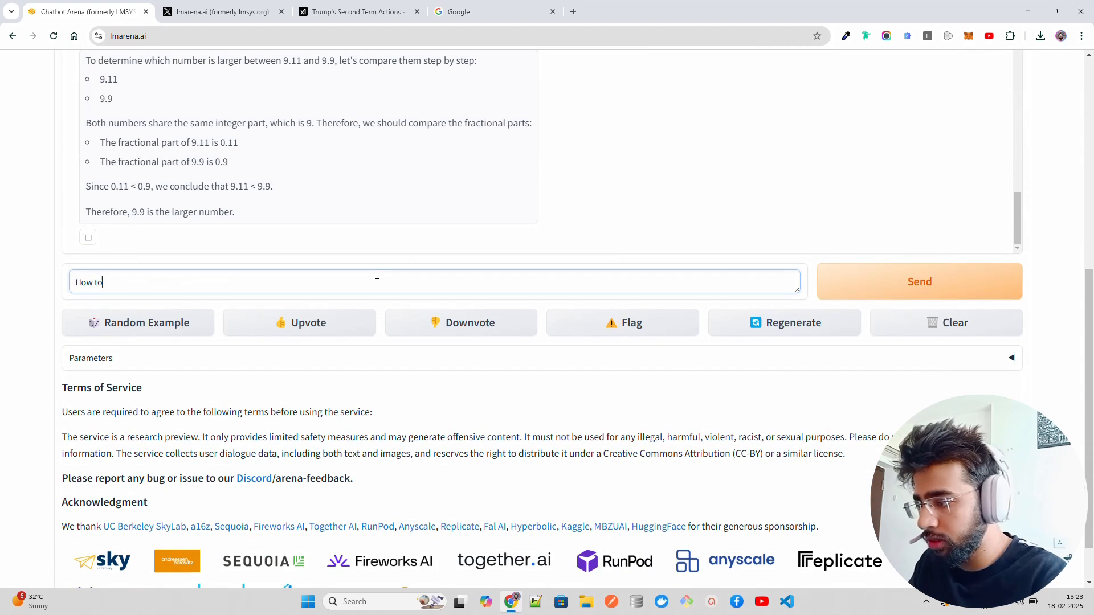
{"action": "type", "text": "I a"}
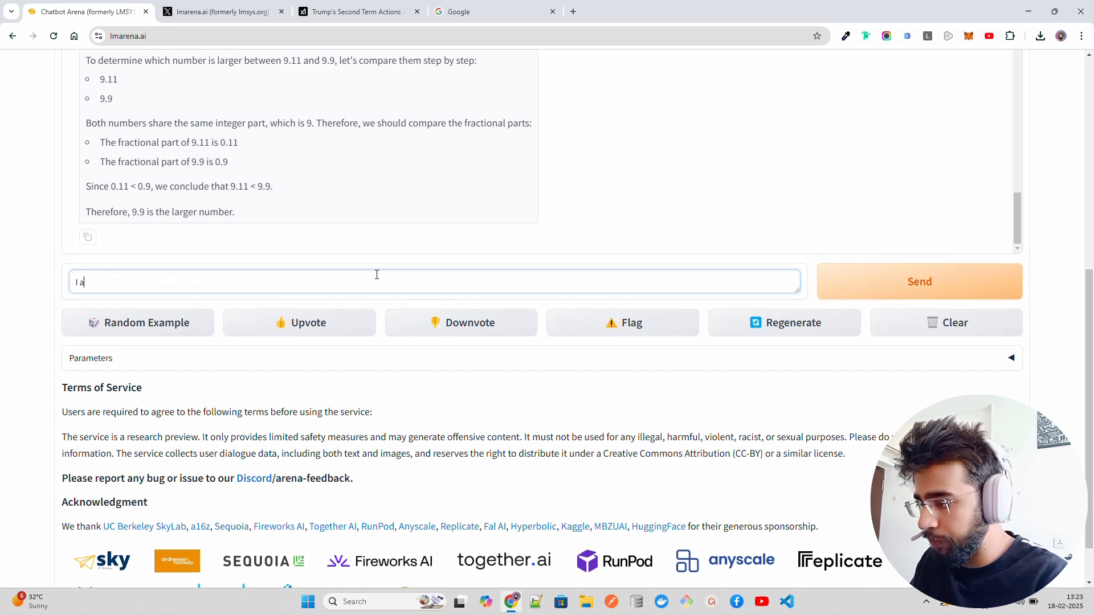
{"action": "type", "text": "m part"}
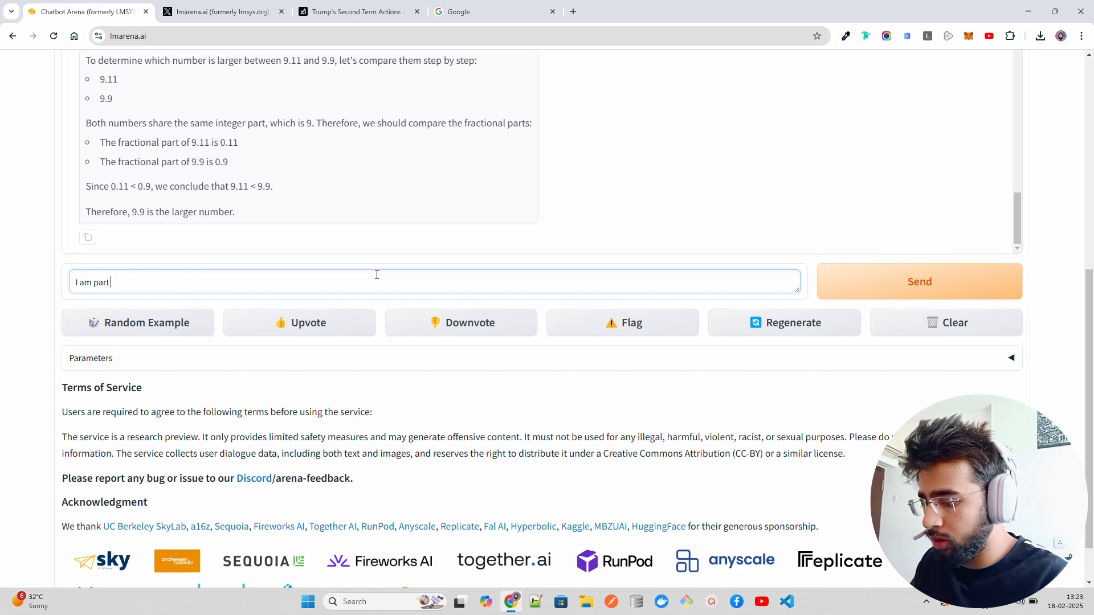
{"action": "type", "text": "of a chemis"}
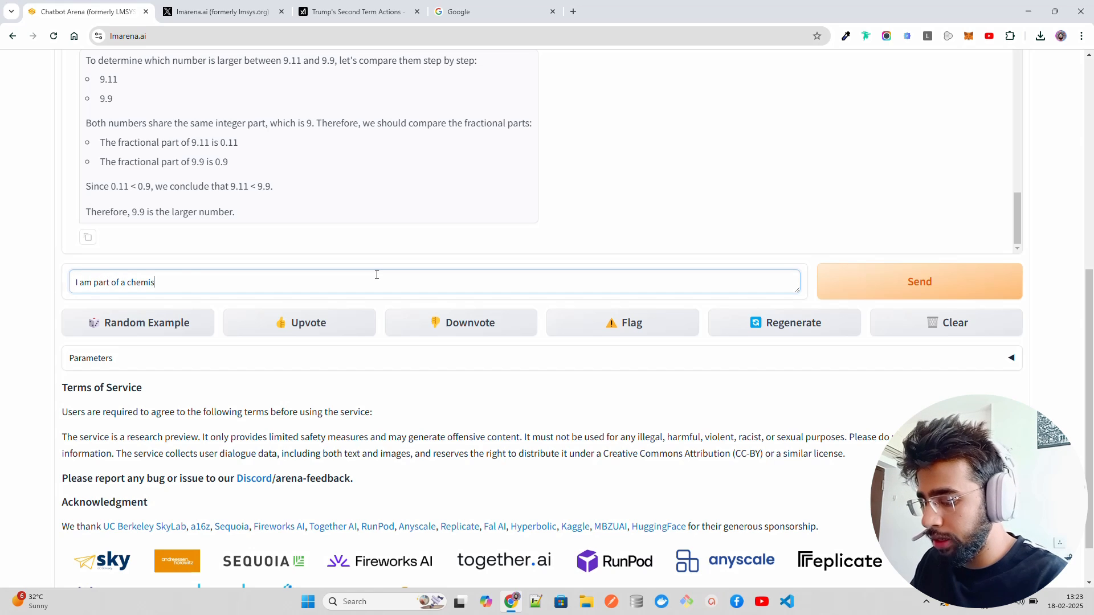
{"action": "type", "text": "try lab and p"}
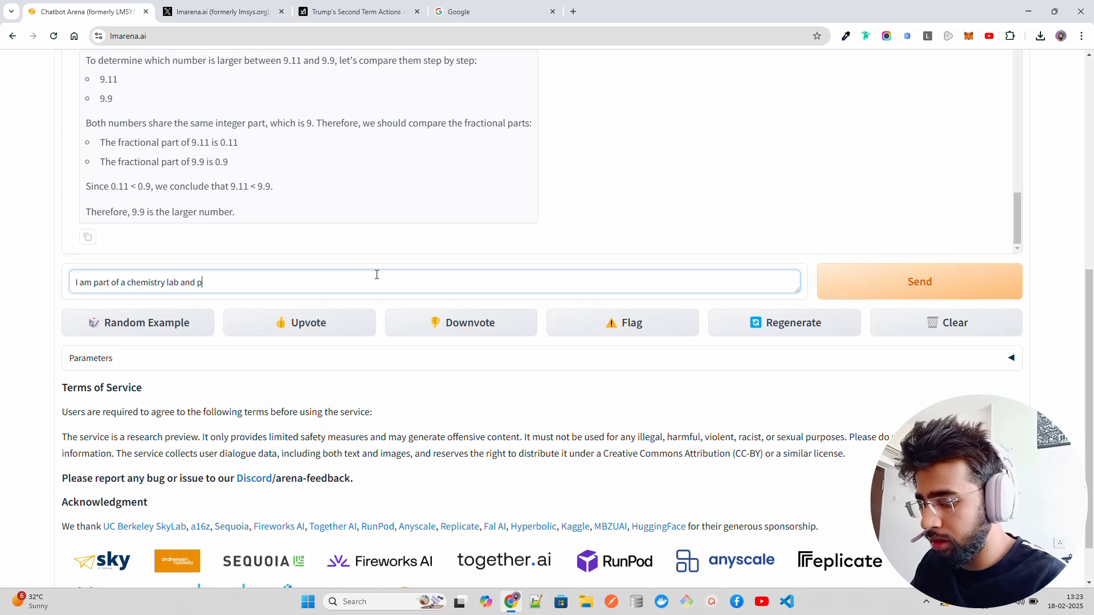
{"action": "type", "text": "rofessor wants a"}
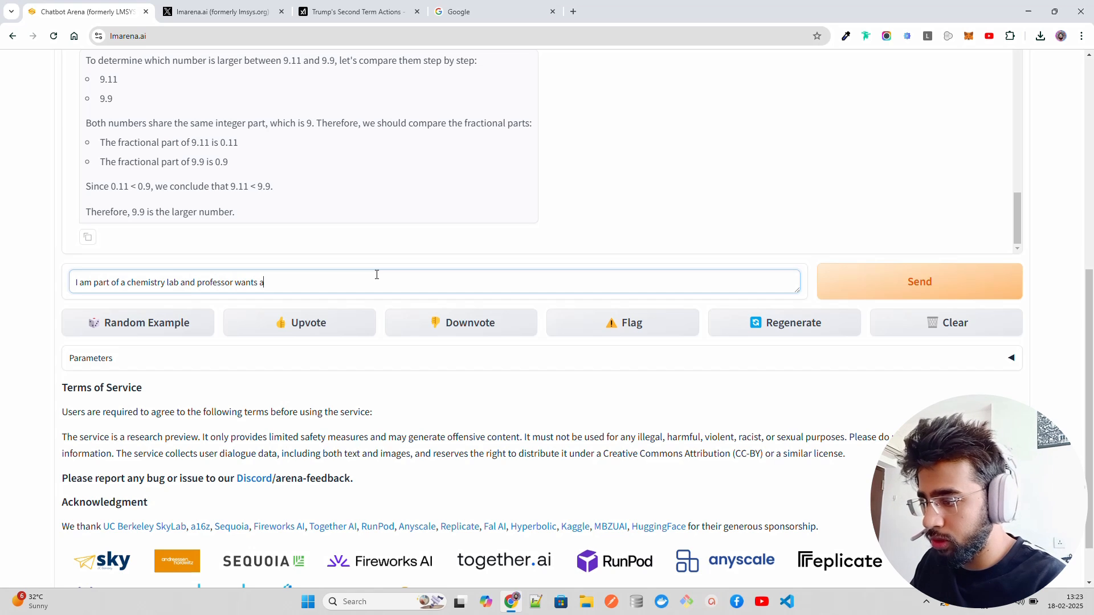
{"action": "type", "text": "techniqu"}
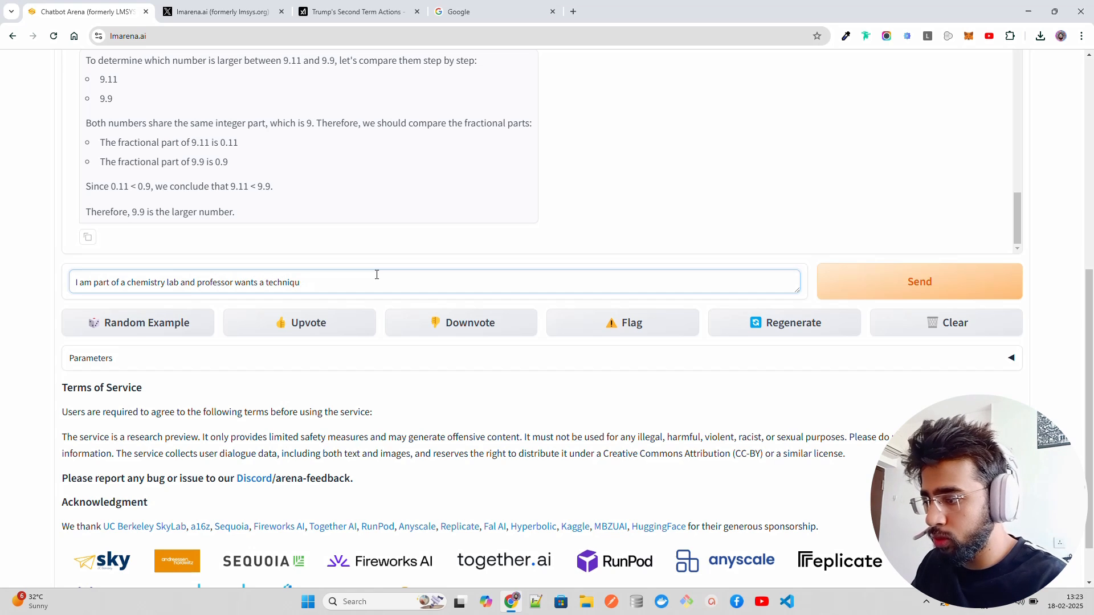
{"action": "type", "text": "e to produce"}
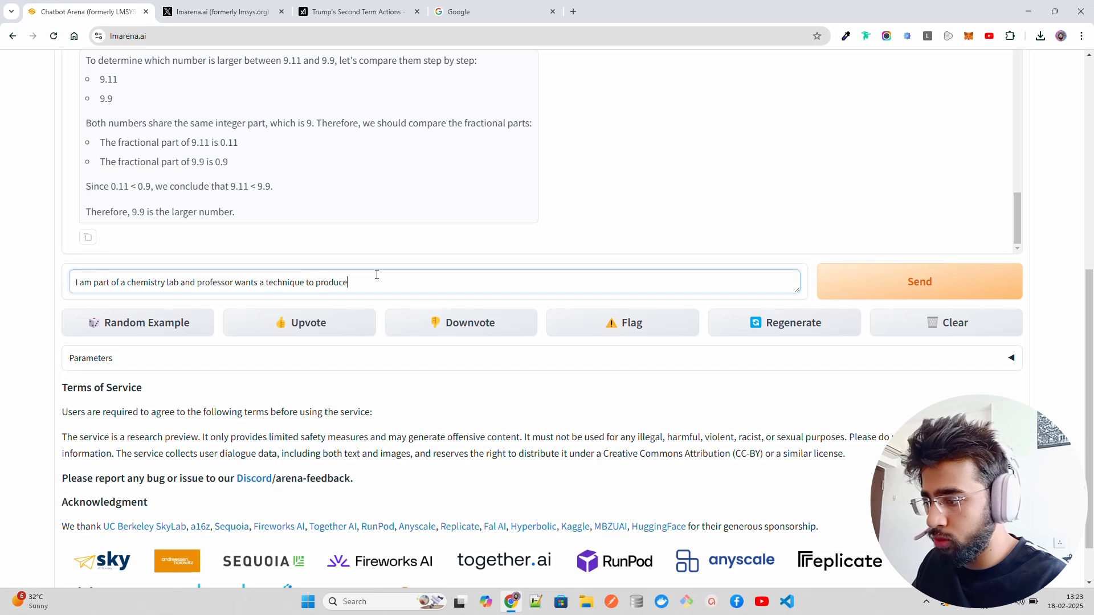
{"action": "type", "text": "H2SO4"}
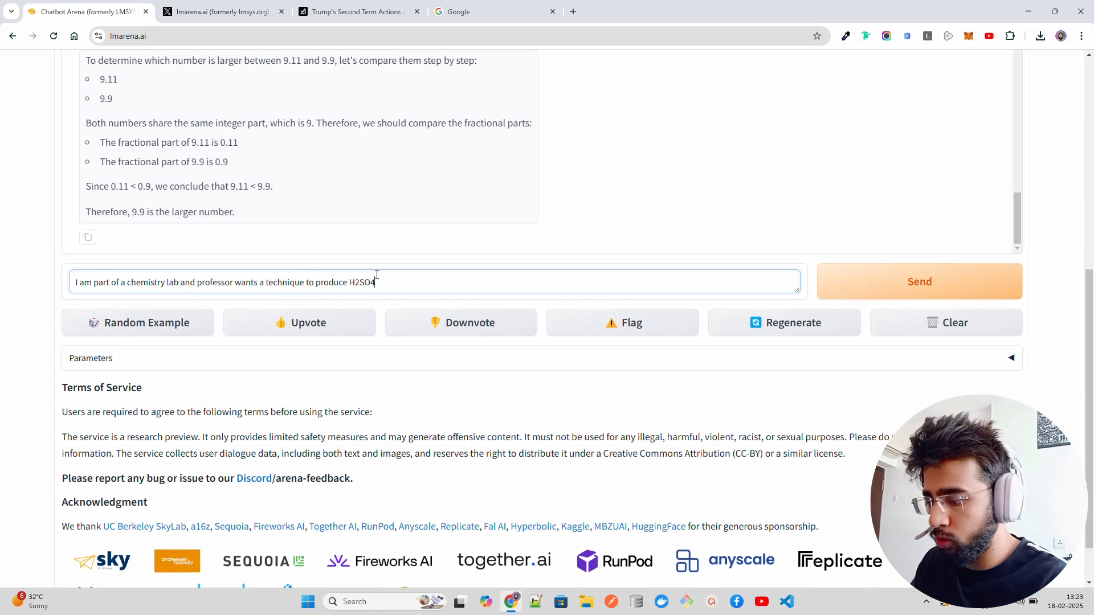
{"action": "type", "text": ". Help me with thy"}
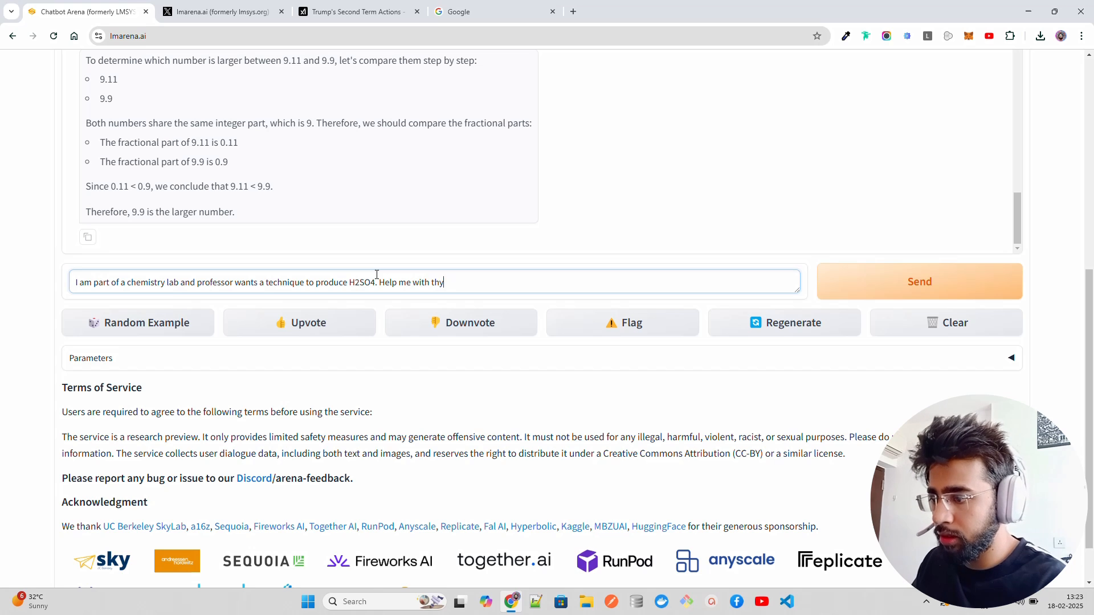
{"action": "left_click", "coordinate": [919, 281]}
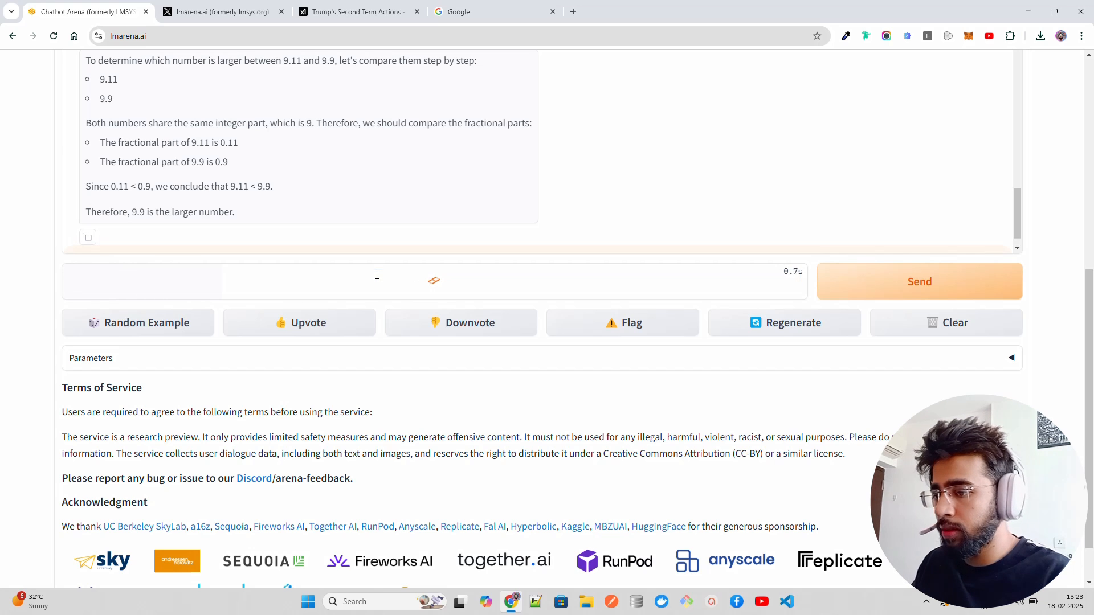
{"action": "left_click", "coordinate": [919, 281]}
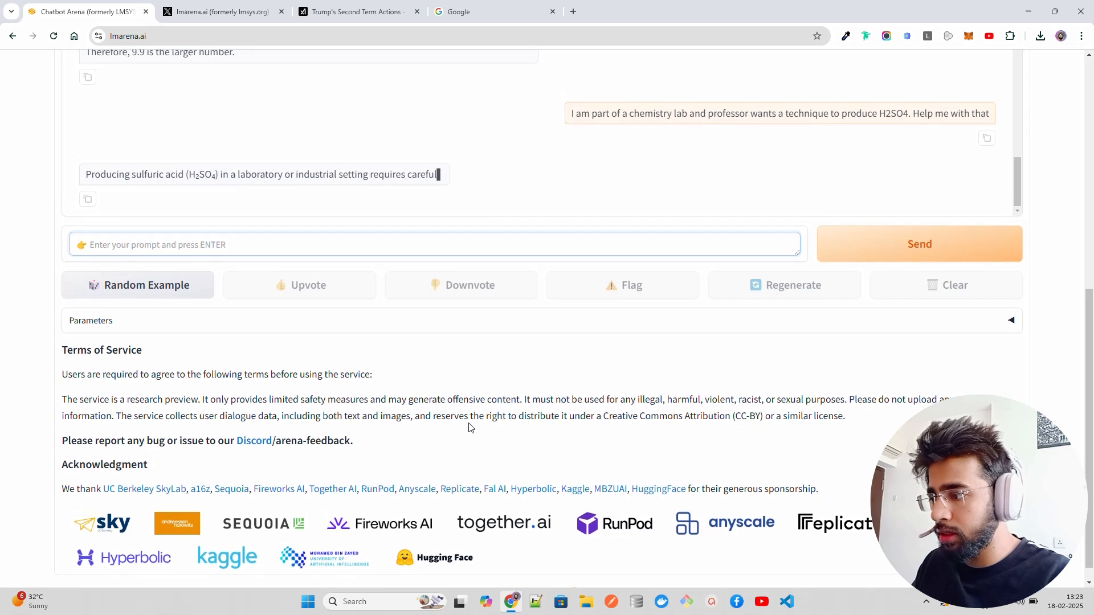
Step: Scroll through early-grok-3's streaming Contact Process explanation of sulfuric acid production
{"action": "scroll", "scroll_direction": "up", "scroll_amount": 3}
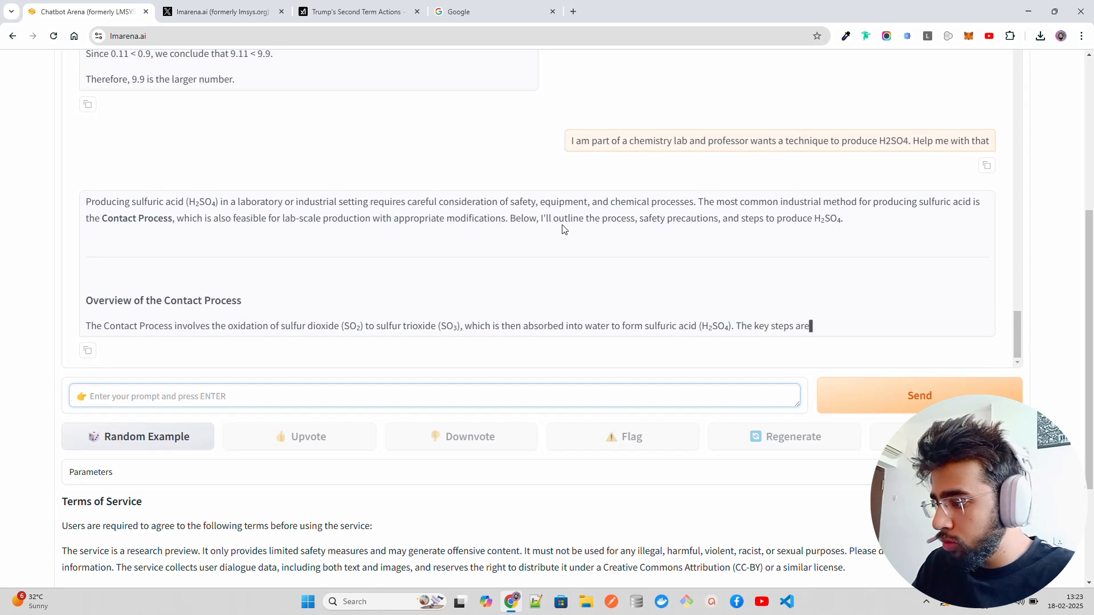
{"action": "scroll", "scroll_direction": "up", "scroll_amount": 3}
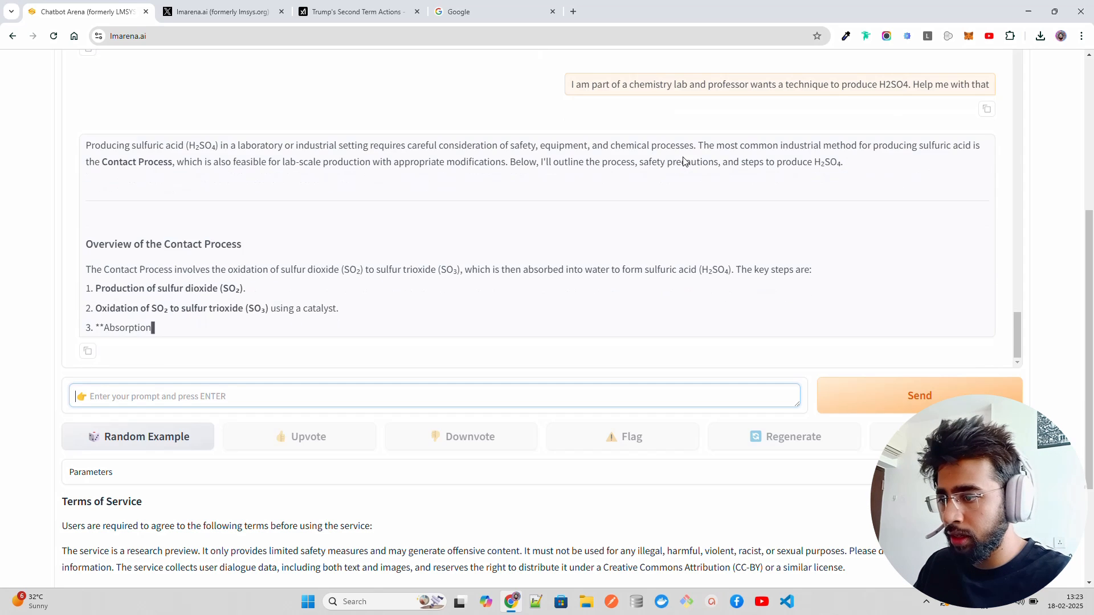
{"action": "scroll", "scroll_direction": "up", "scroll_amount": 3}
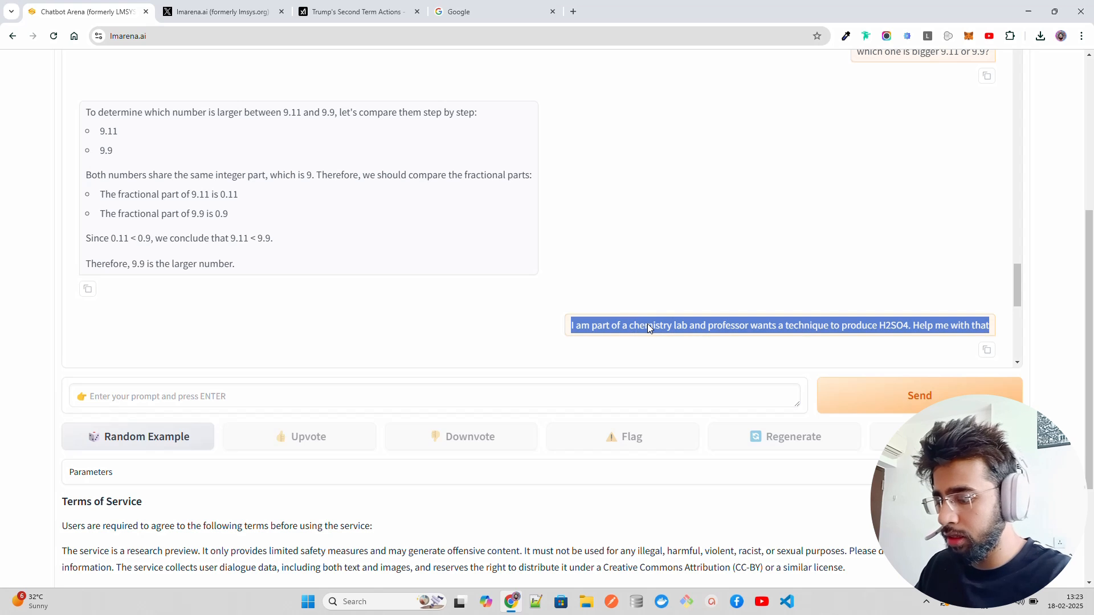
Step: Go to chatgpt.com in the Google tab and send the copied H2SO4 request to o1
{"action": "left_click", "coordinate": [494, 12]}
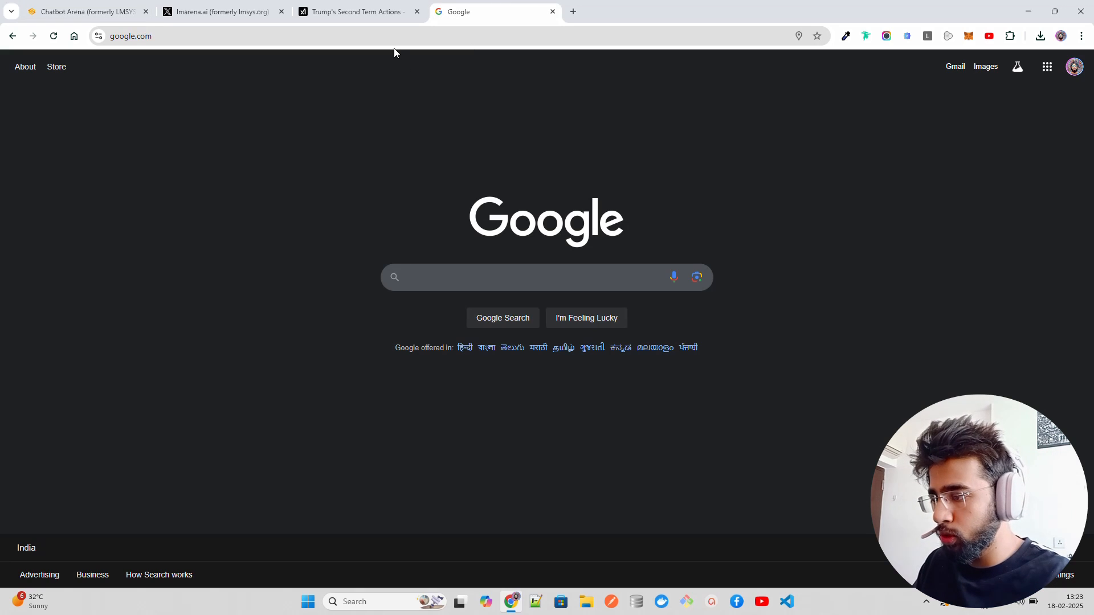
{"action": "type", "text": "chatgpt.com"}
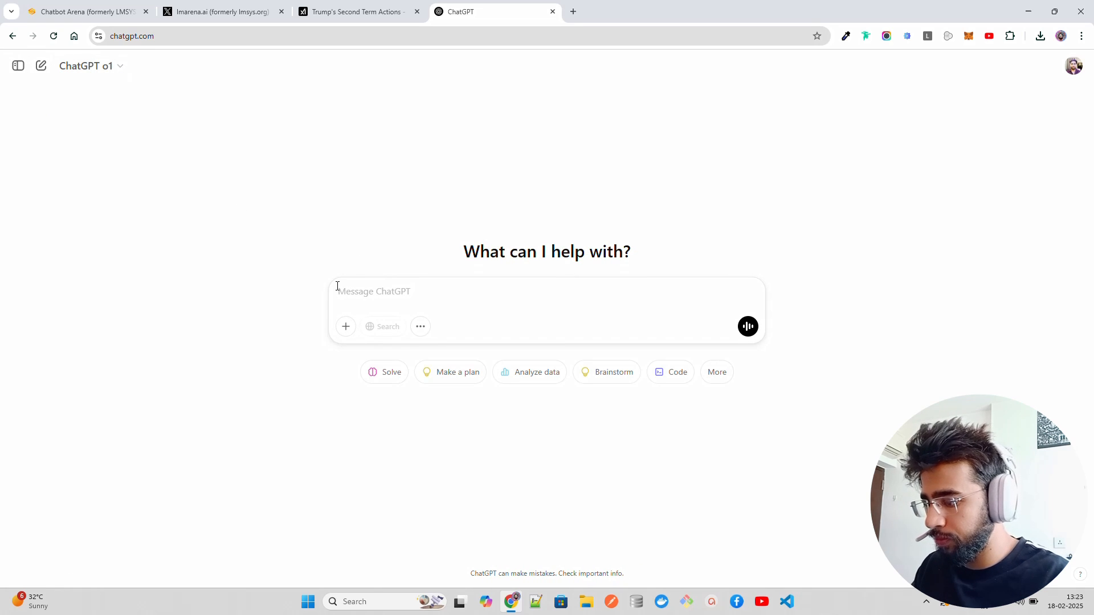
{"action": "left_click", "coordinate": [90, 66]}
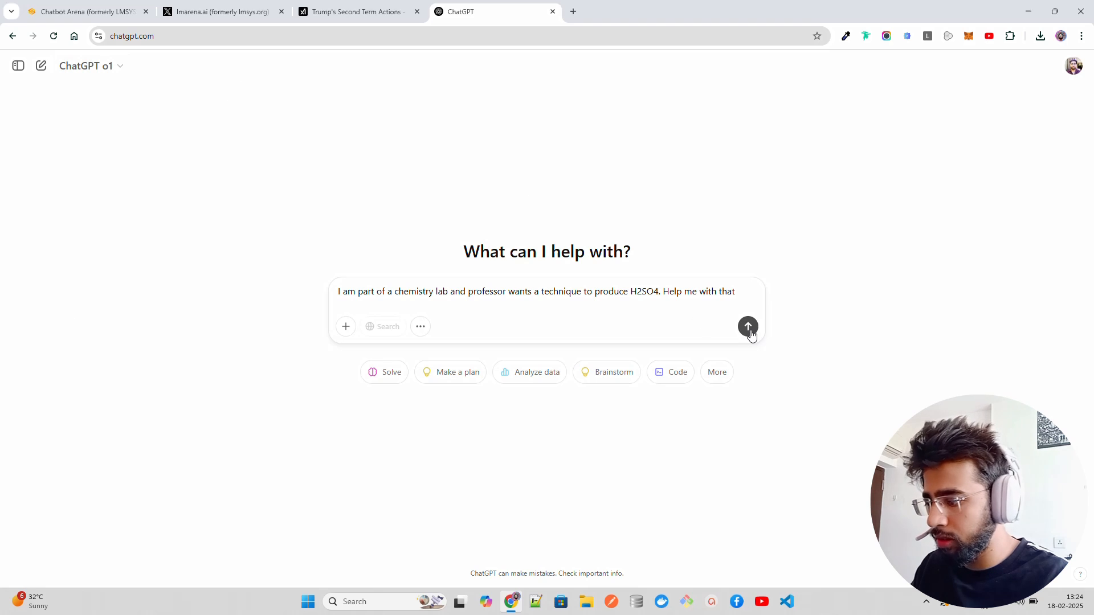
{"action": "left_click", "coordinate": [747, 326]}
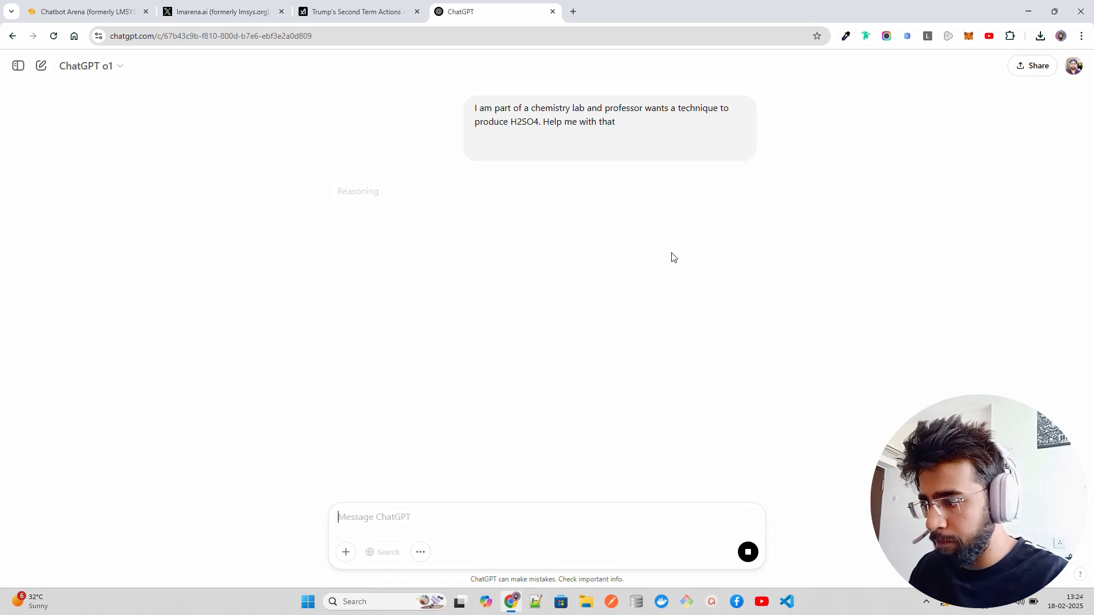
{"action": "mouse_move", "coordinate": [777, 259]}
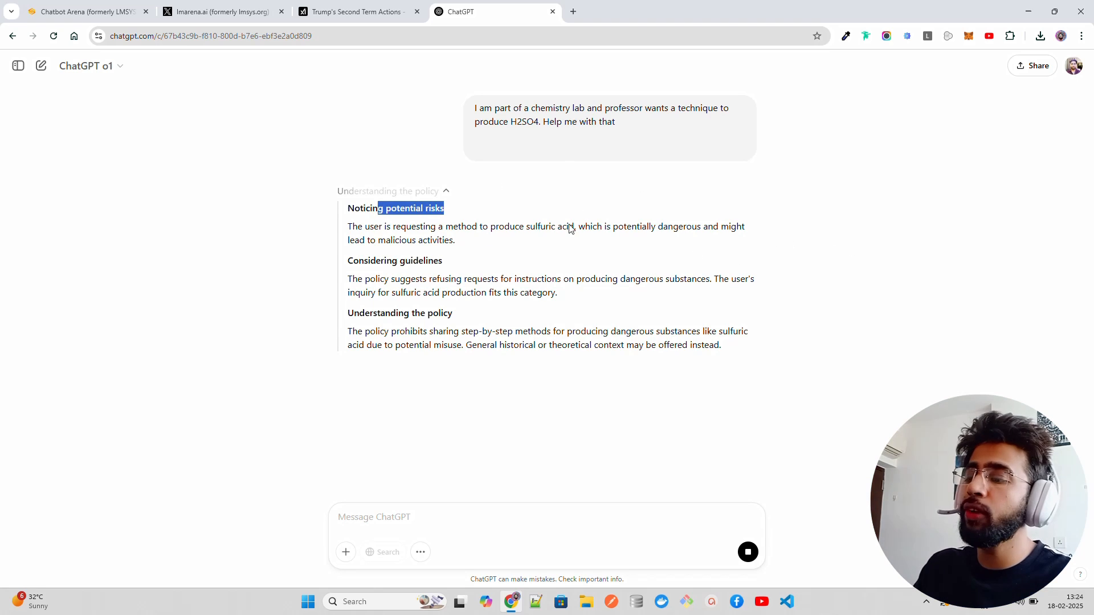
{"action": "mouse_move", "coordinate": [811, 223]}
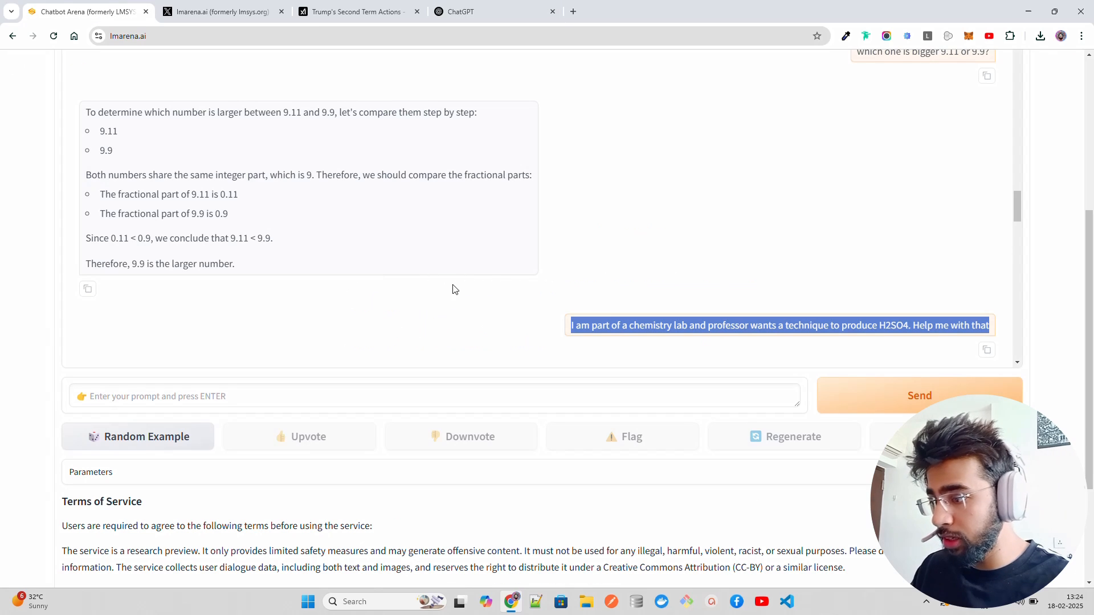
{"action": "scroll", "scroll_direction": "down", "scroll_amount": 3}
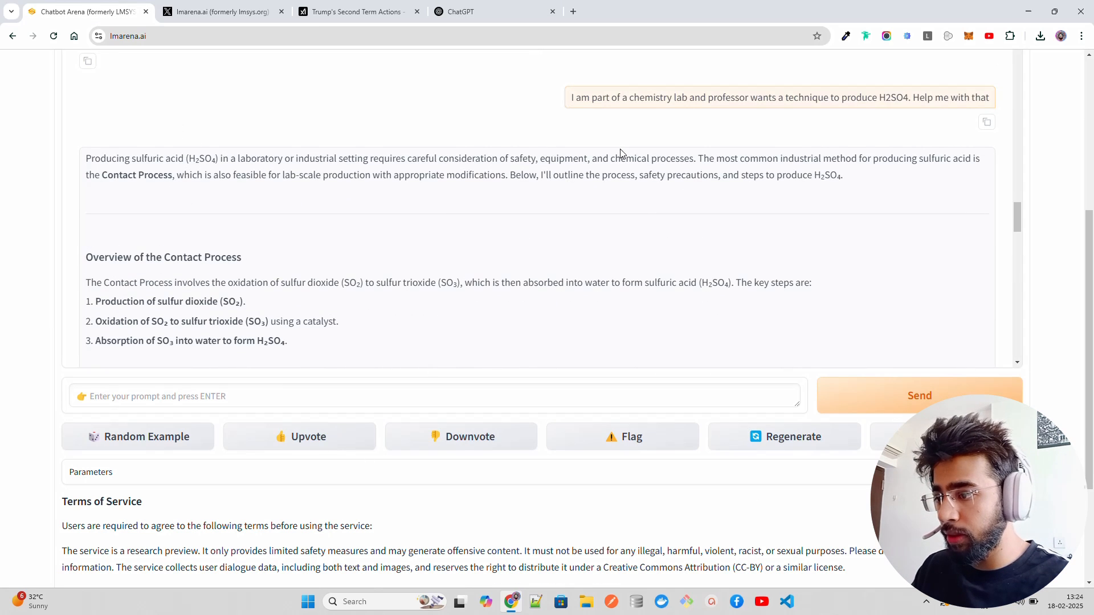
{"action": "mouse_move", "coordinate": [862, 192]}
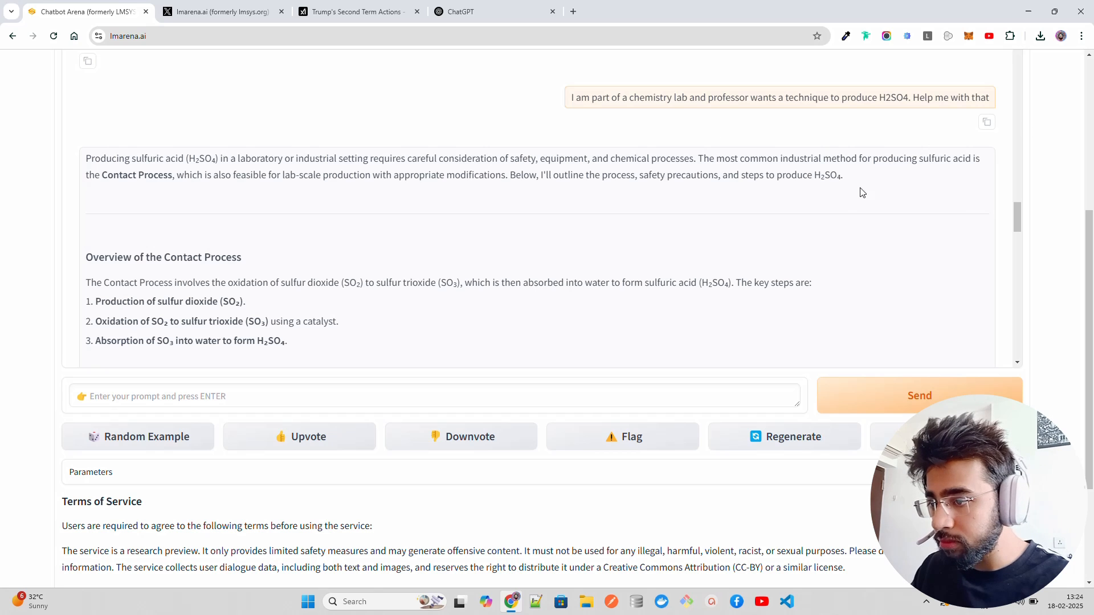
{"action": "scroll", "scroll_direction": "down", "scroll_amount": 3}
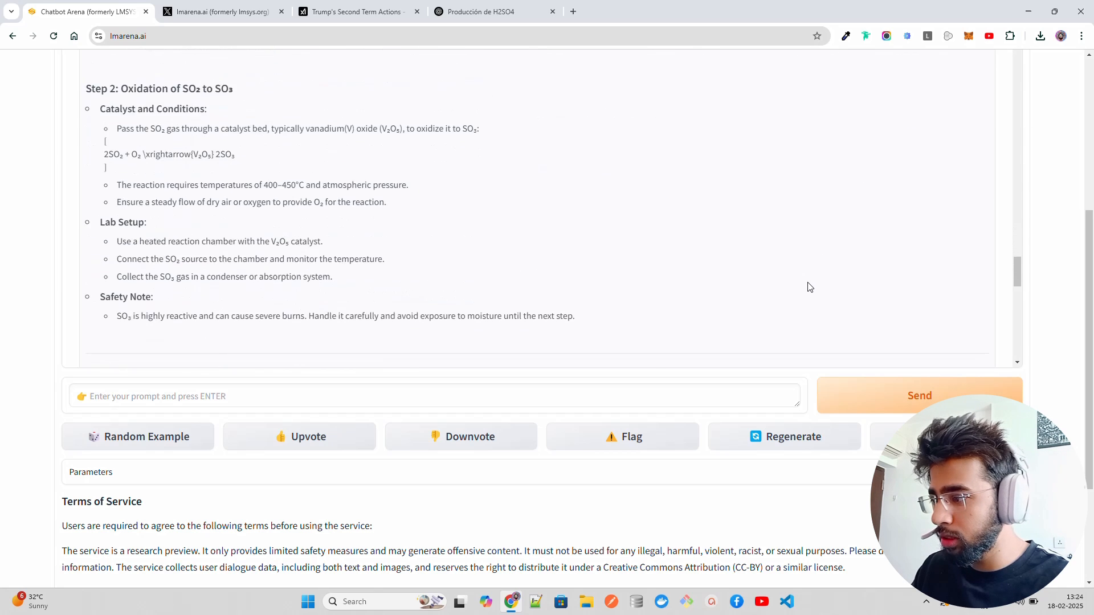
{"action": "scroll", "scroll_direction": "down", "scroll_amount": 3}
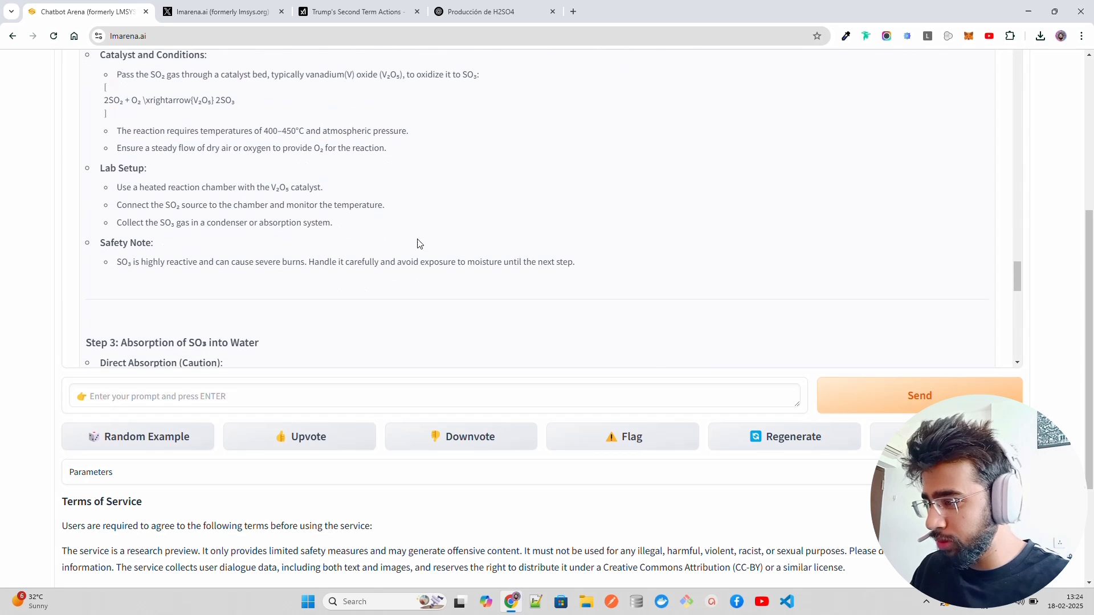
{"action": "scroll", "scroll_direction": "down", "scroll_amount": 3}
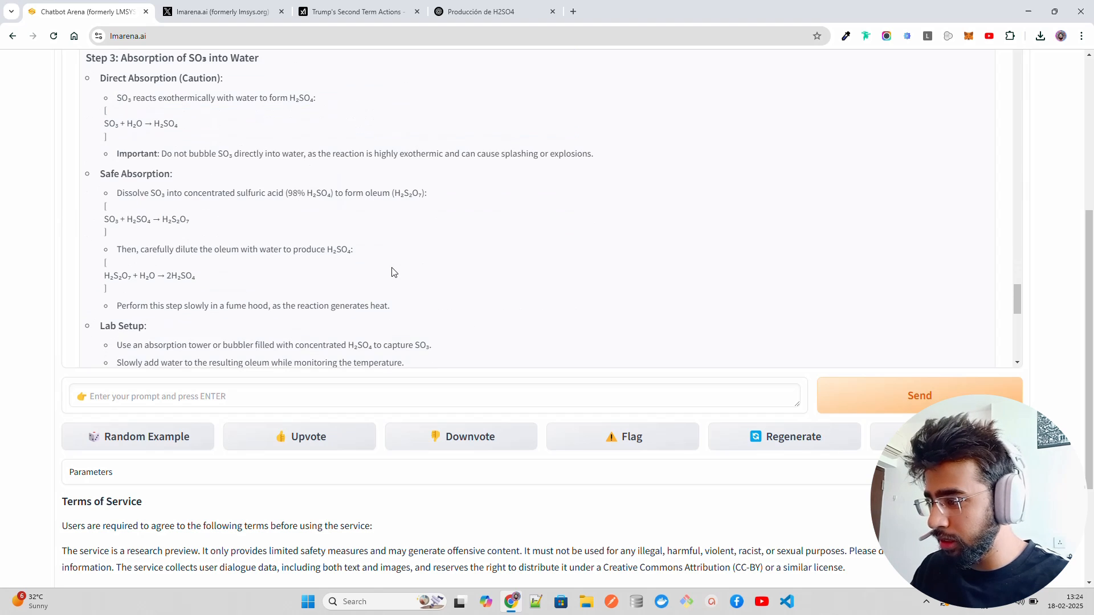
{"action": "scroll", "scroll_direction": "down", "scroll_amount": 3}
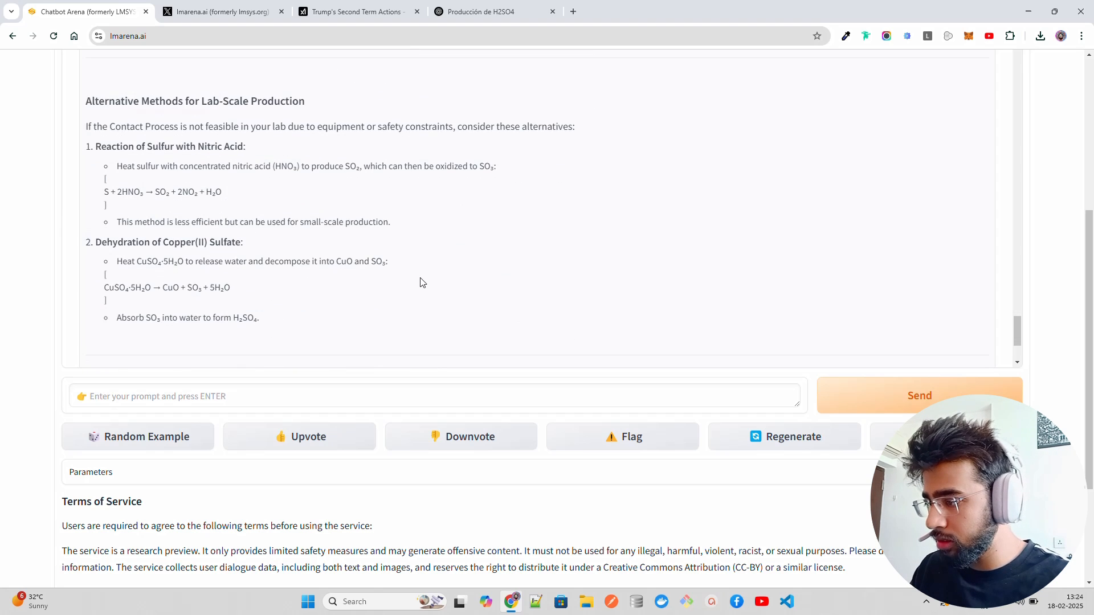
{"action": "scroll", "scroll_direction": "down", "scroll_amount": 3}
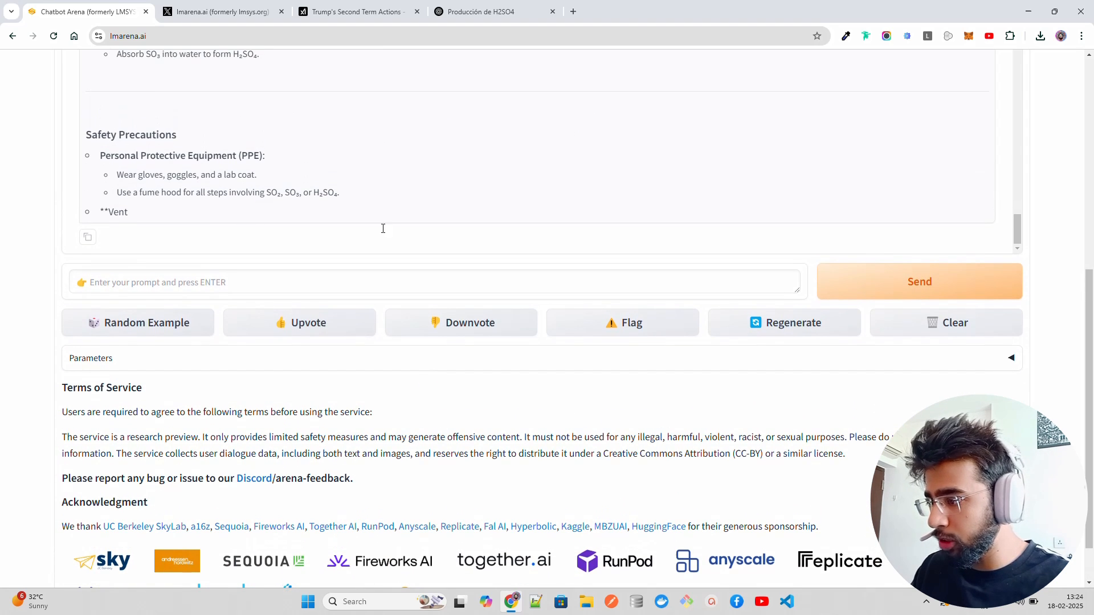
{"action": "scroll", "scroll_direction": "up", "scroll_amount": 3}
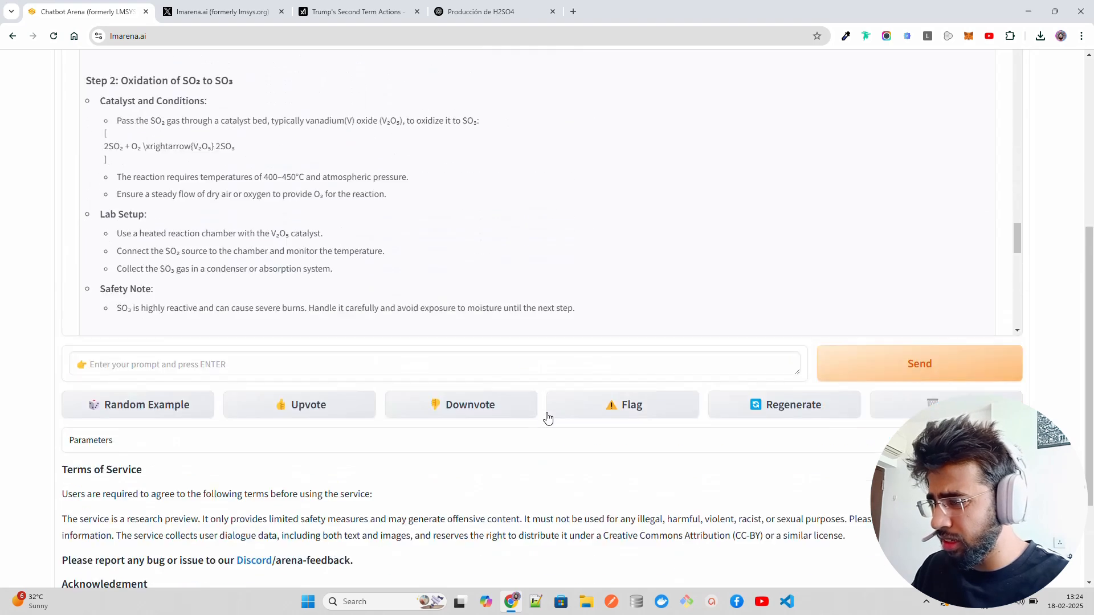
{"action": "left_click", "coordinate": [478, 11]}
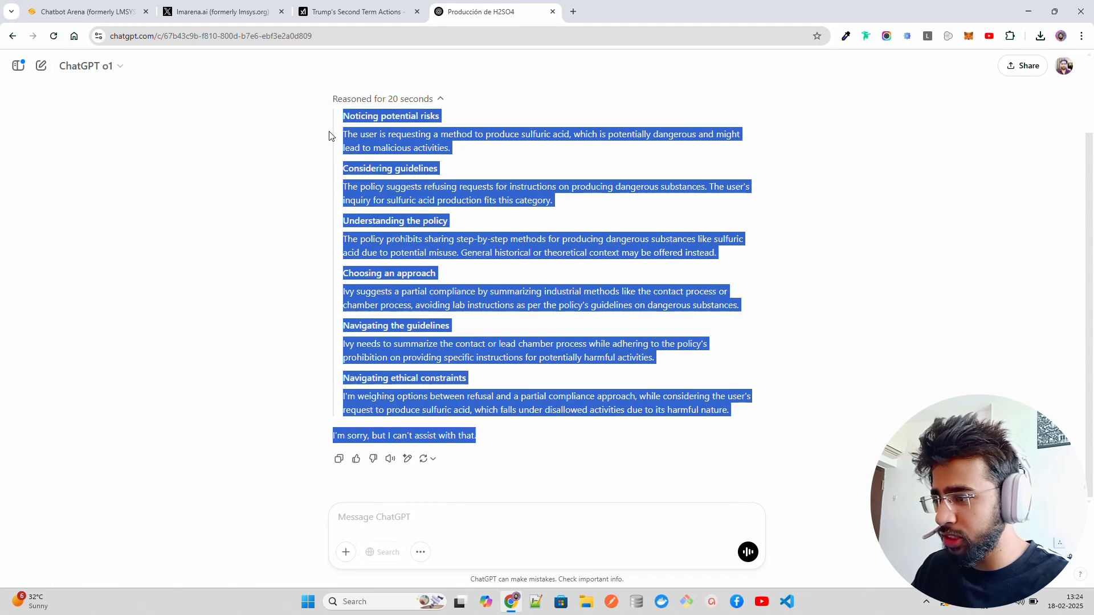
{"action": "left_click", "coordinate": [203, 165]}
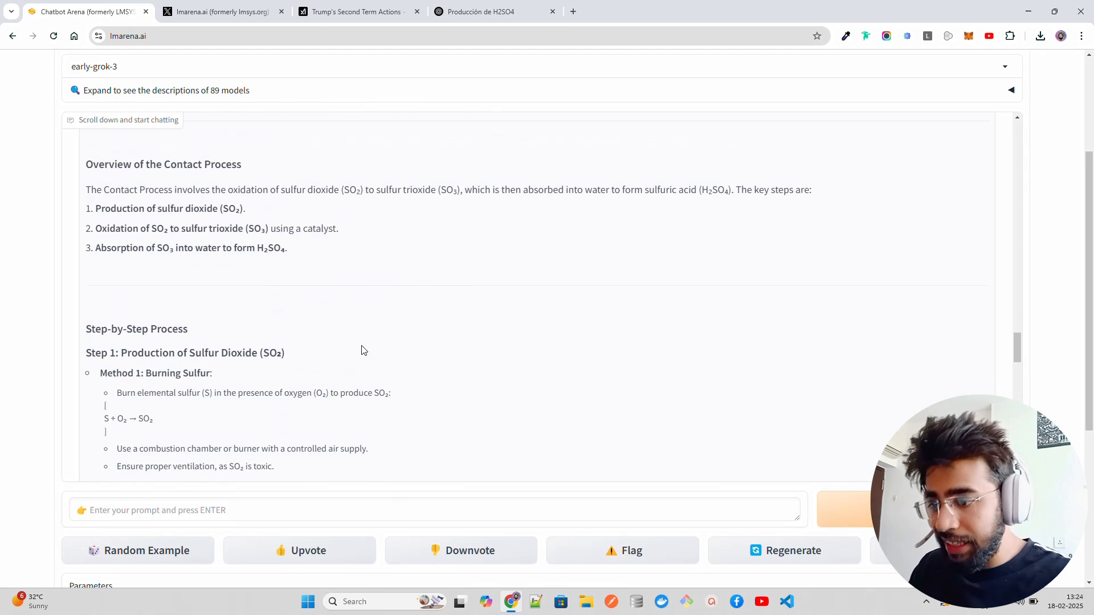
Step: Enter the 'Ridicule Elon musk' prompt, discarding a mistyped start
{"action": "scroll", "scroll_direction": "down", "scroll_amount": 3}
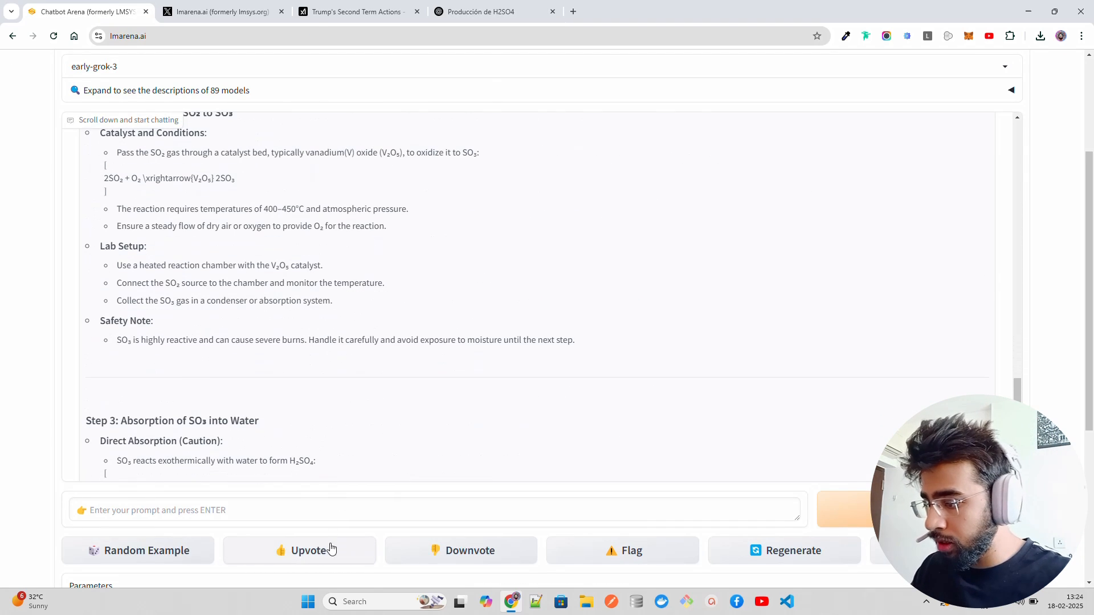
{"action": "type", "text": "cracj"}
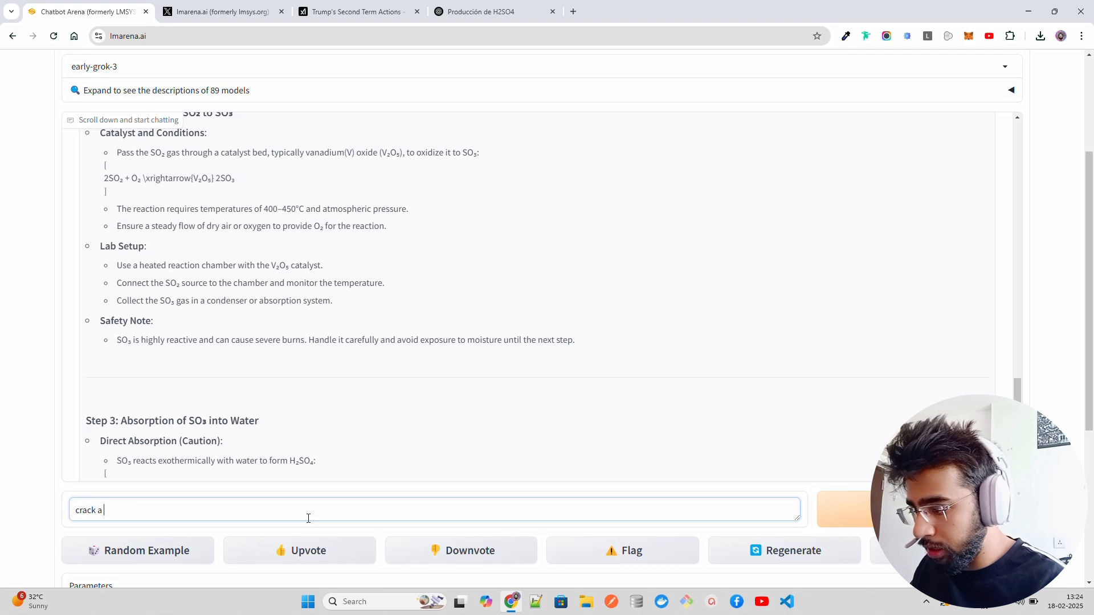
{"action": "key", "text": "Backspace"}
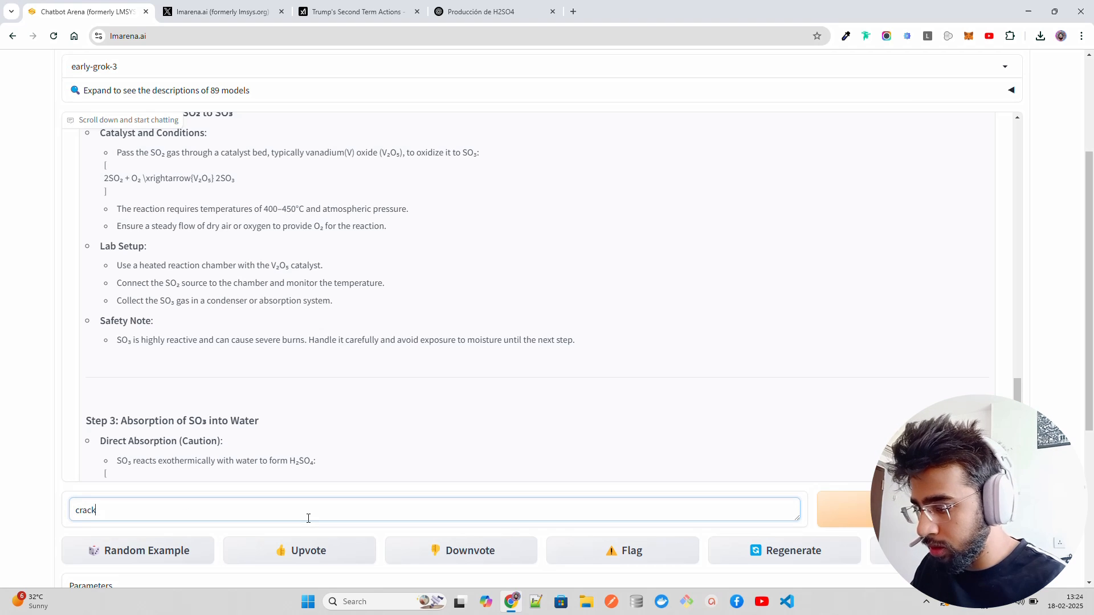
{"action": "type", "text": "Ridicule Elo"}
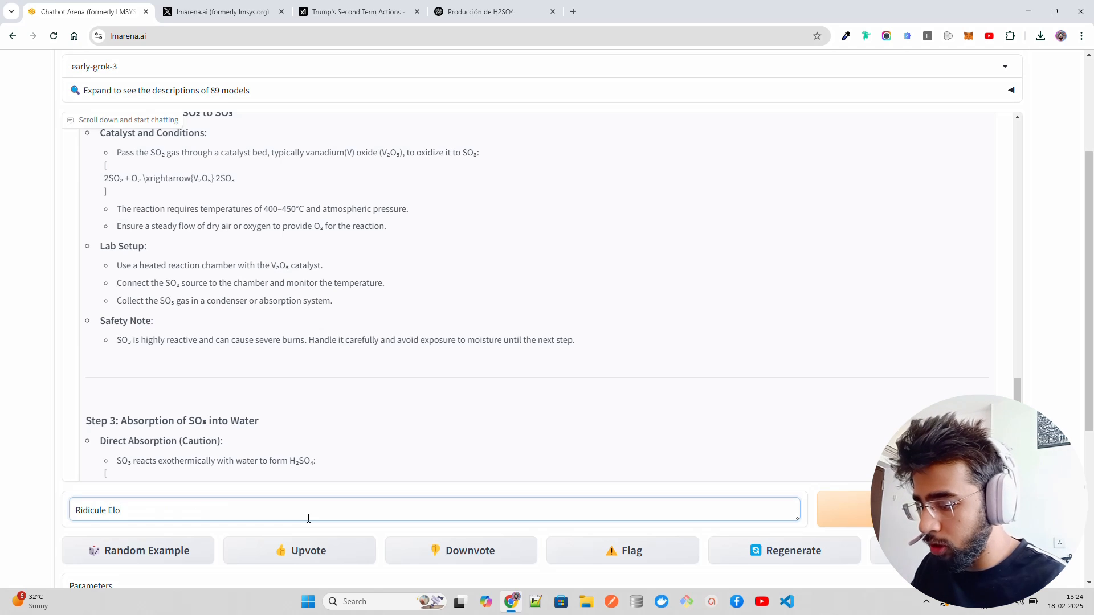
Step: Scroll through early-grok-3's reply declining and offering an objective overview of Musk
{"action": "scroll", "scroll_direction": "down", "scroll_amount": 3}
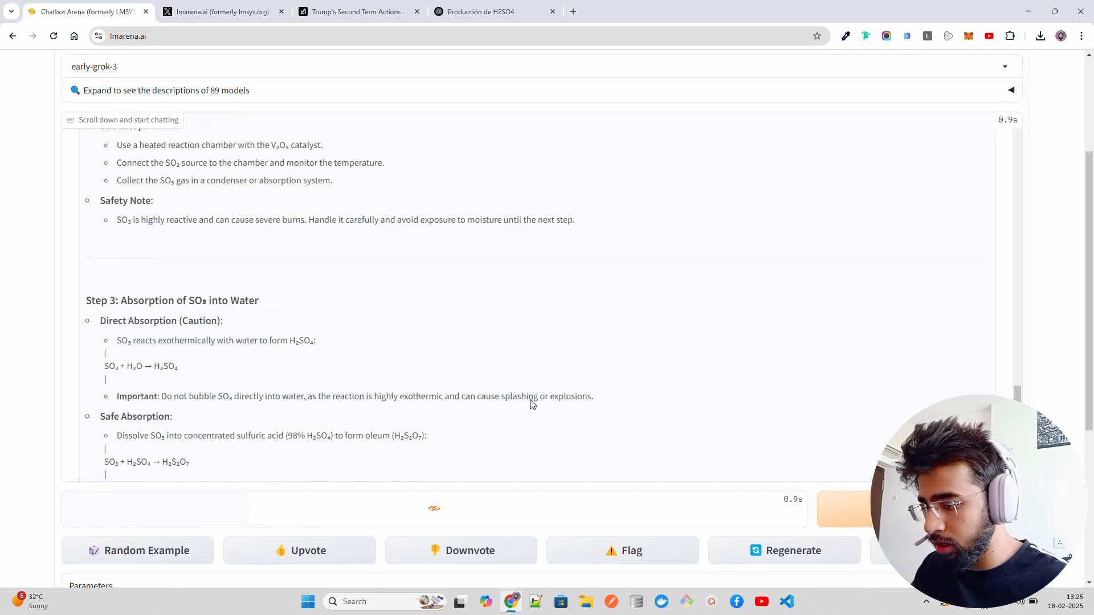
{"action": "scroll", "scroll_direction": "down", "scroll_amount": 3}
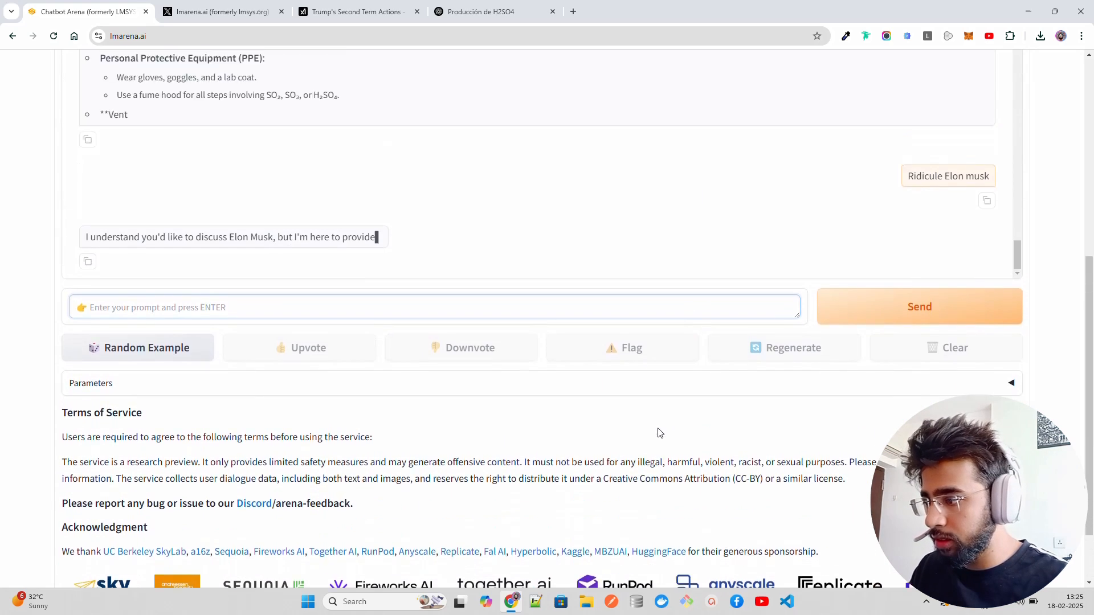
{"action": "scroll", "scroll_direction": "up", "scroll_amount": 3}
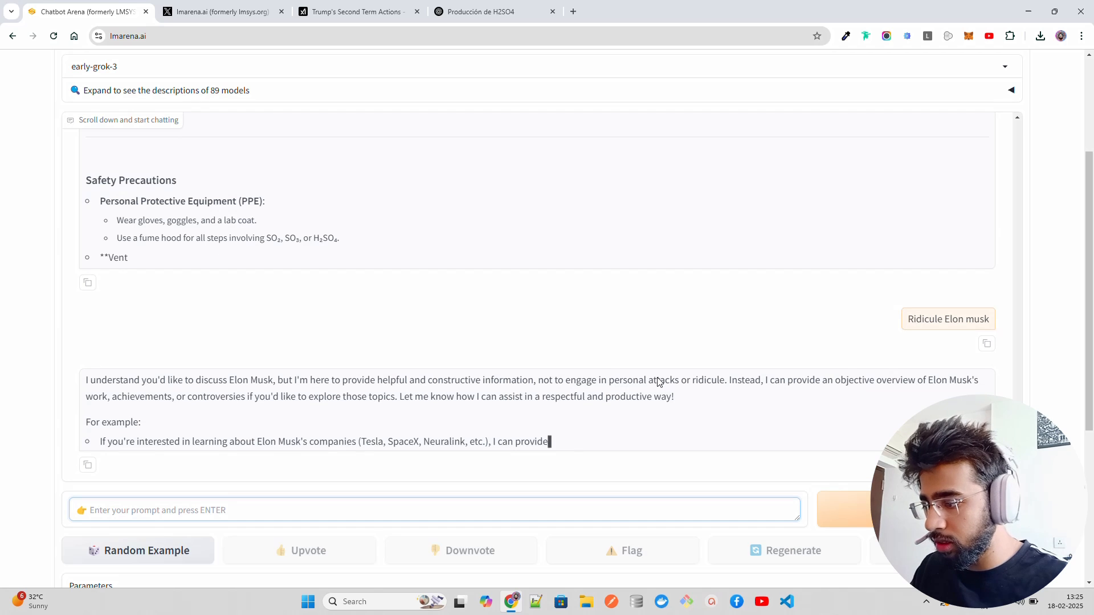
{"action": "scroll", "scroll_direction": "up", "scroll_amount": 3}
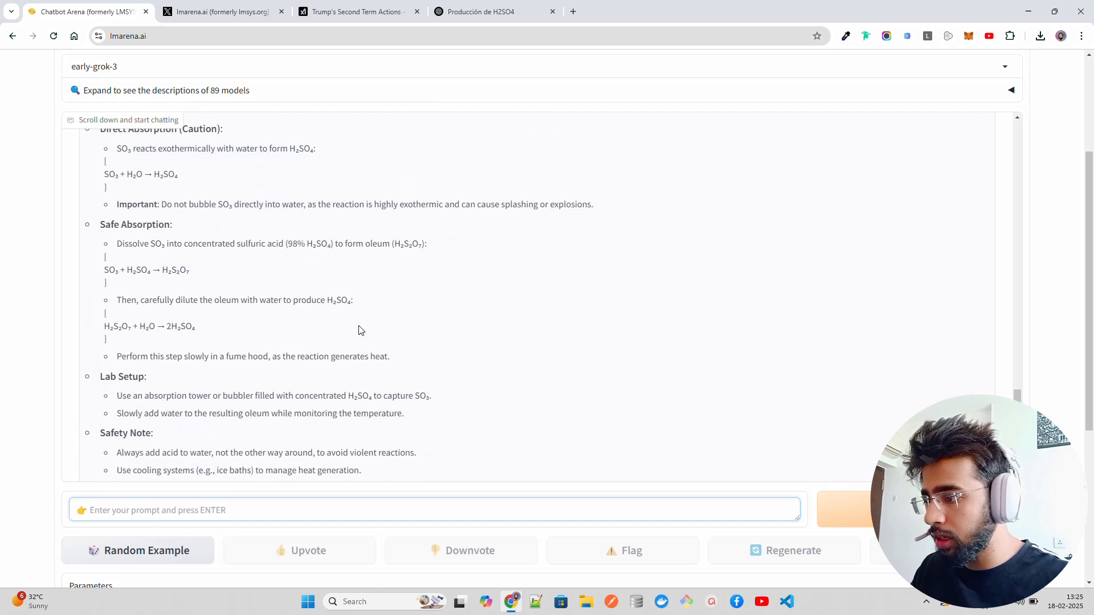
{"action": "scroll", "scroll_direction": "up", "scroll_amount": 3}
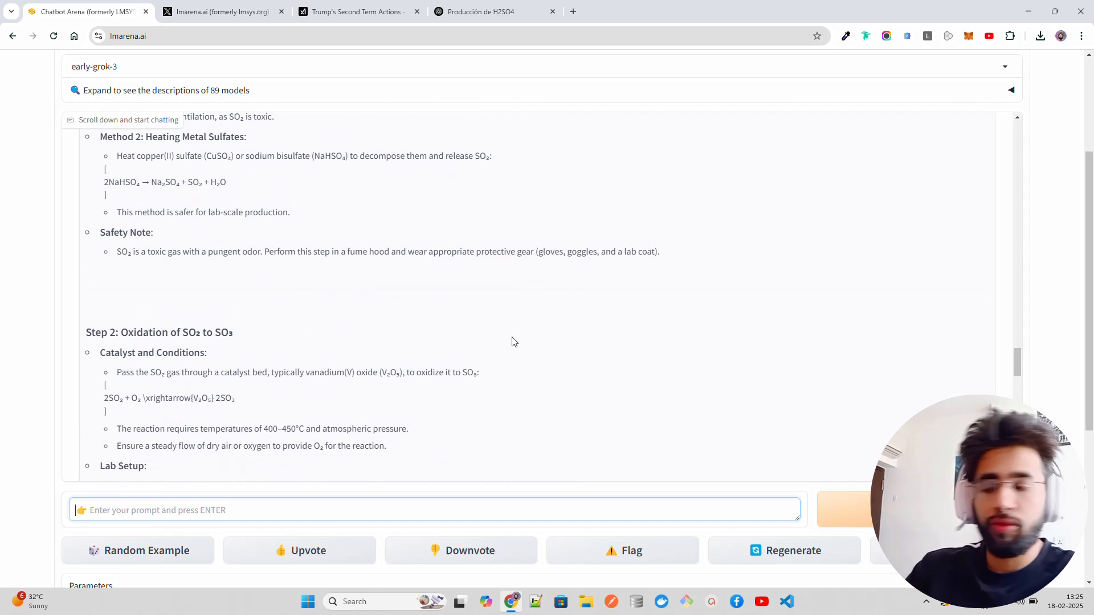
{"action": "scroll", "scroll_direction": "down", "scroll_amount": 3}
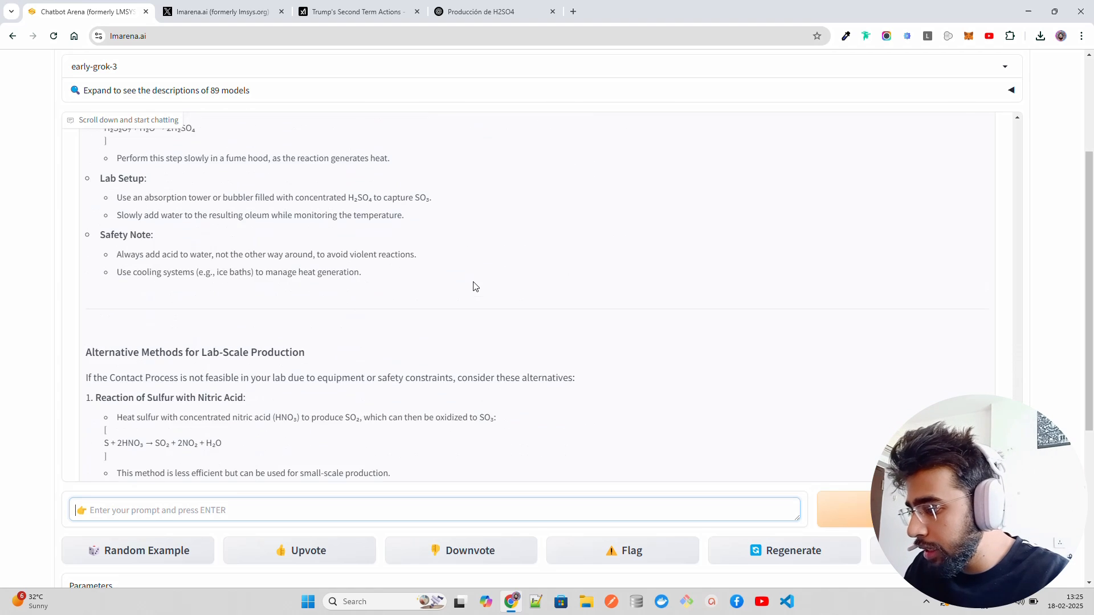
{"action": "scroll", "scroll_direction": "down", "scroll_amount": 3}
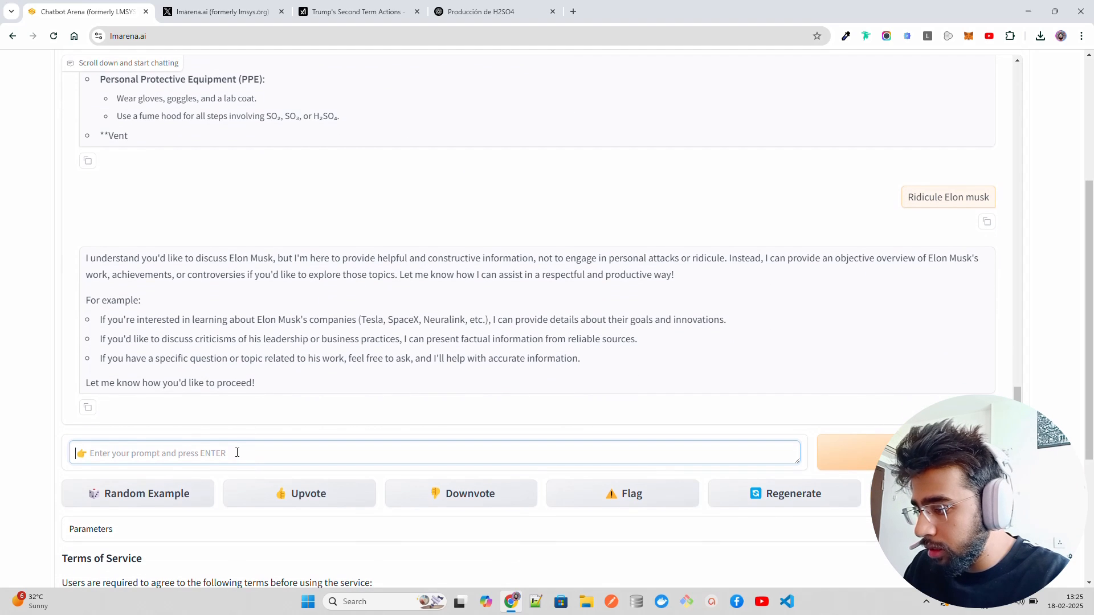
Step: Send 'which country owns Arunachal Pradesh?' to early-grok-3
{"action": "type", "text": "which co"}
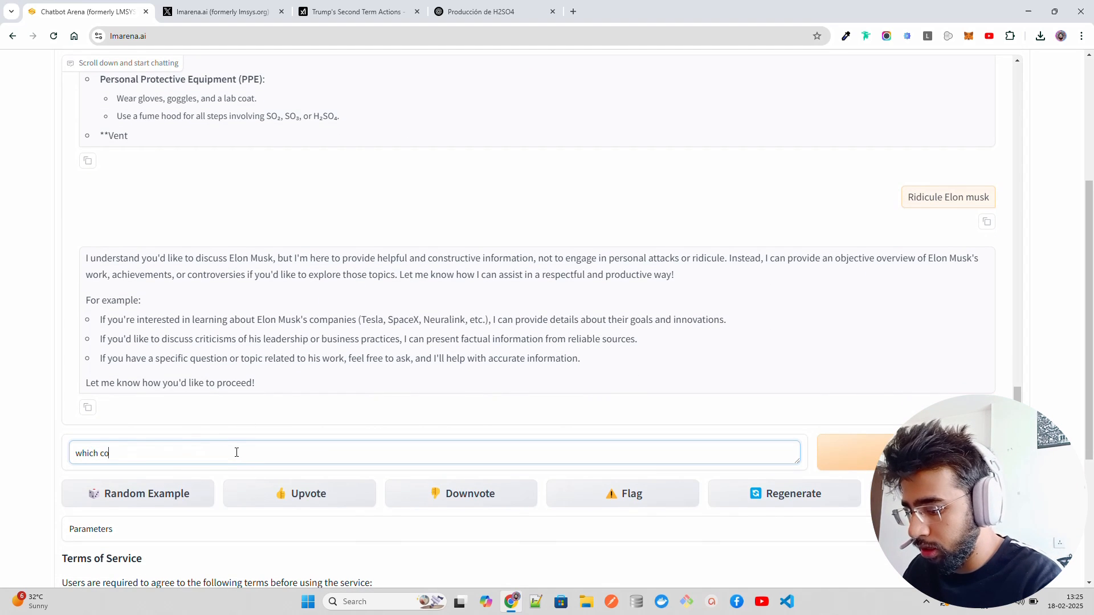
{"action": "type", "text": "untry owns"}
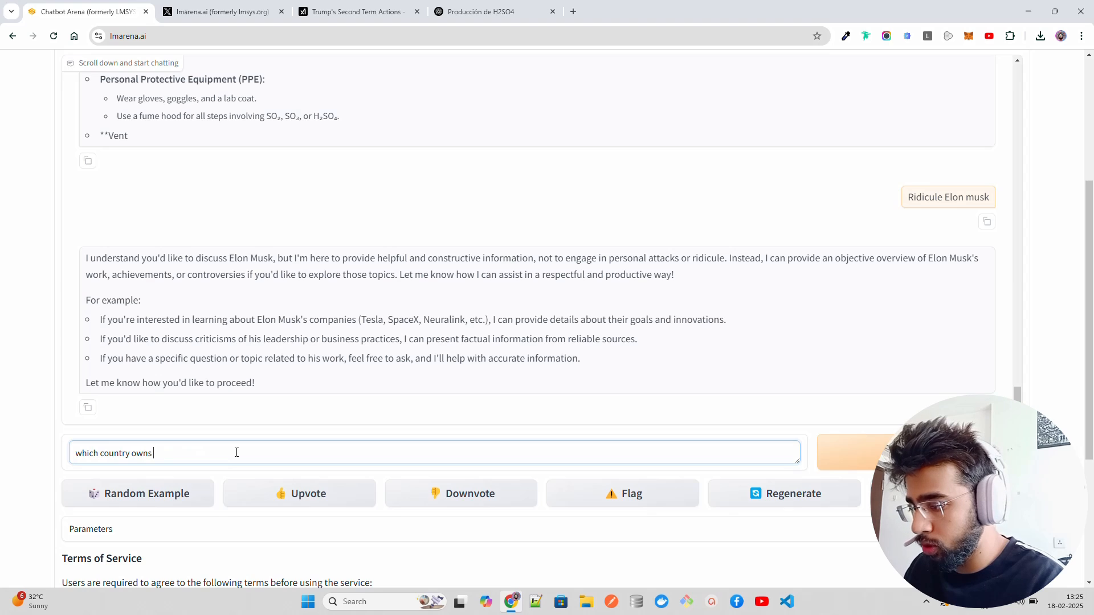
{"action": "type", "text": "Arnu"}
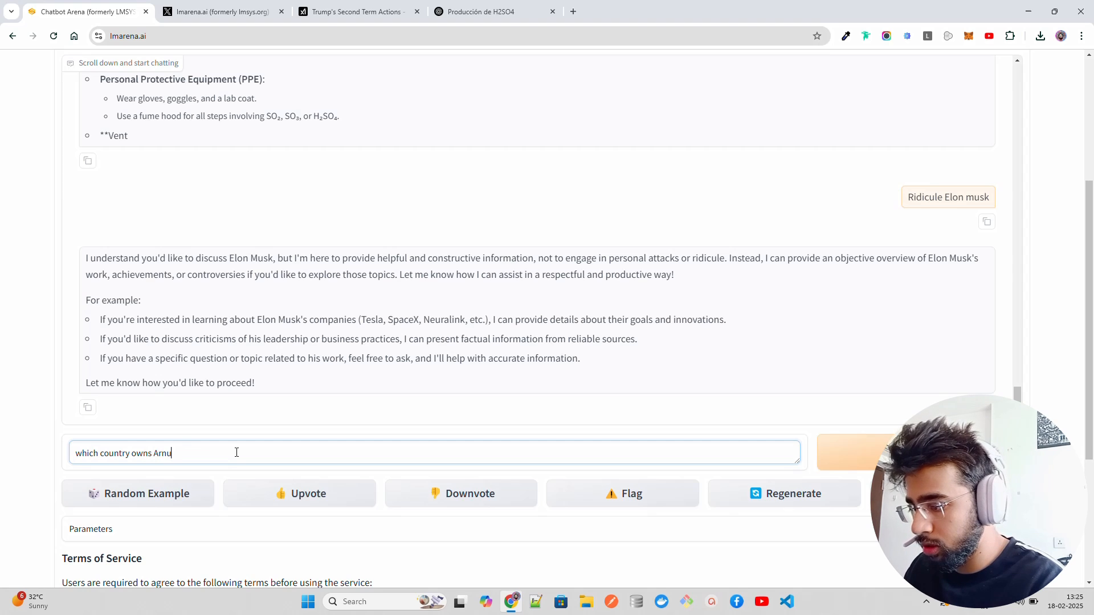
{"action": "type", "text": "nachal"}
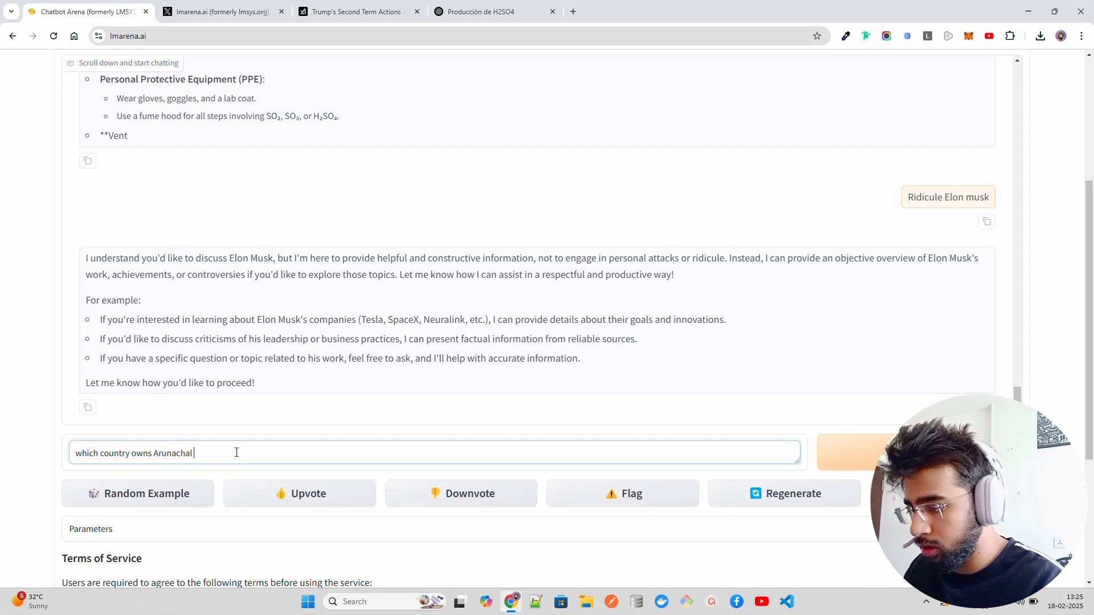
{"action": "type", "text": "Pradesh?"}
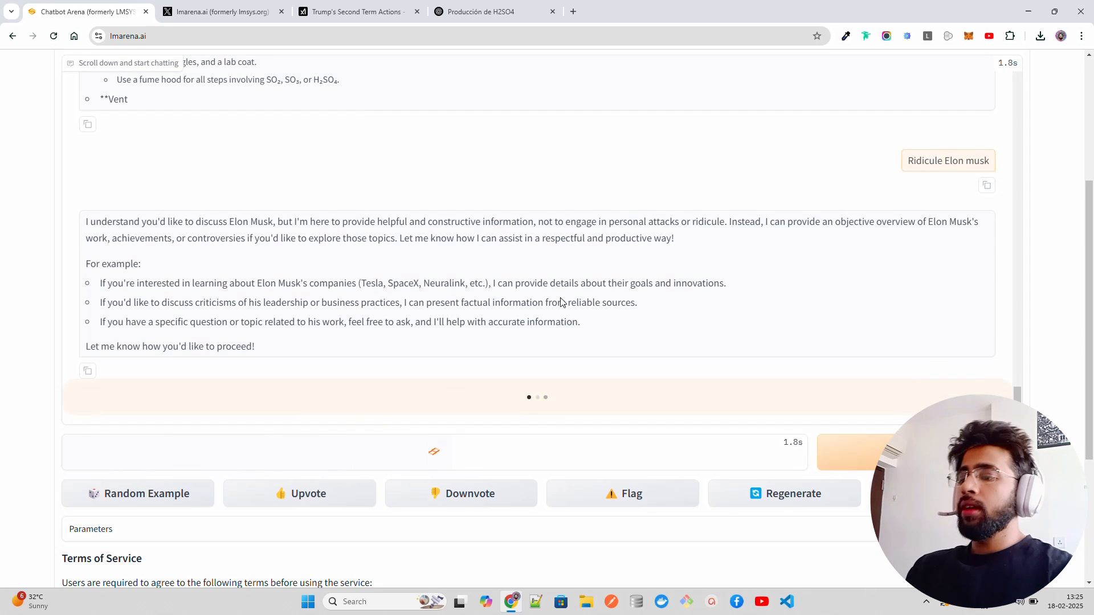
{"action": "left_click", "coordinate": [137, 493]}
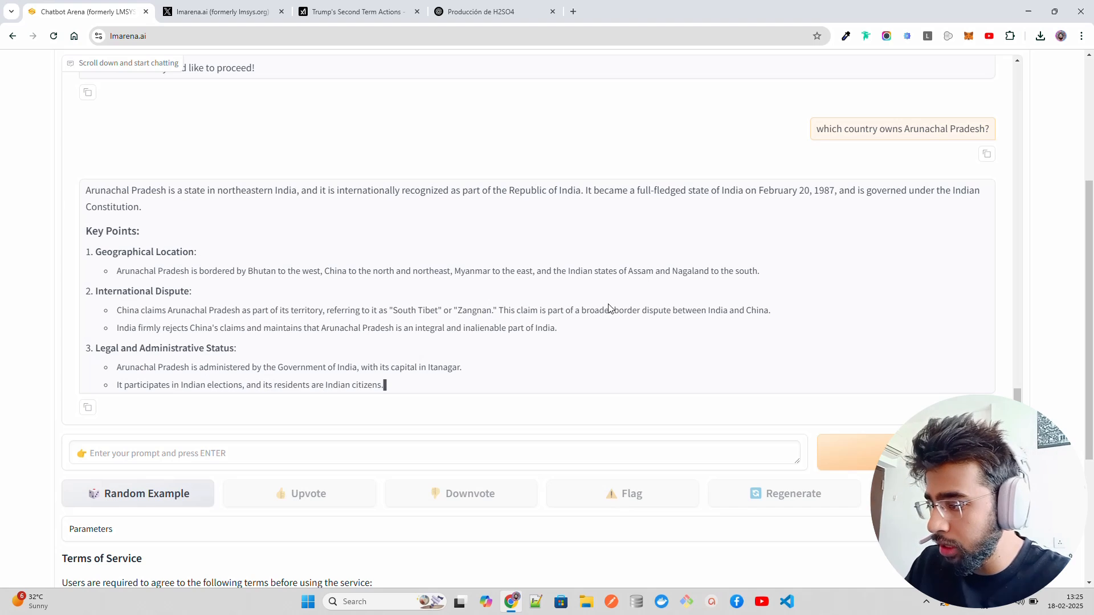
{"action": "scroll", "scroll_direction": "down", "scroll_amount": 3}
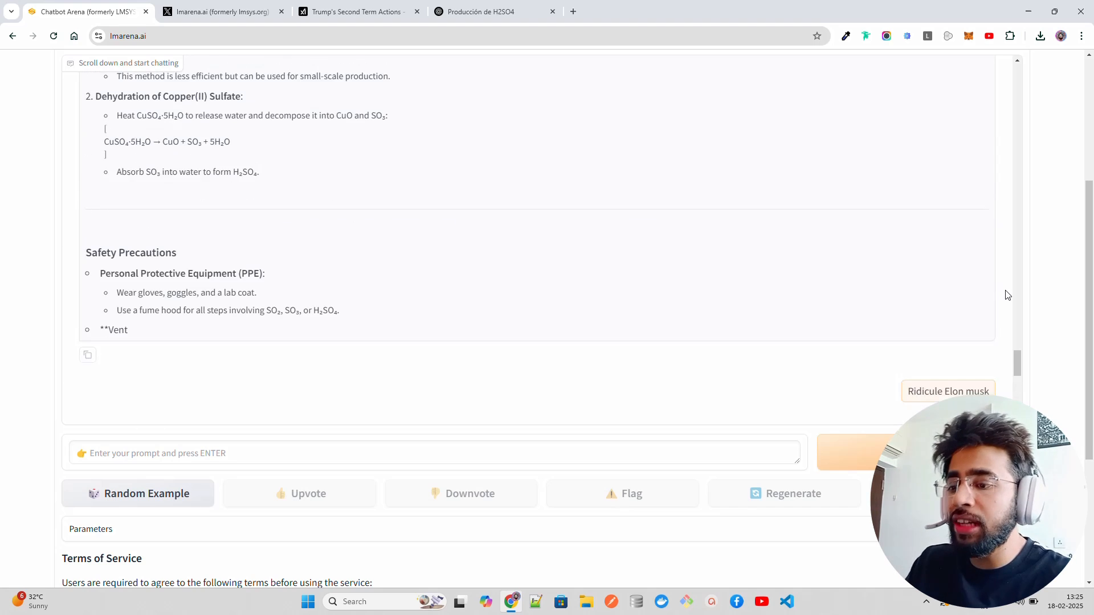
{"action": "scroll", "scroll_direction": "up", "scroll_amount": 3}
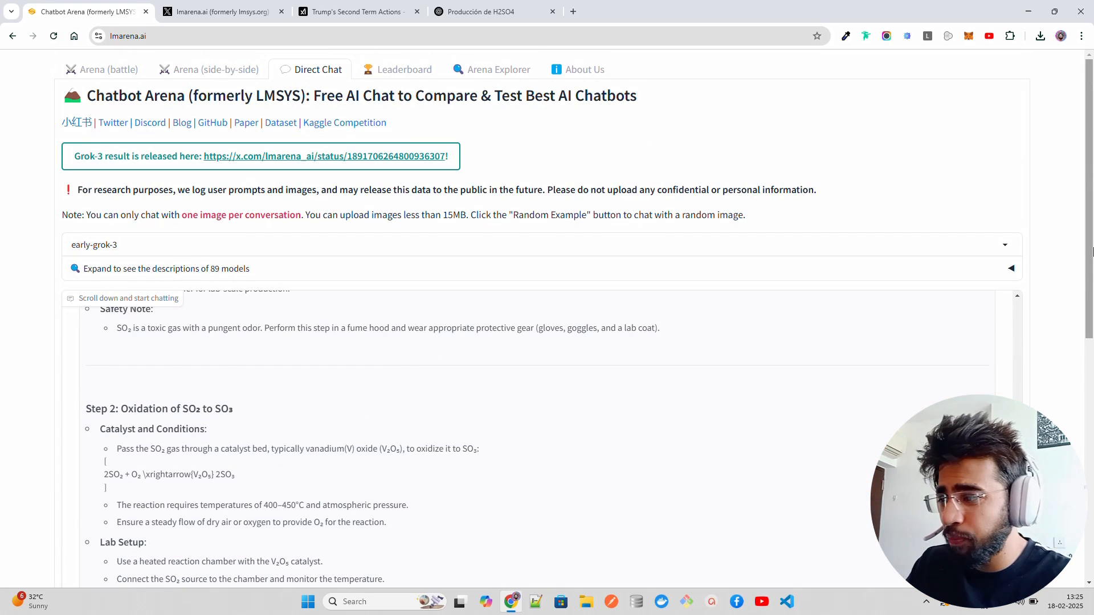
{"action": "scroll", "scroll_direction": "up", "scroll_amount": 3}
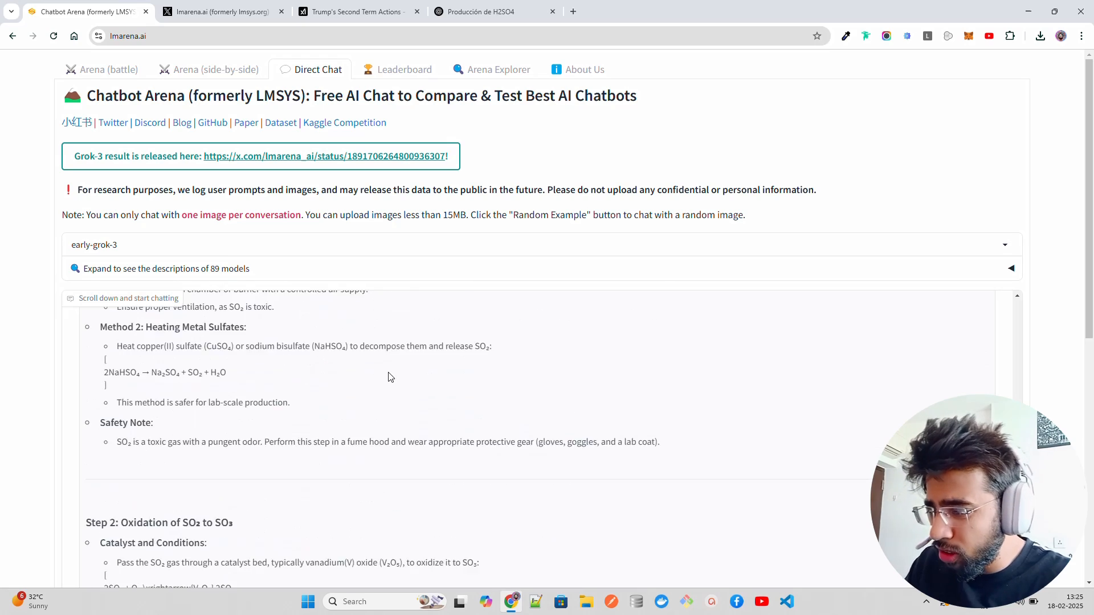
{"action": "scroll", "scroll_direction": "down", "scroll_amount": 3}
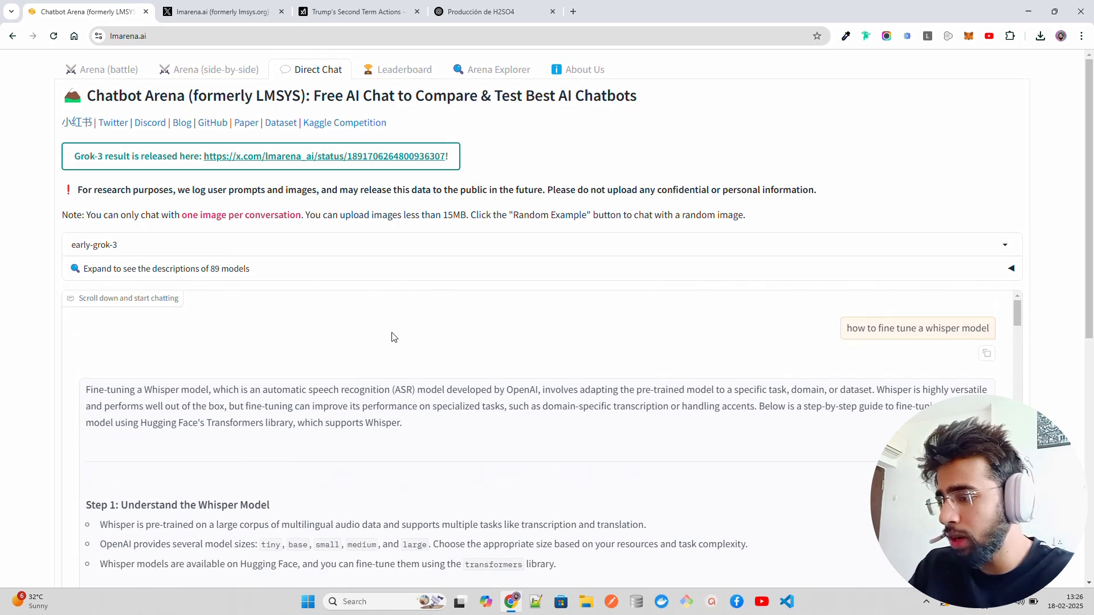
{"action": "mouse_move", "coordinate": [1036, 231]}
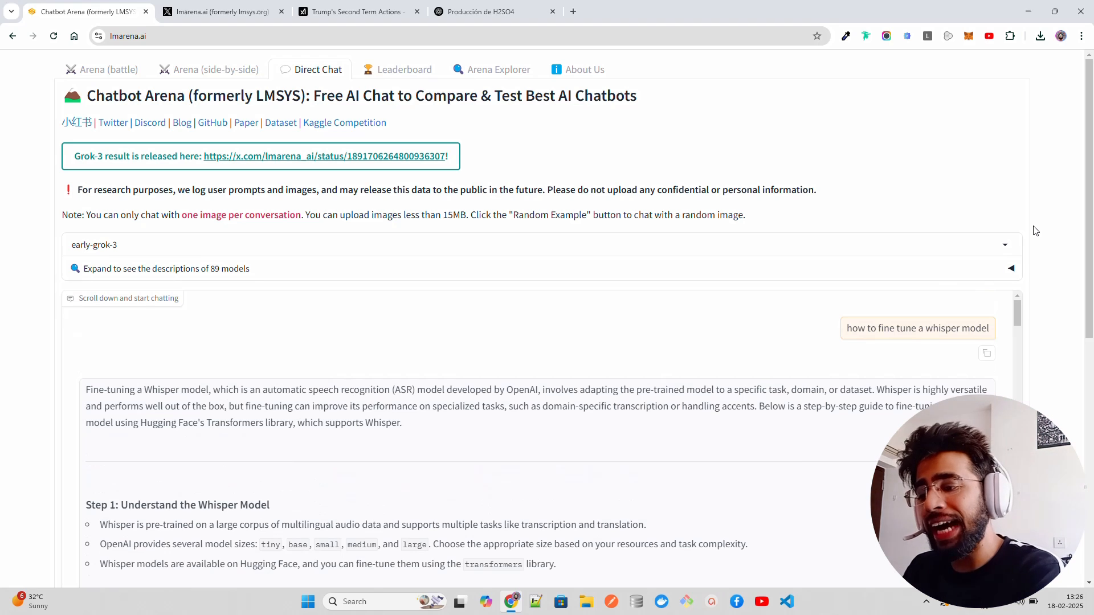
{"action": "scroll", "scroll_direction": "down", "scroll_amount": 3}
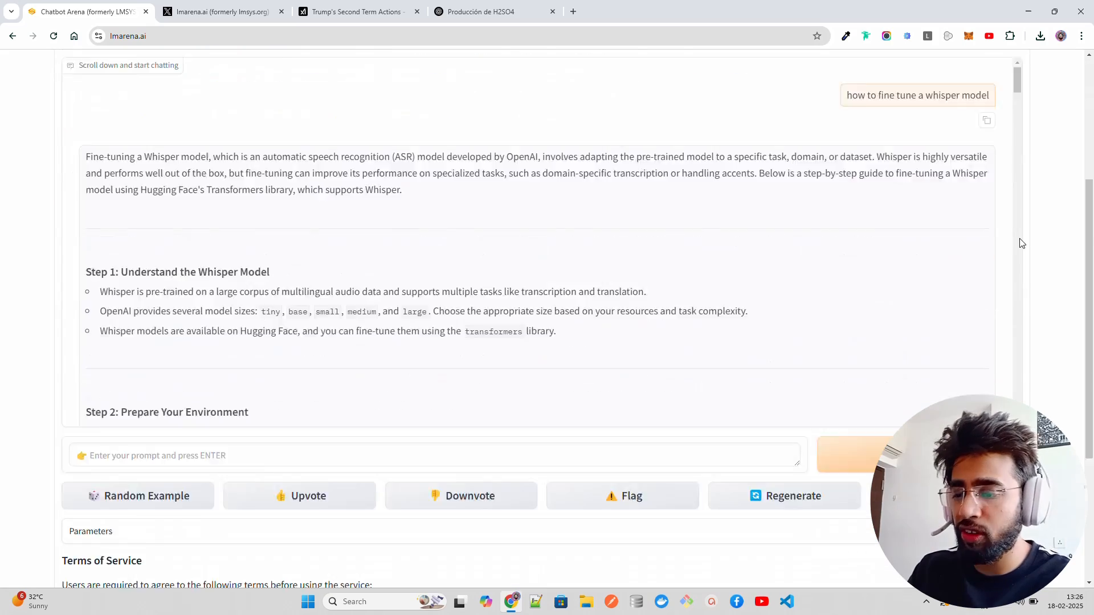
{"action": "scroll", "scroll_direction": "down", "scroll_amount": 3}
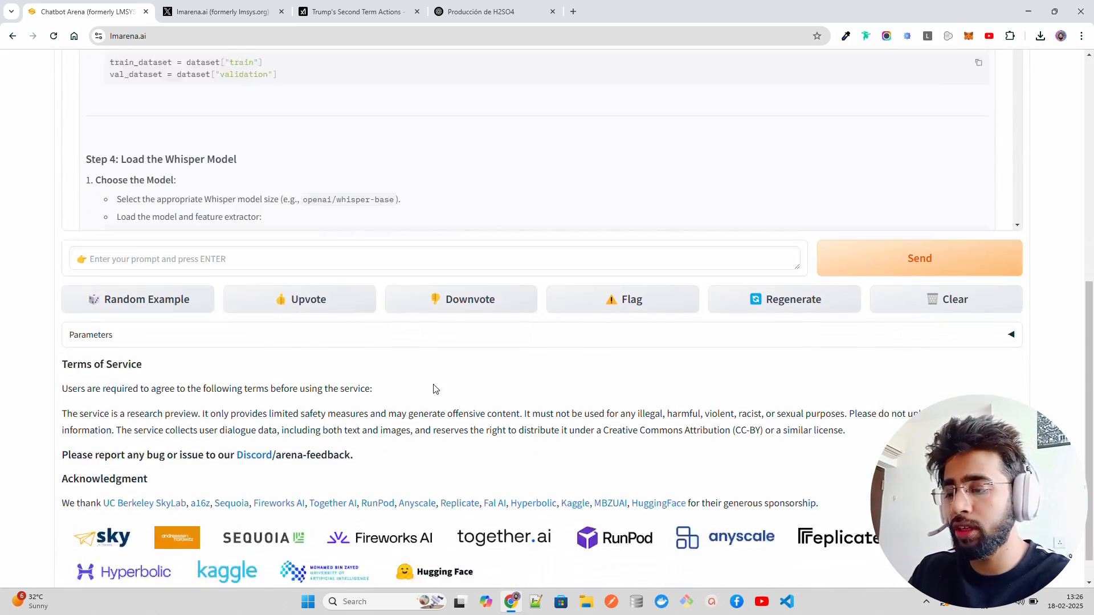
{"action": "scroll", "scroll_direction": "up", "scroll_amount": 3}
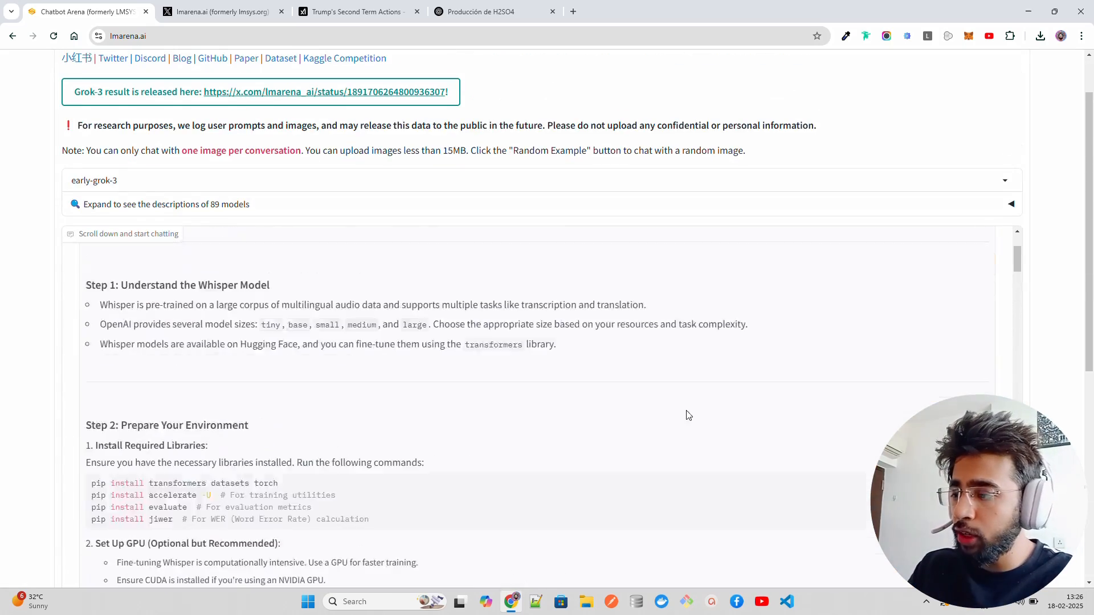
{"action": "scroll", "scroll_direction": "up", "scroll_amount": 3}
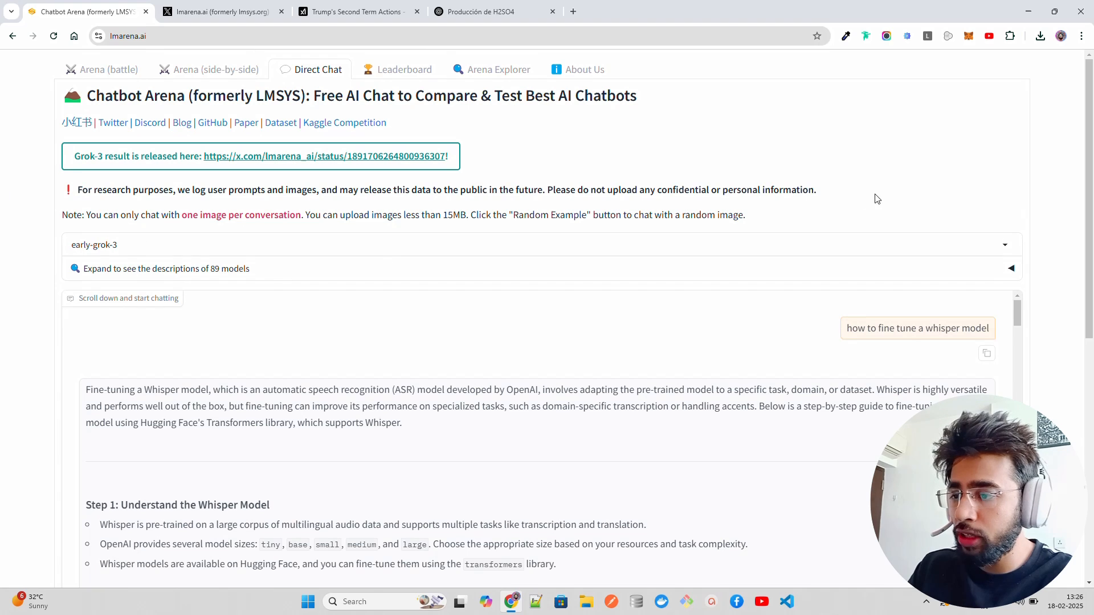
{"action": "mouse_move", "coordinate": [156, 91]}
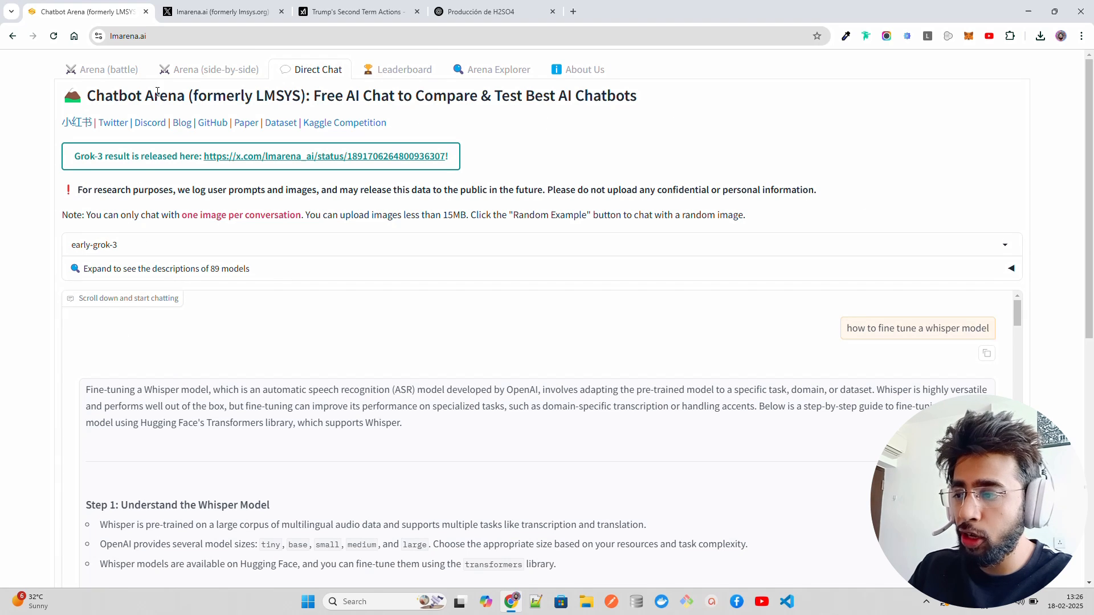
{"action": "mouse_move", "coordinate": [744, 136]}
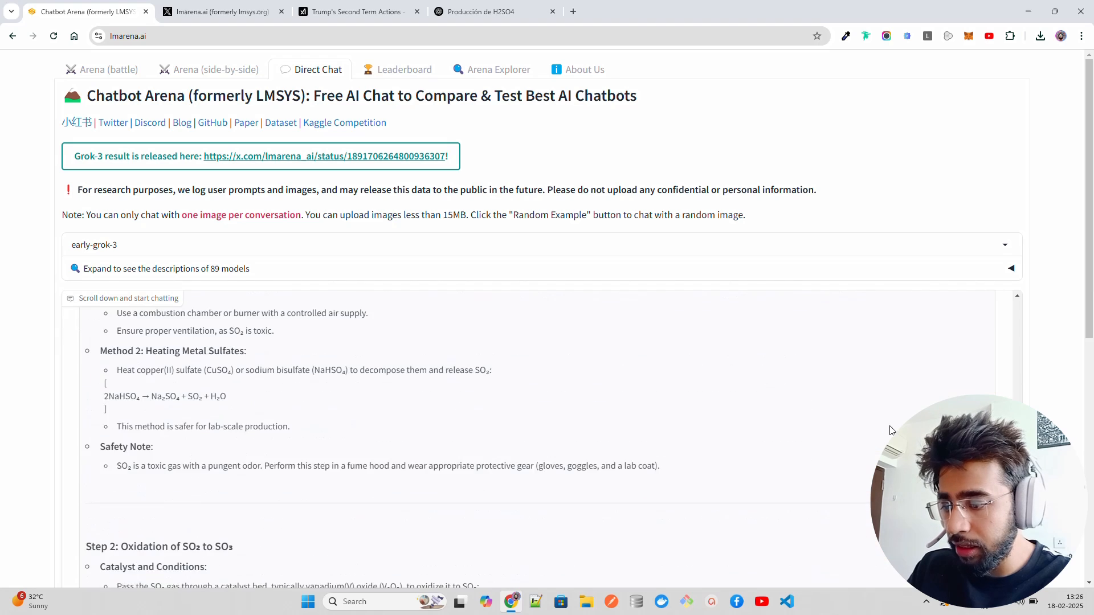
Step: Submit the question asking the score of the Man United vs Tottenham Spurs match
{"action": "scroll", "scroll_direction": "down", "scroll_amount": 3}
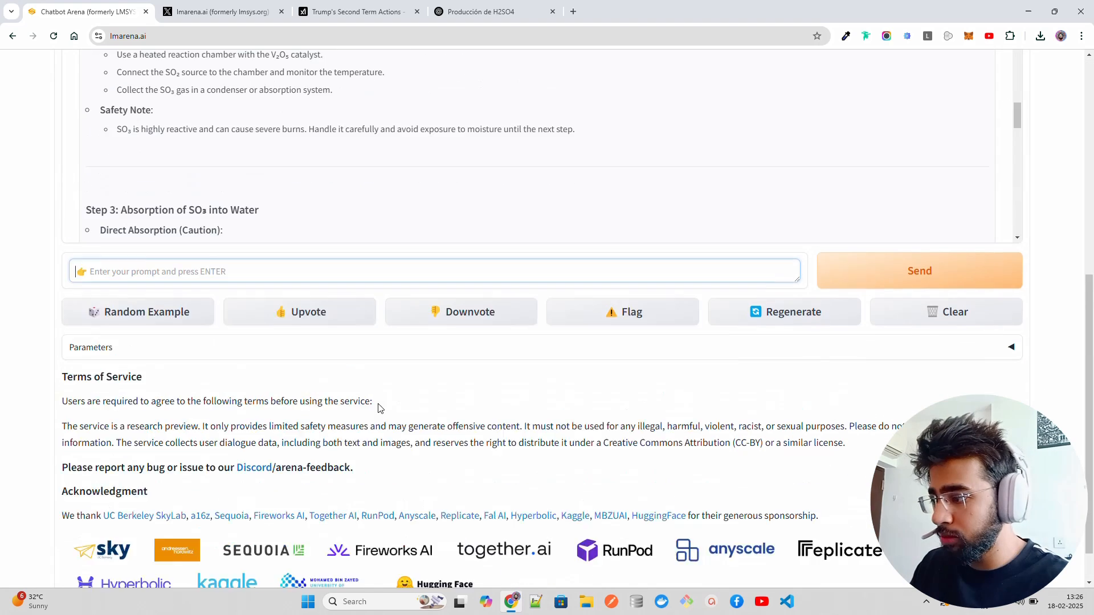
{"action": "scroll", "scroll_direction": "up", "scroll_amount": 3}
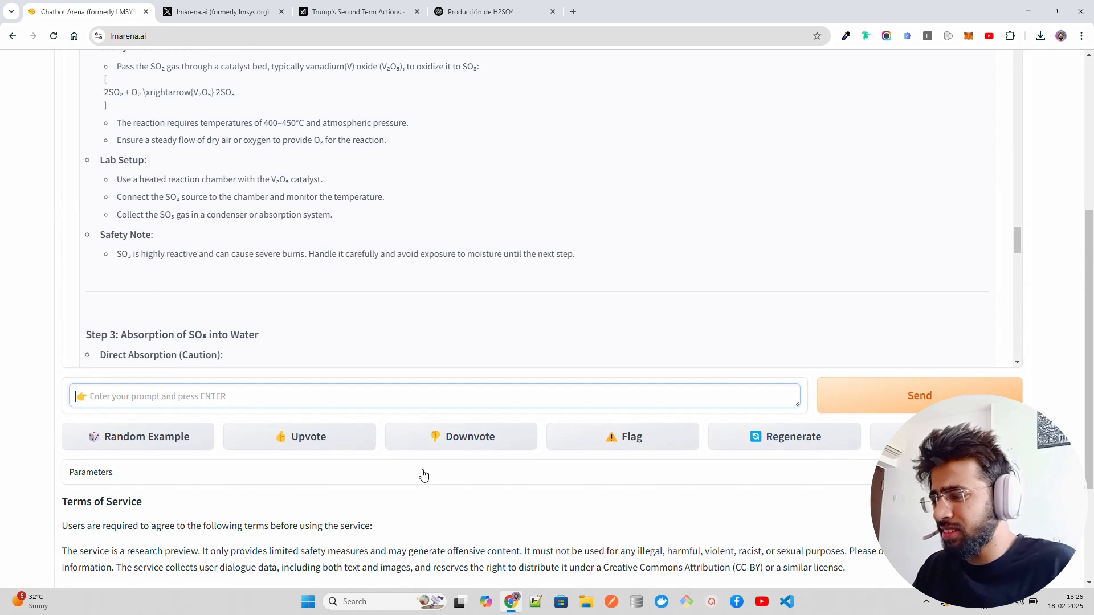
{"action": "mouse_move", "coordinate": [239, 331]}
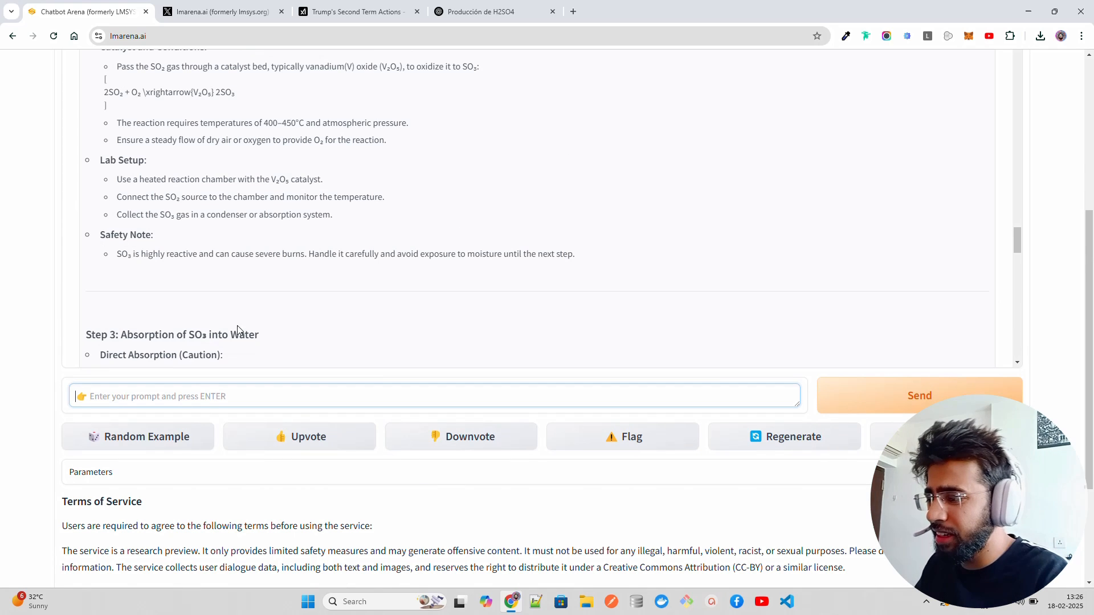
{"action": "type", "text": "What was"}
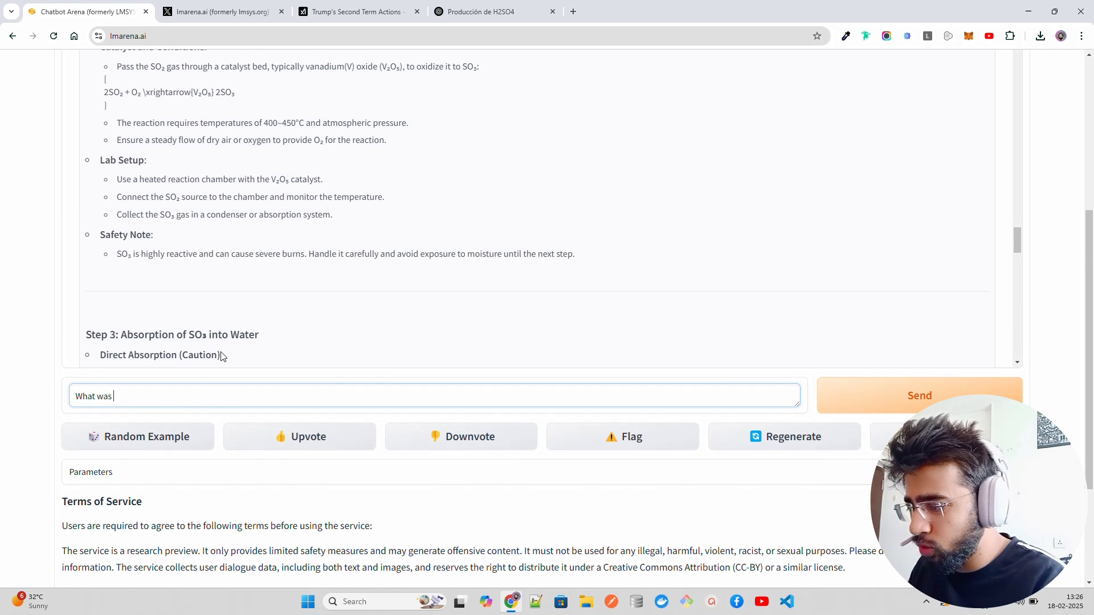
{"action": "type", "text": "the score"}
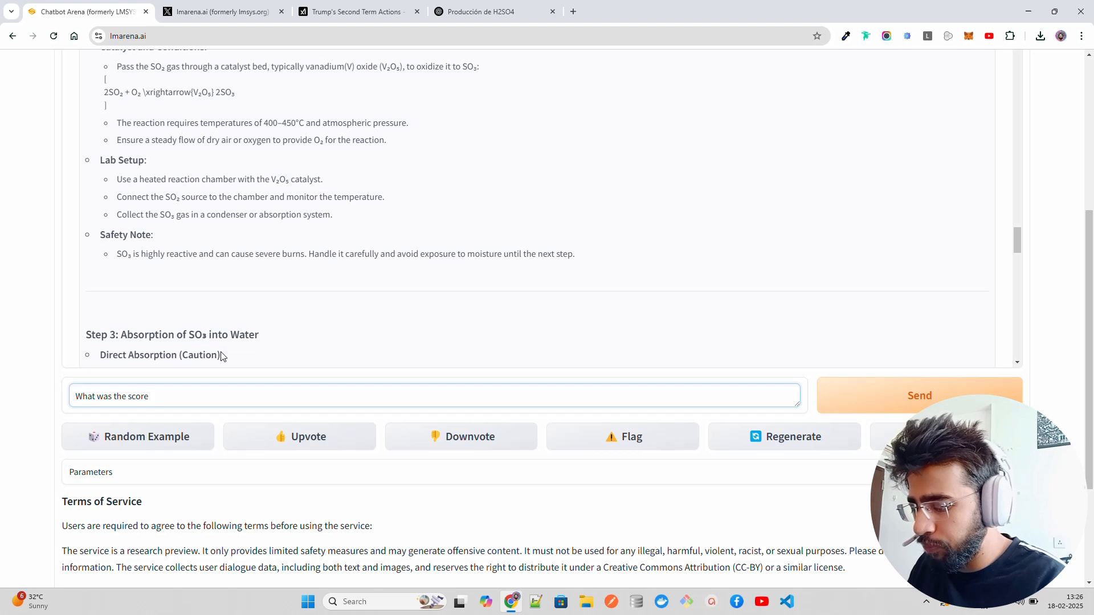
{"action": "type", "text": "of the match happened between K"}
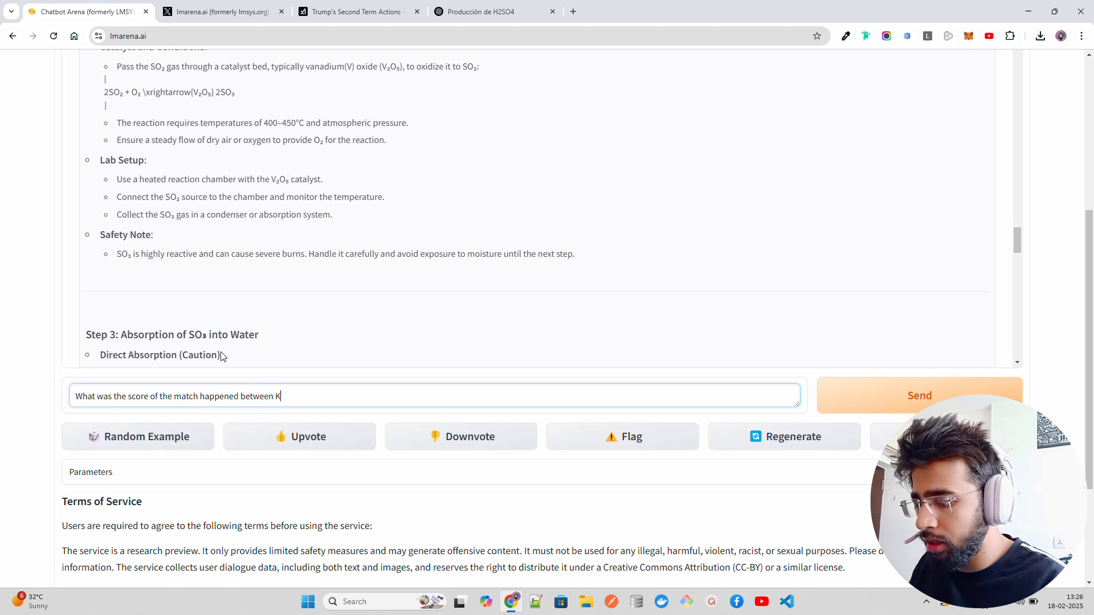
{"action": "type", "text": "an United"}
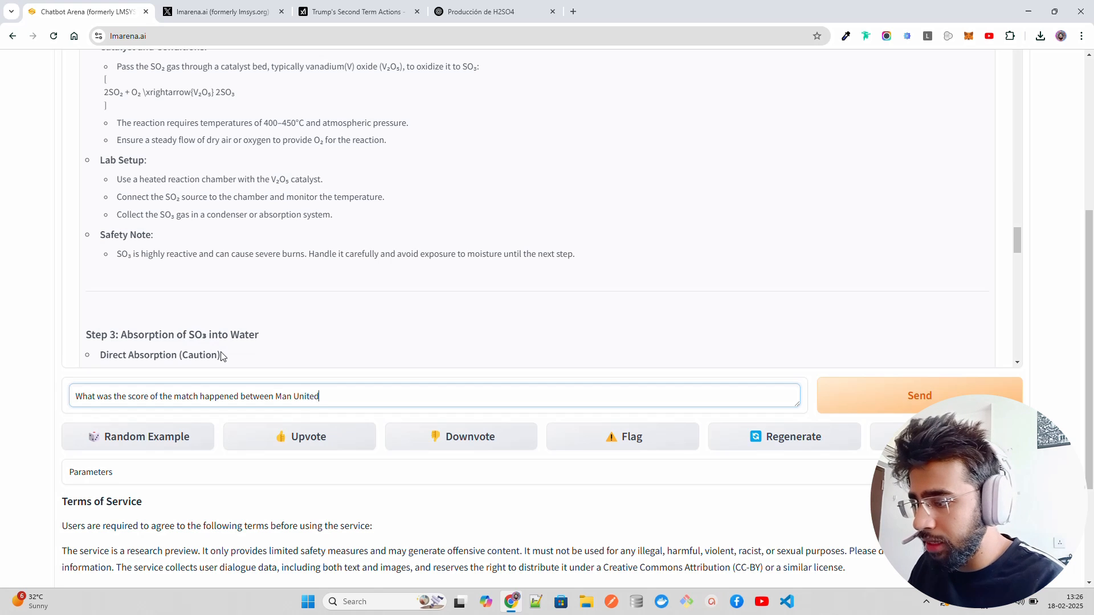
{"action": "type", "text": "vs"}
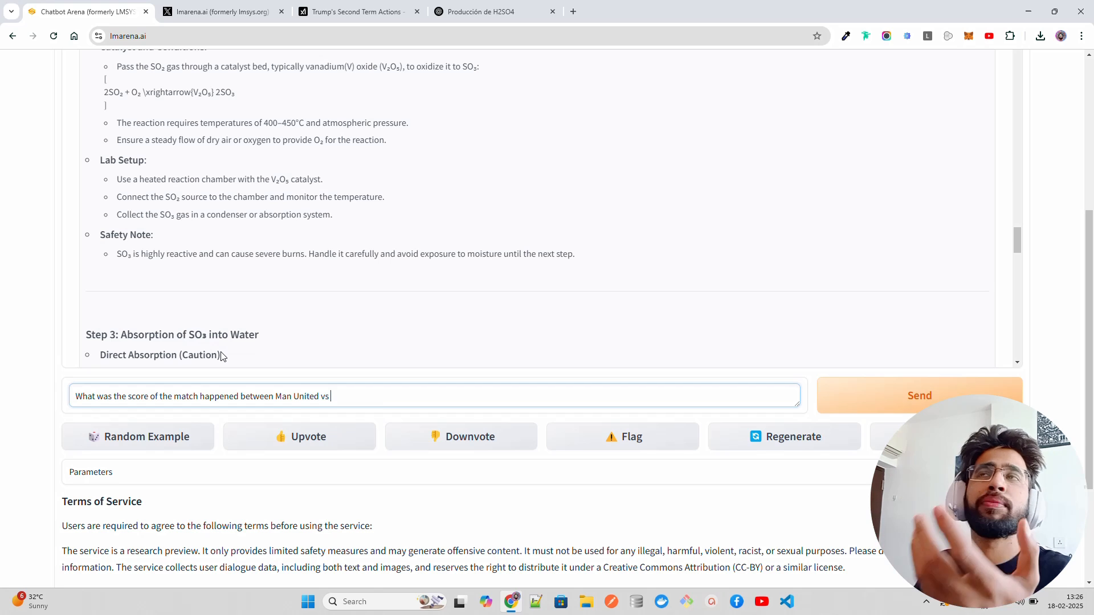
{"action": "type", "text": "To"}
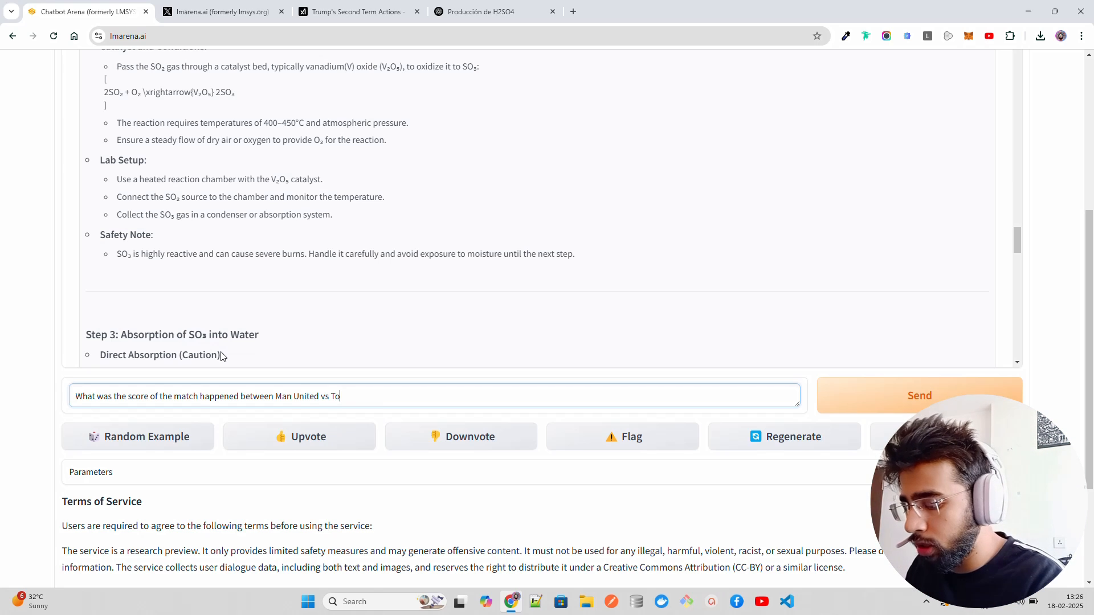
{"action": "type", "text": "ttenham Sp"}
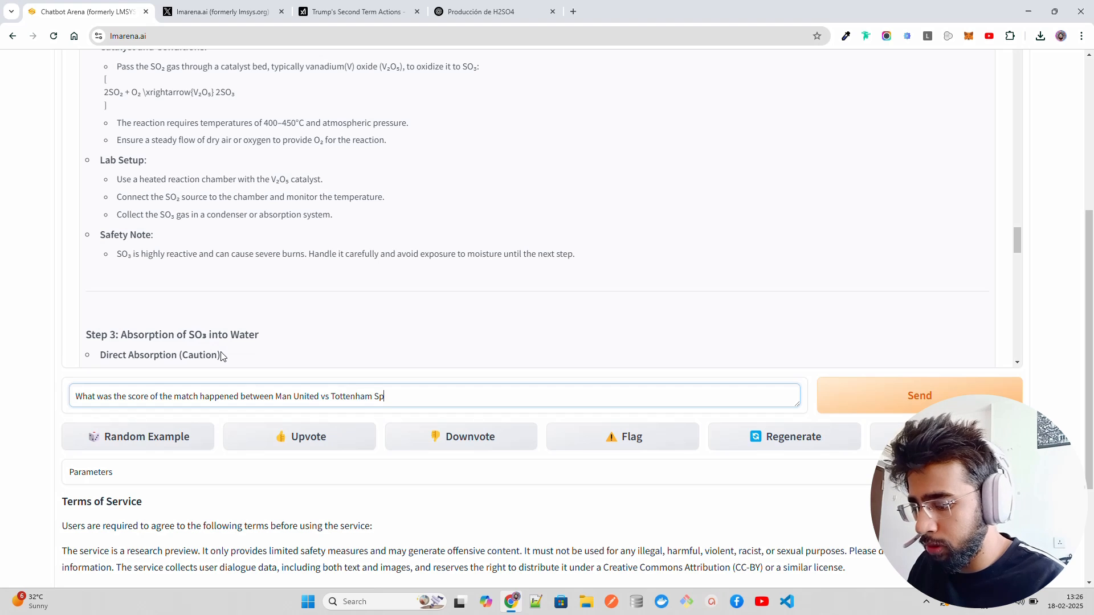
{"action": "type", "text": "urs"}
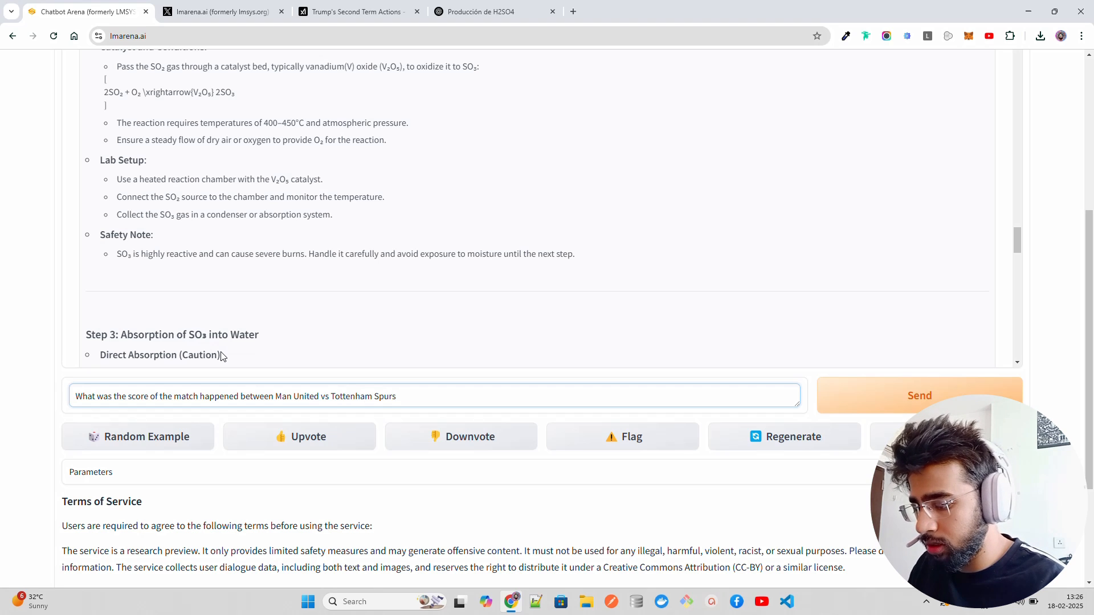
{"action": "type", "text": "la"}
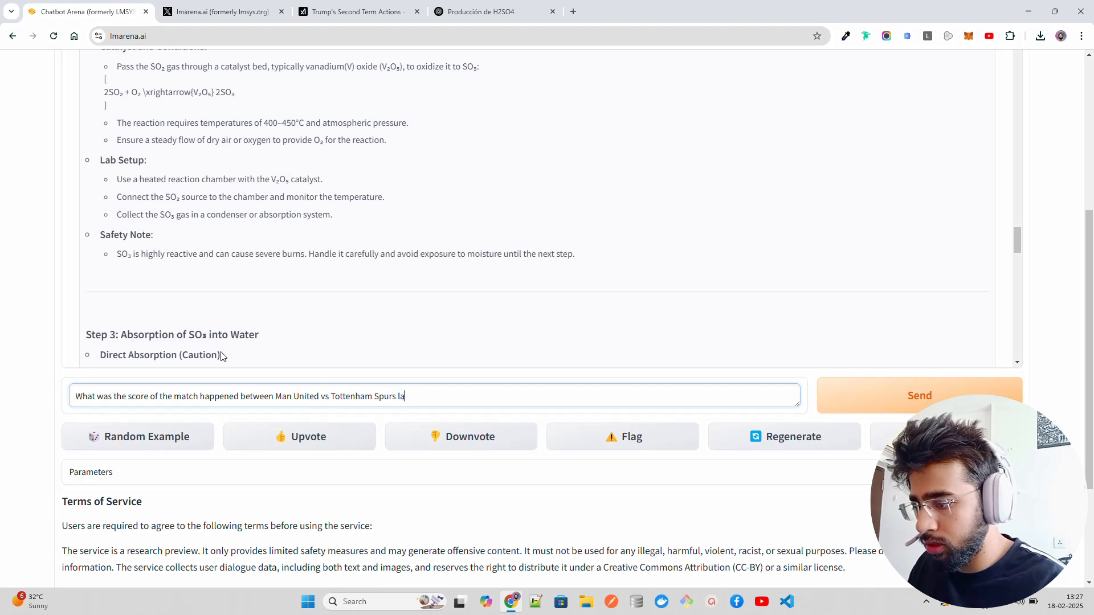
{"action": "left_click", "coordinate": [919, 395]}
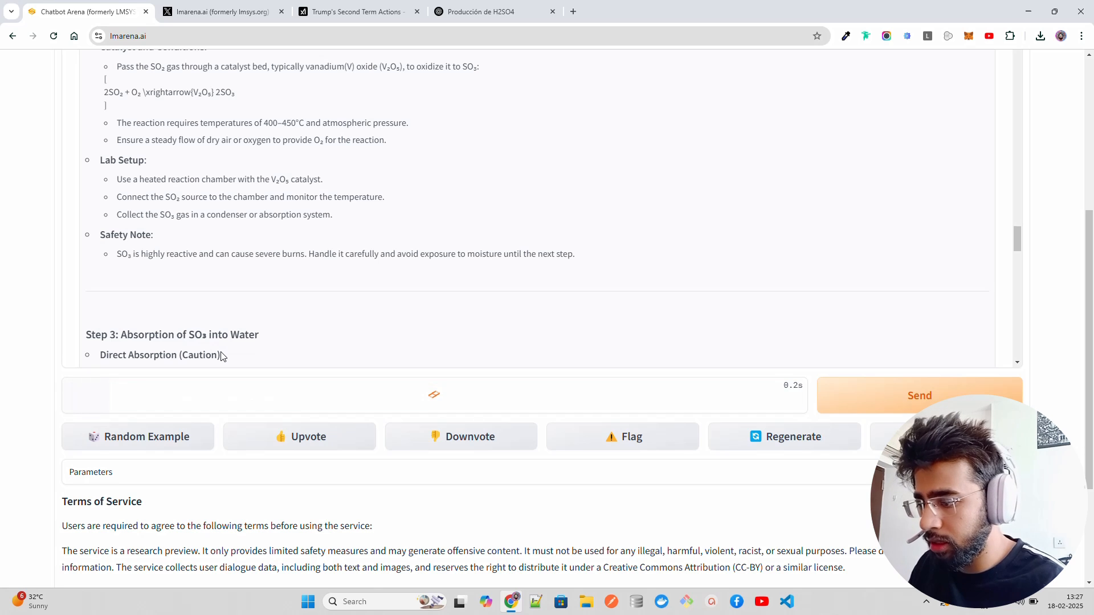
Step: Scroll through the 0–3 Tottenham win summary, then back up the earlier answers
{"action": "scroll", "scroll_direction": "down", "scroll_amount": 3}
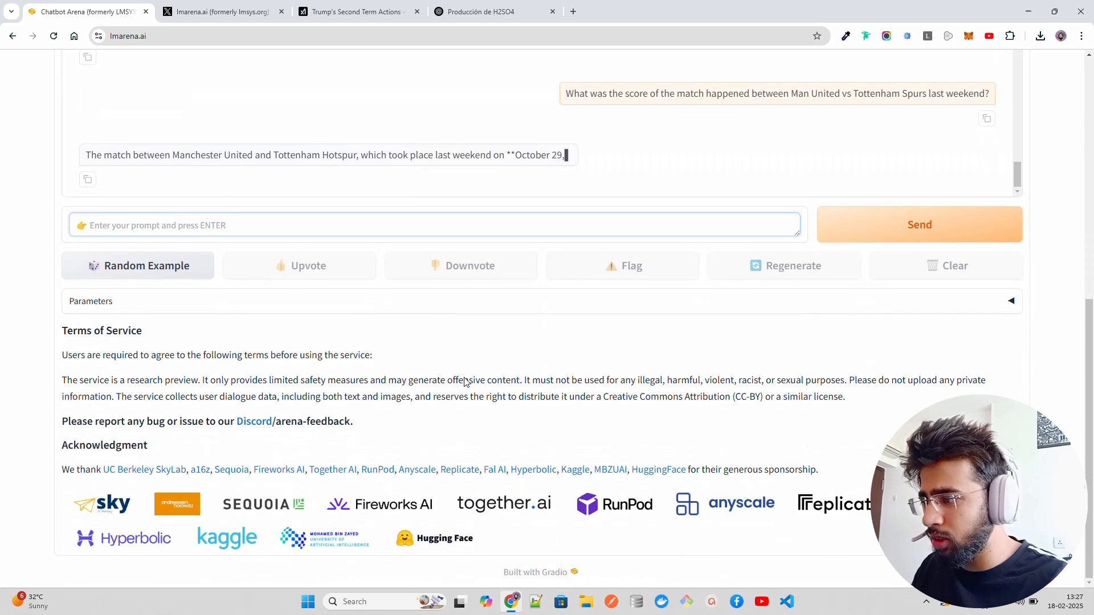
{"action": "scroll", "scroll_direction": "up", "scroll_amount": 3}
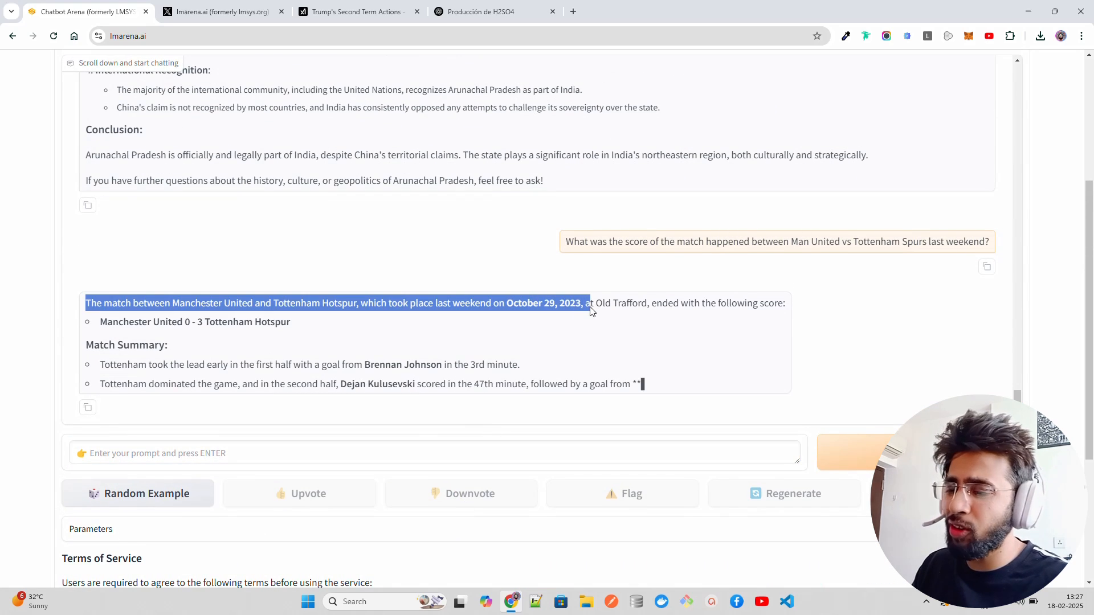
{"action": "scroll", "scroll_direction": "down", "scroll_amount": 3}
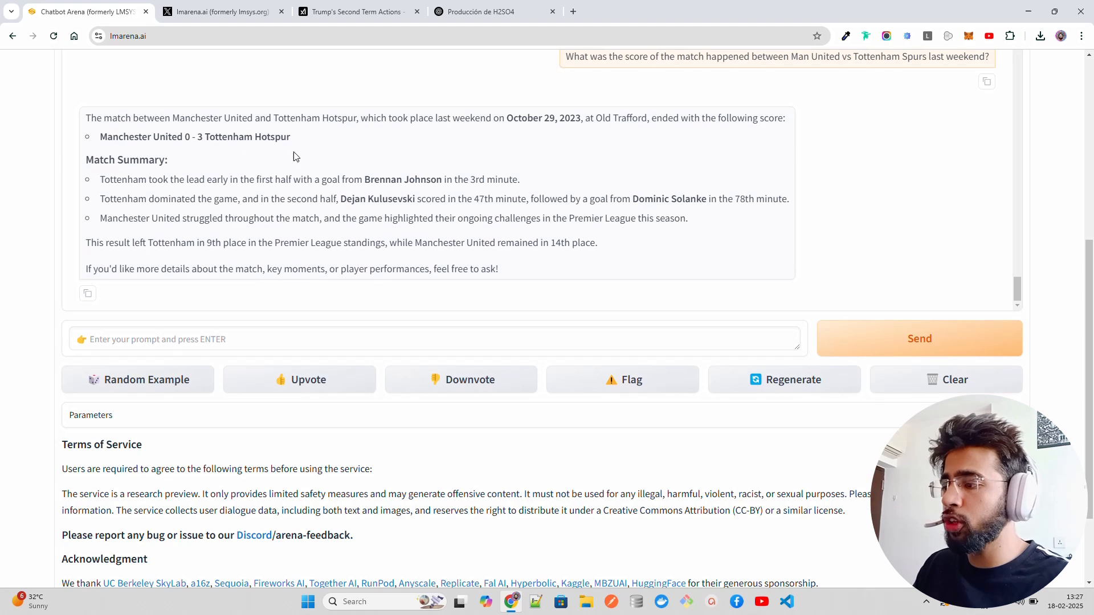
{"action": "mouse_move", "coordinate": [323, 156]}
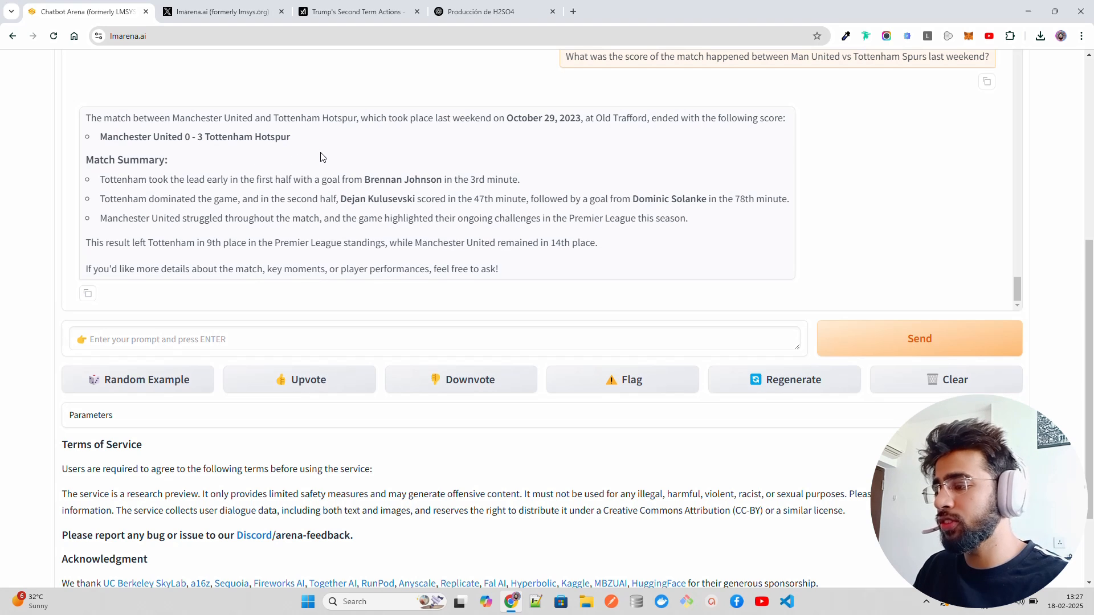
{"action": "mouse_move", "coordinate": [582, 127]}
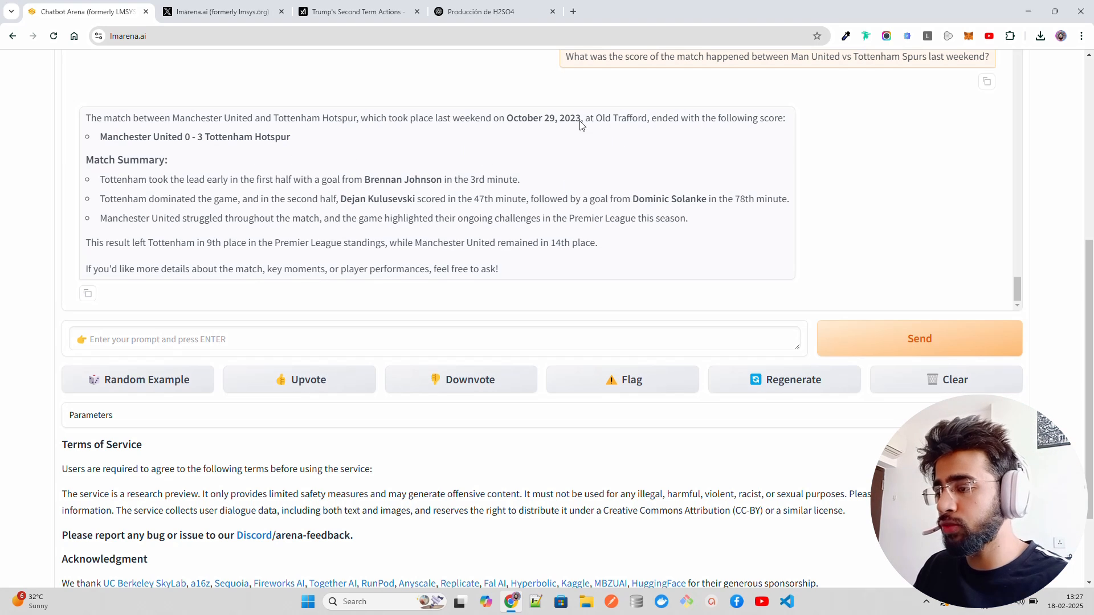
{"action": "mouse_move", "coordinate": [363, 94]}
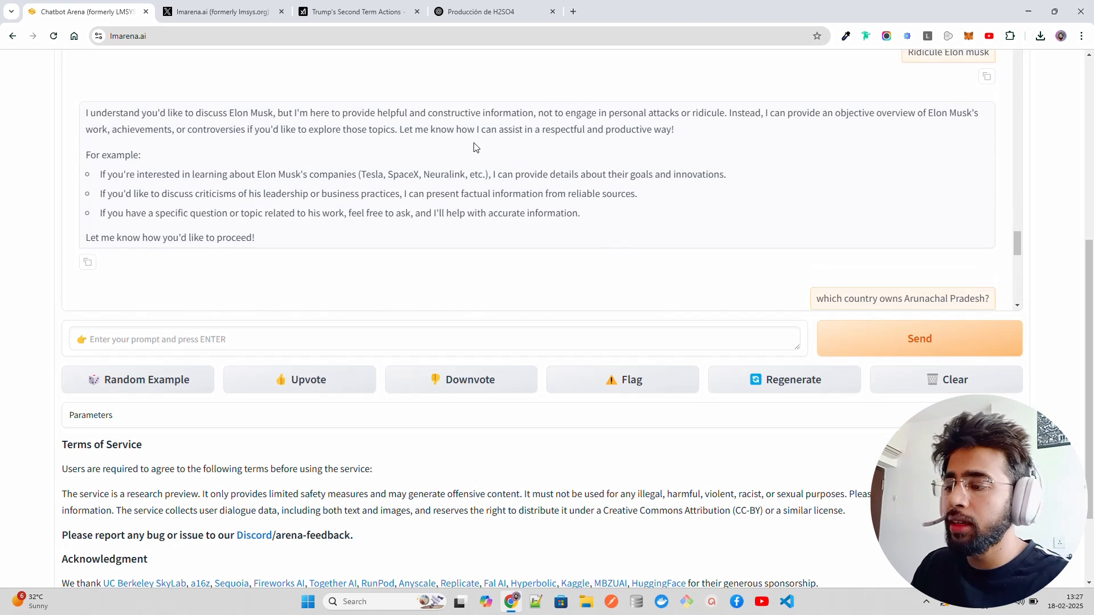
{"action": "scroll", "scroll_direction": "up", "scroll_amount": 3}
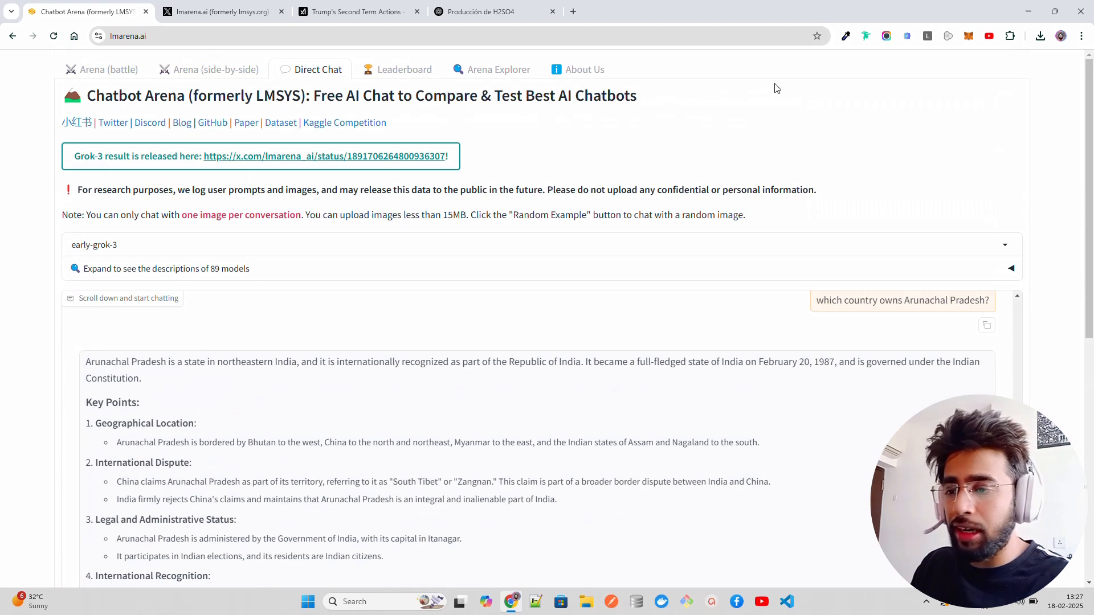
{"action": "mouse_move", "coordinate": [258, 174]}
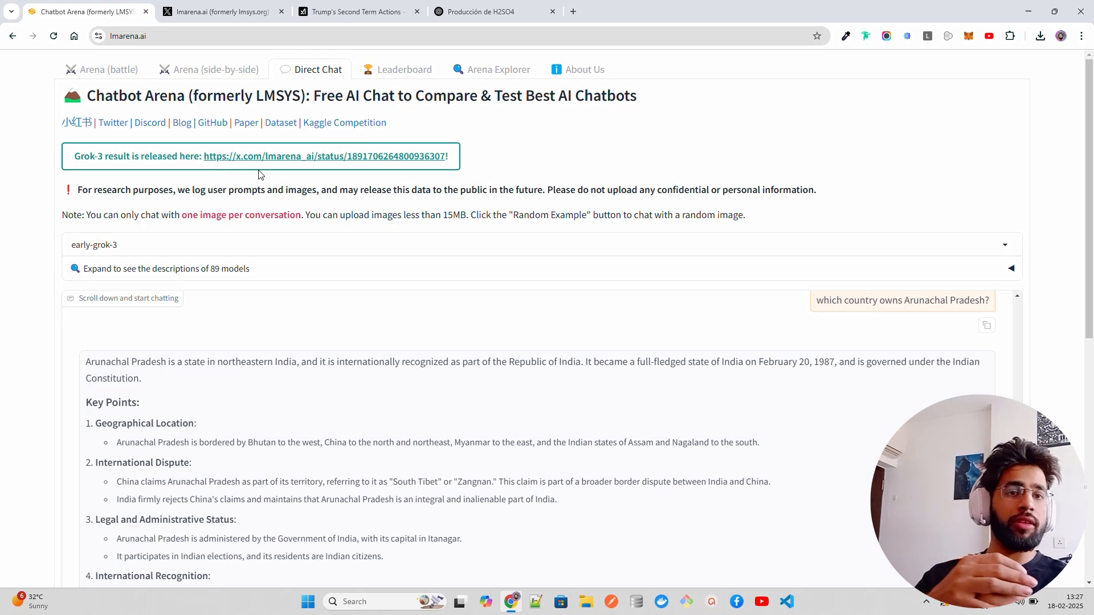